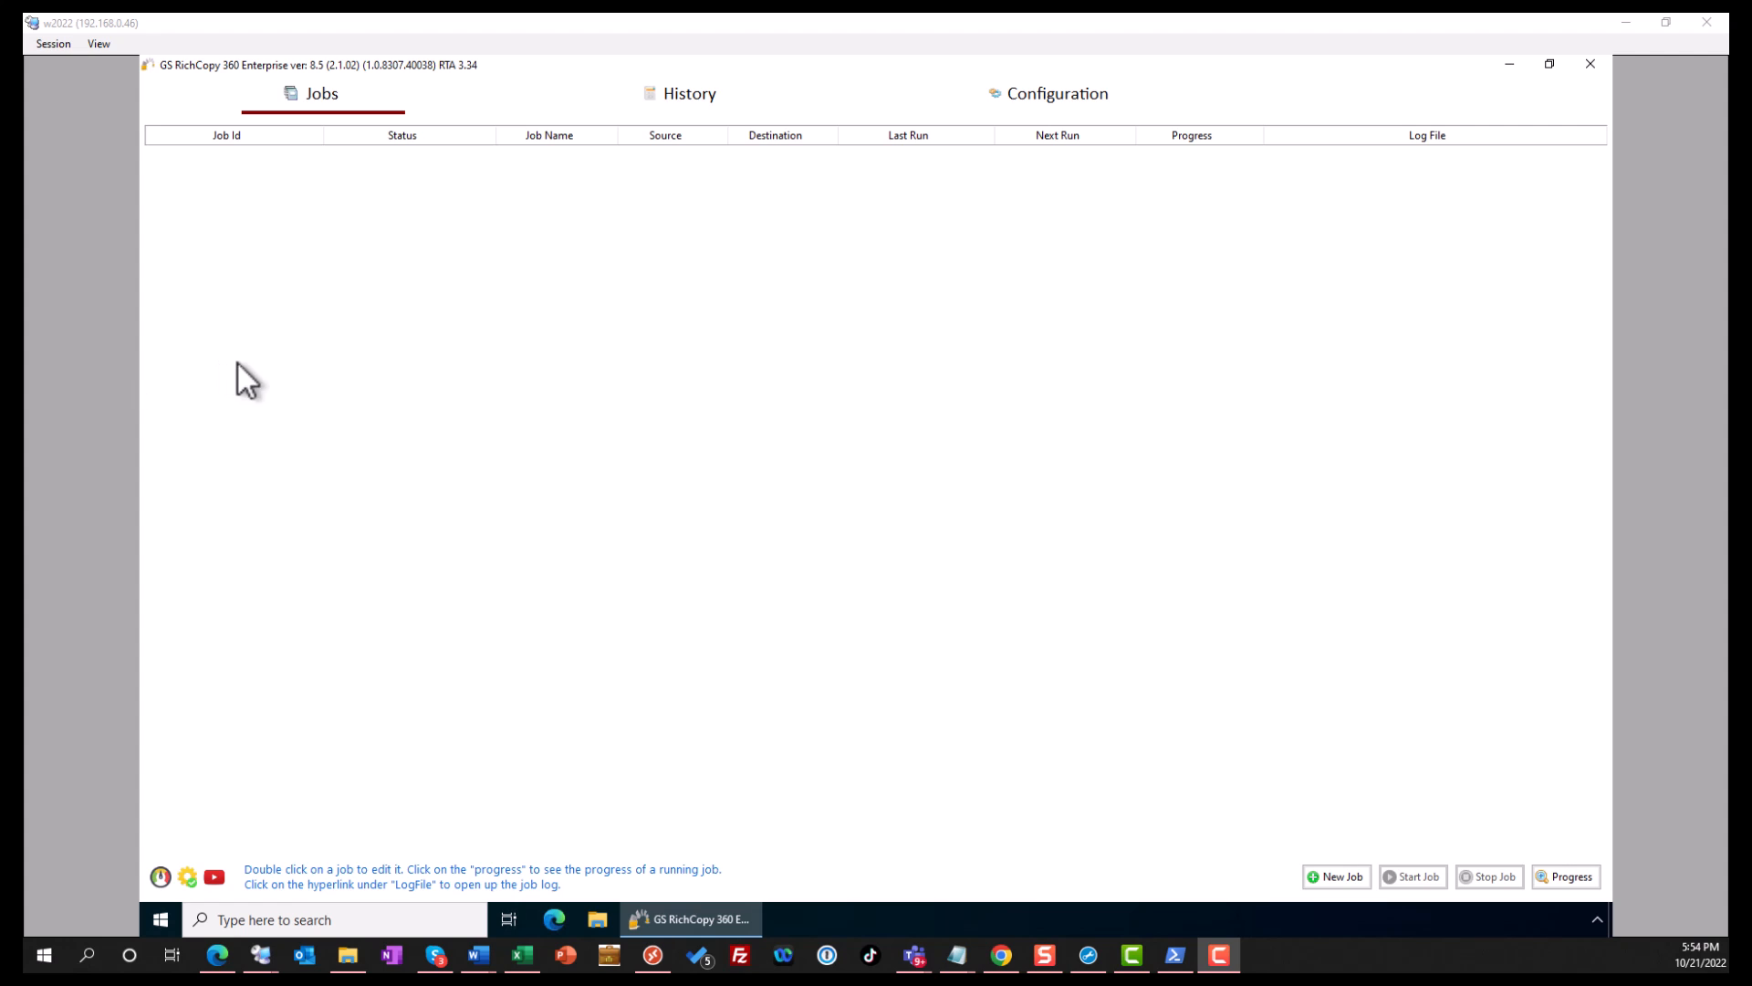
pyautogui.moveTo(445, 312)
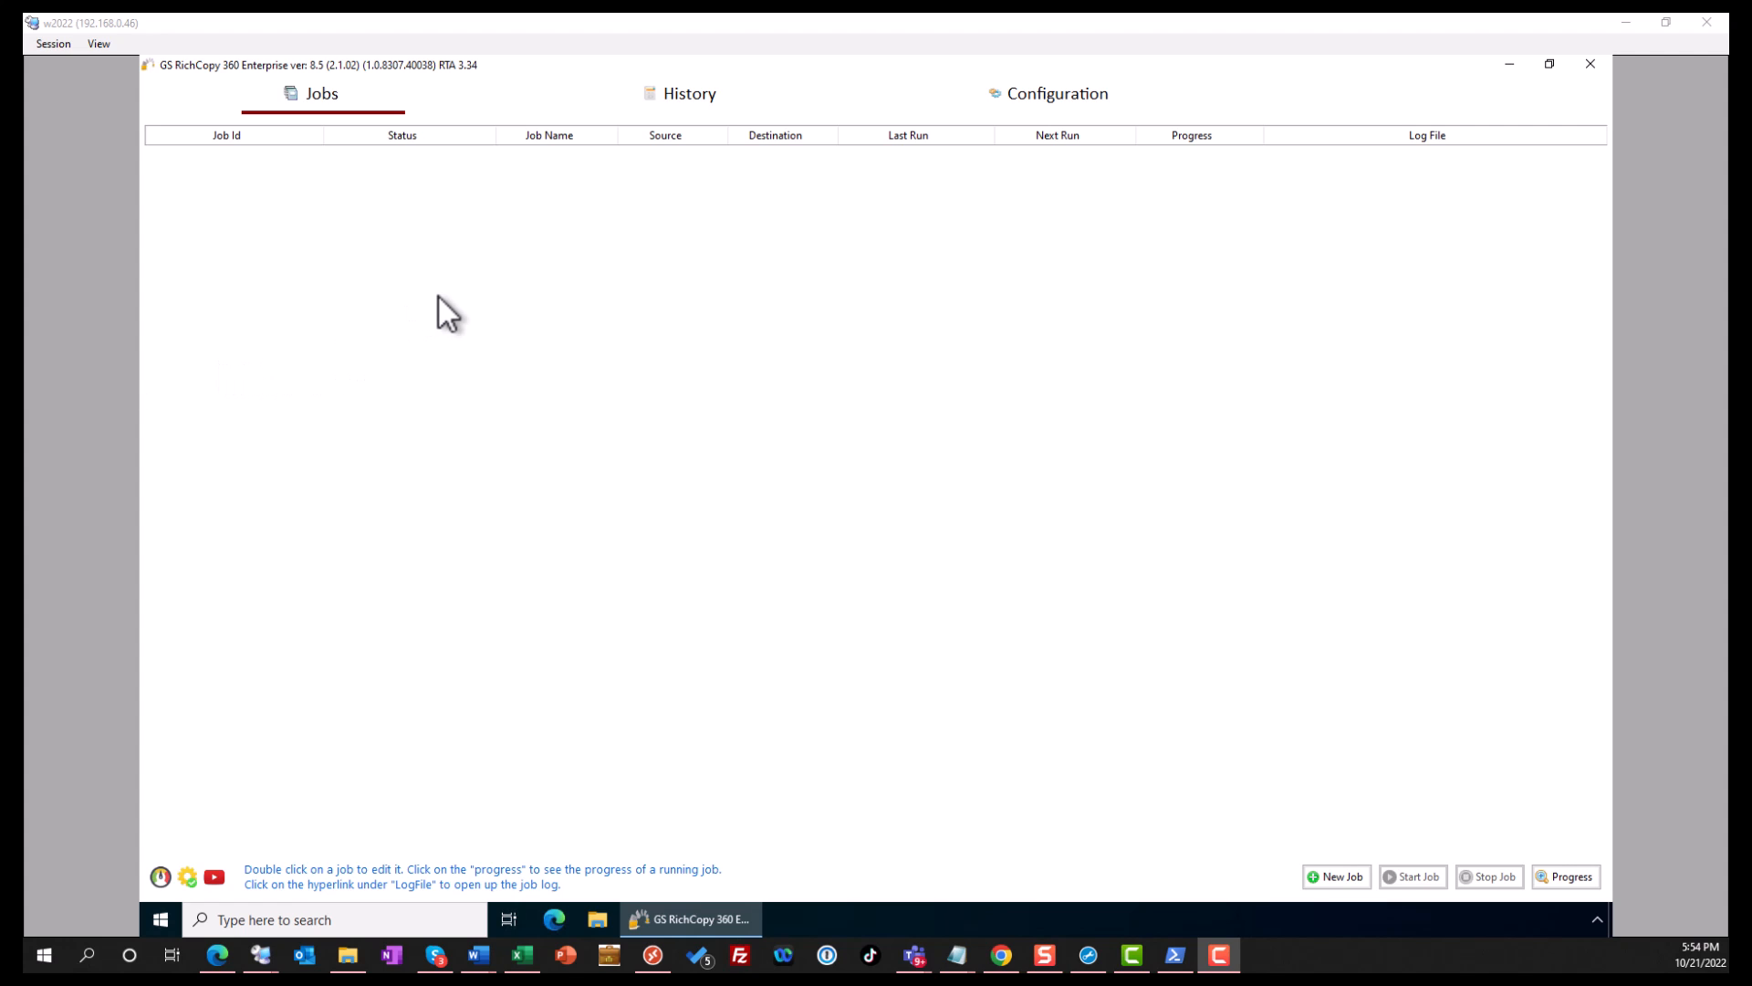
# Create a new job from the jobs list, choosing the cloud-storage option to reach the full configuration form
pyautogui.rightClick(447, 312)
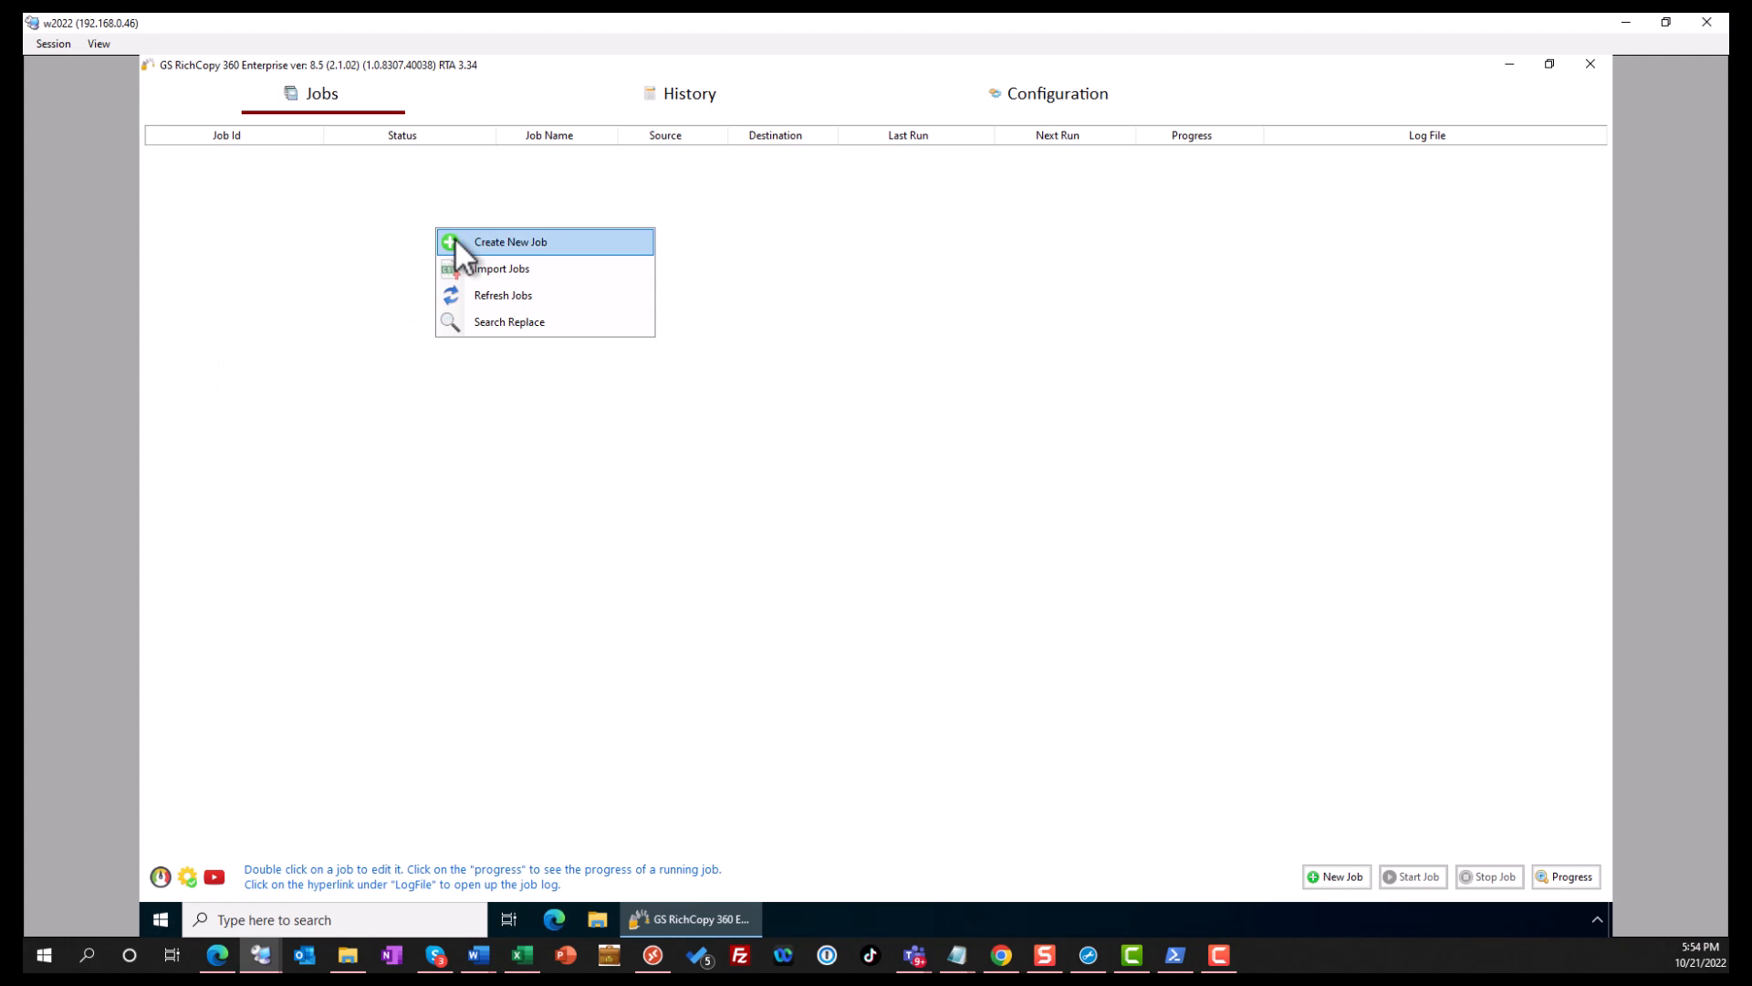
pyautogui.click(509, 241)
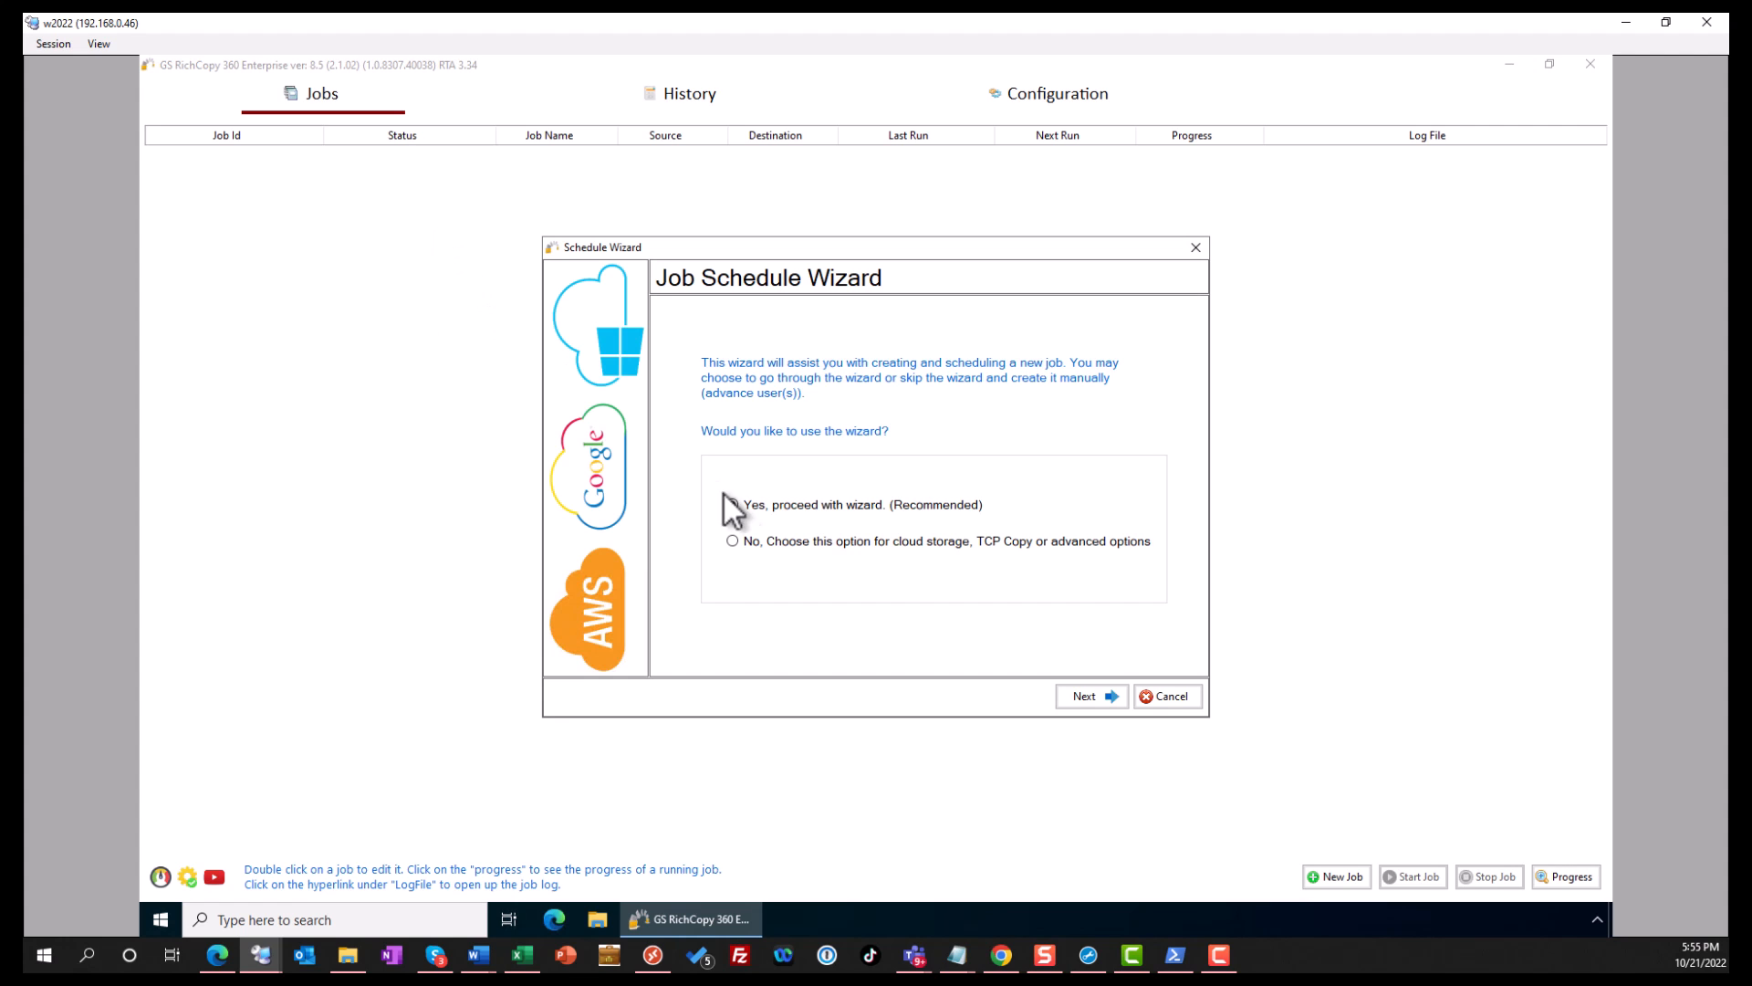
pyautogui.click(734, 540)
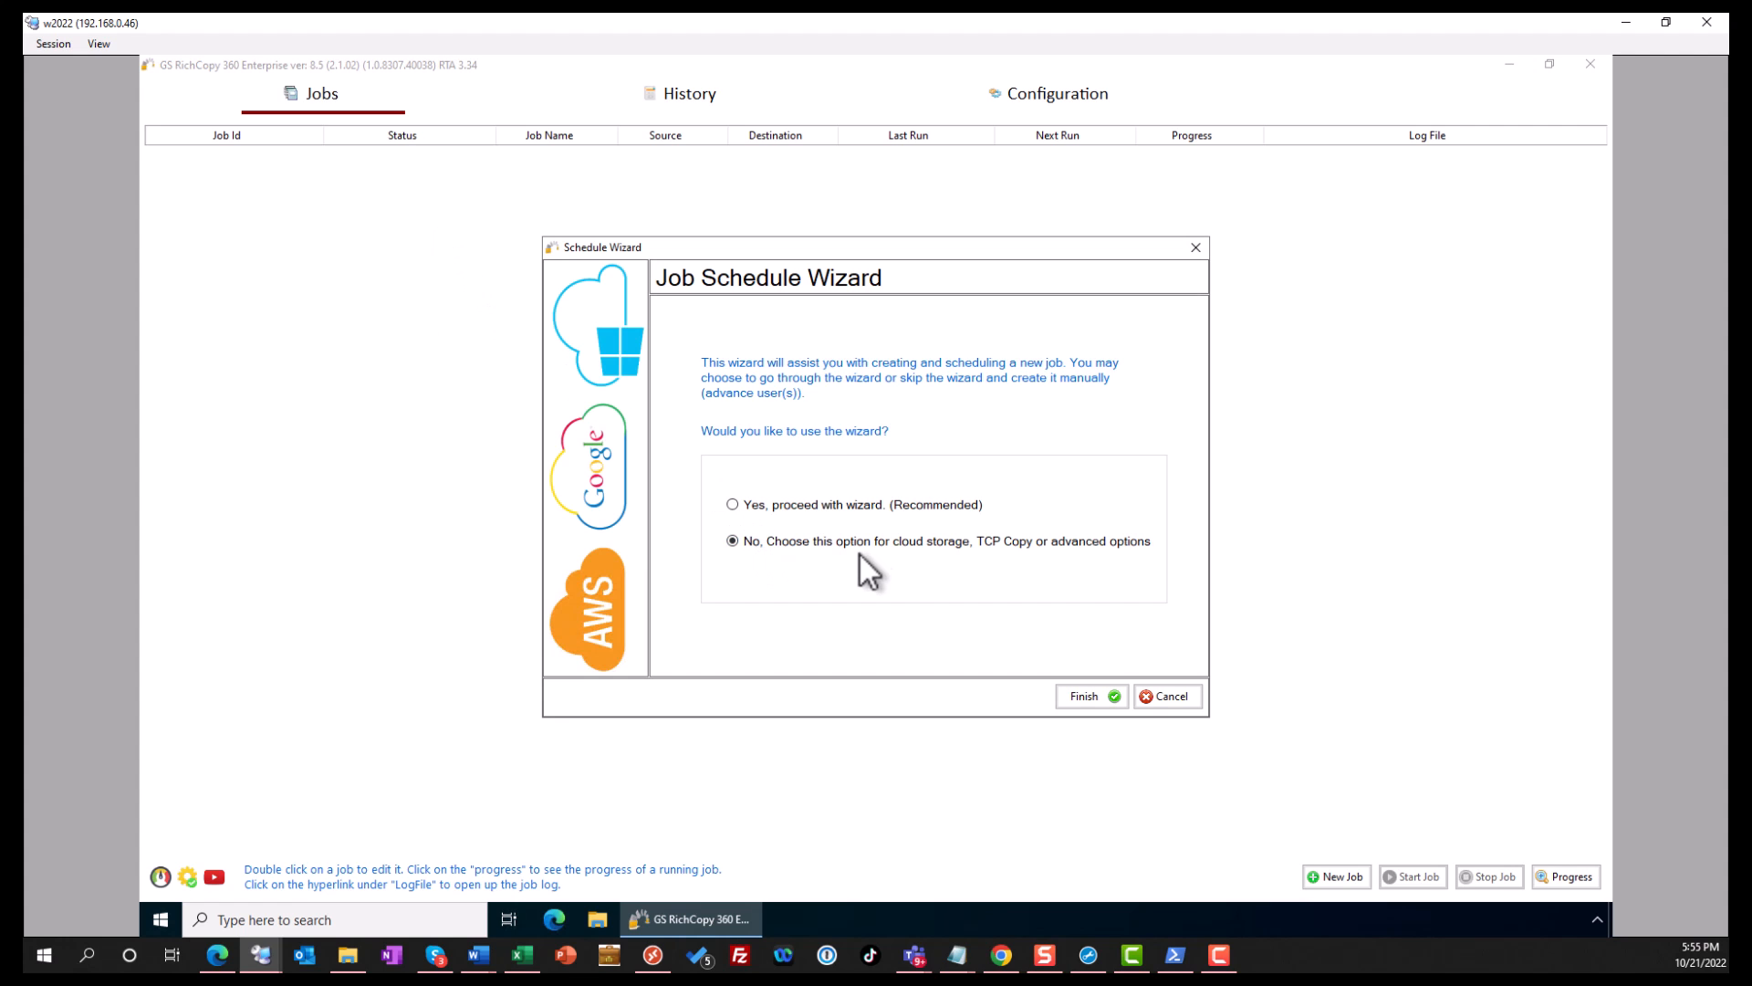
pyautogui.moveTo(1084, 695)
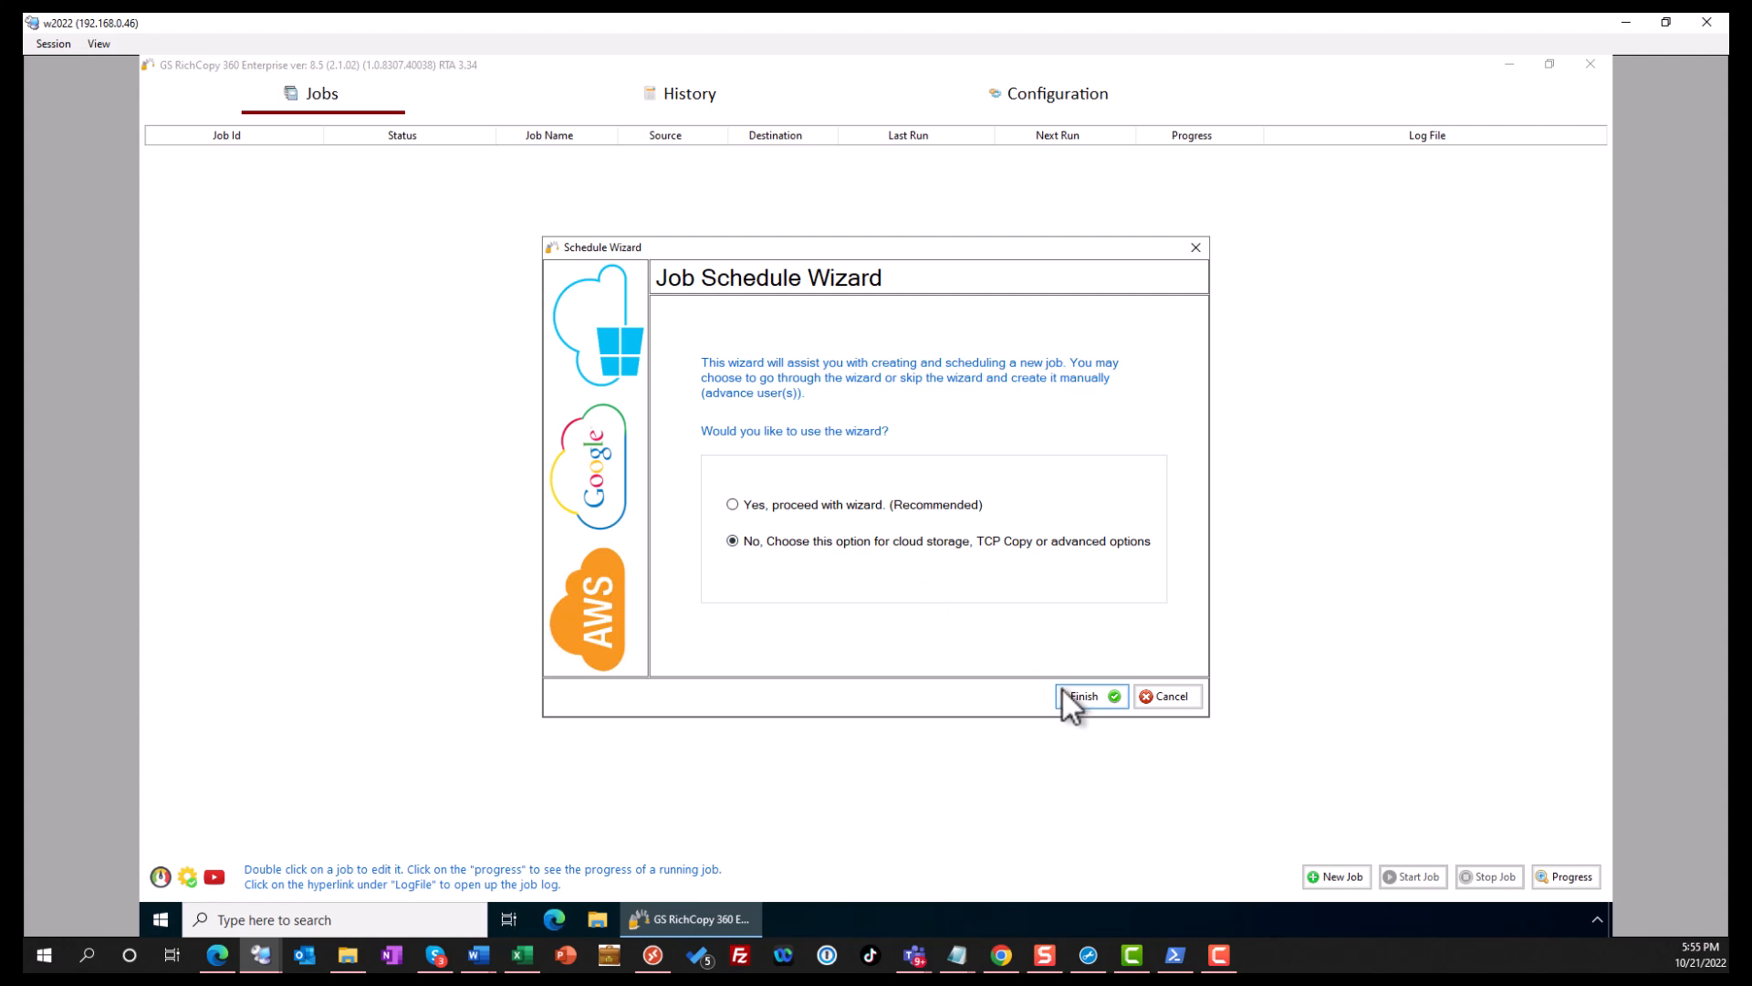
pyautogui.click(1082, 696)
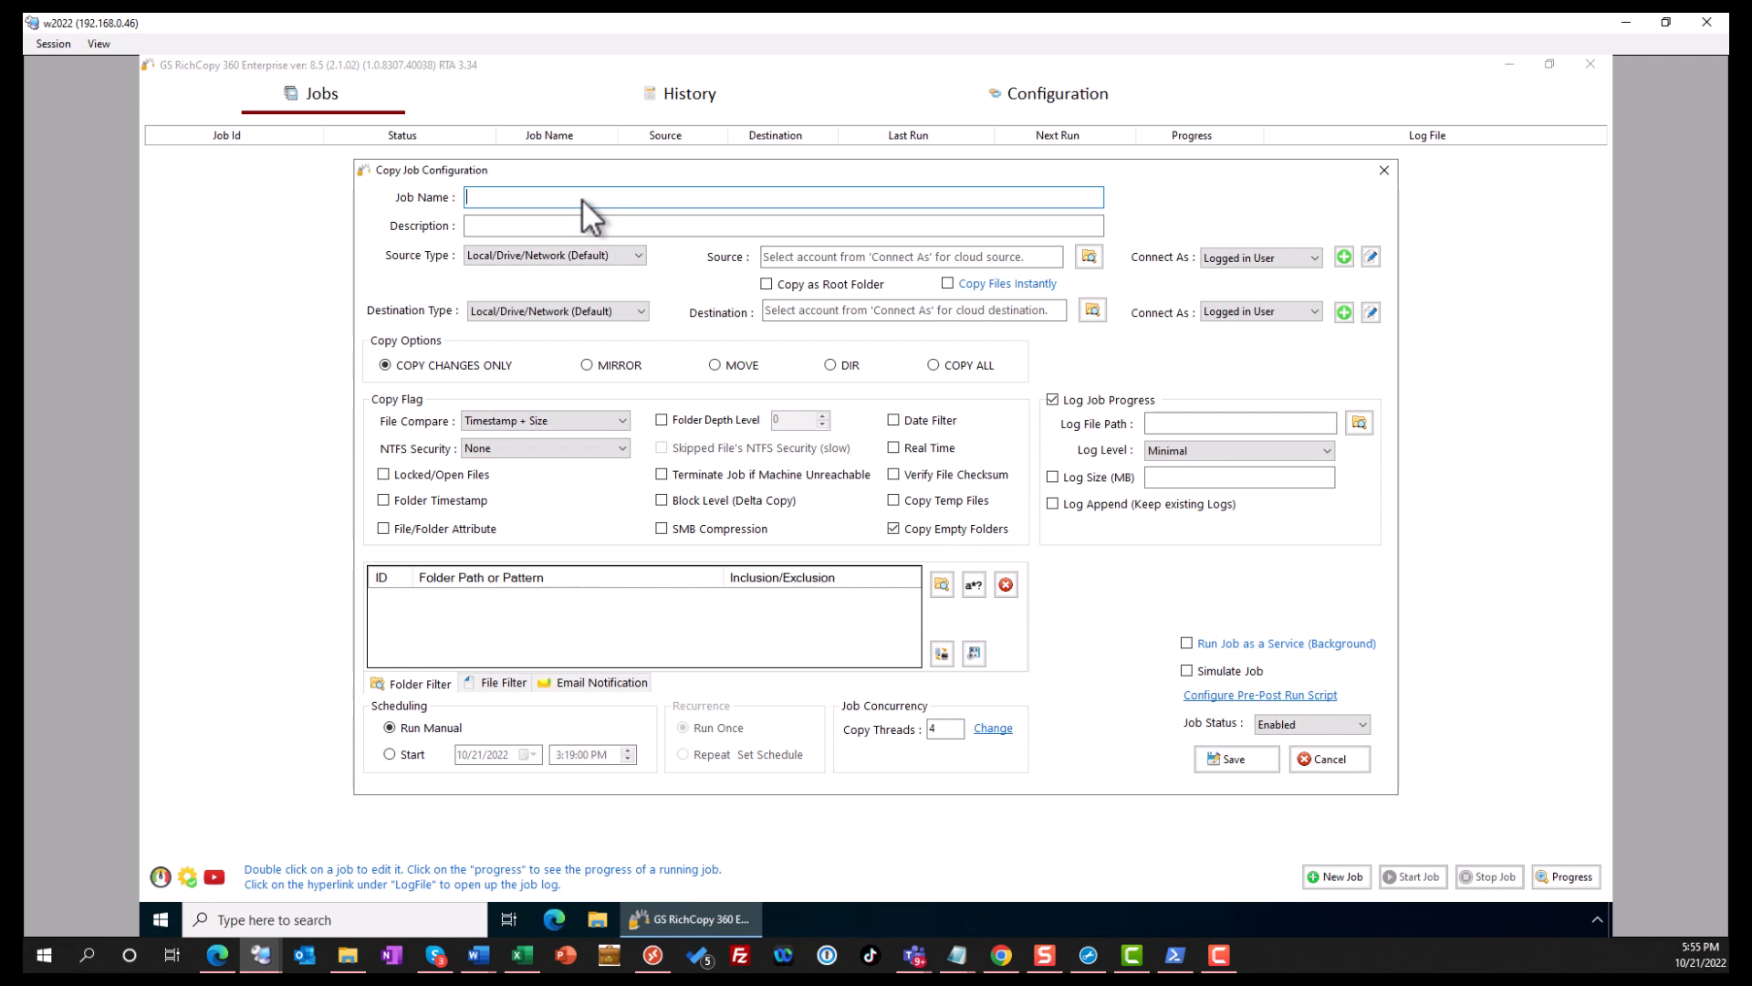
# Name the job 'Azure File Copy Test' and browse to E:\CloudSource as the source folder
pyautogui.write('Azure File Copy Test')
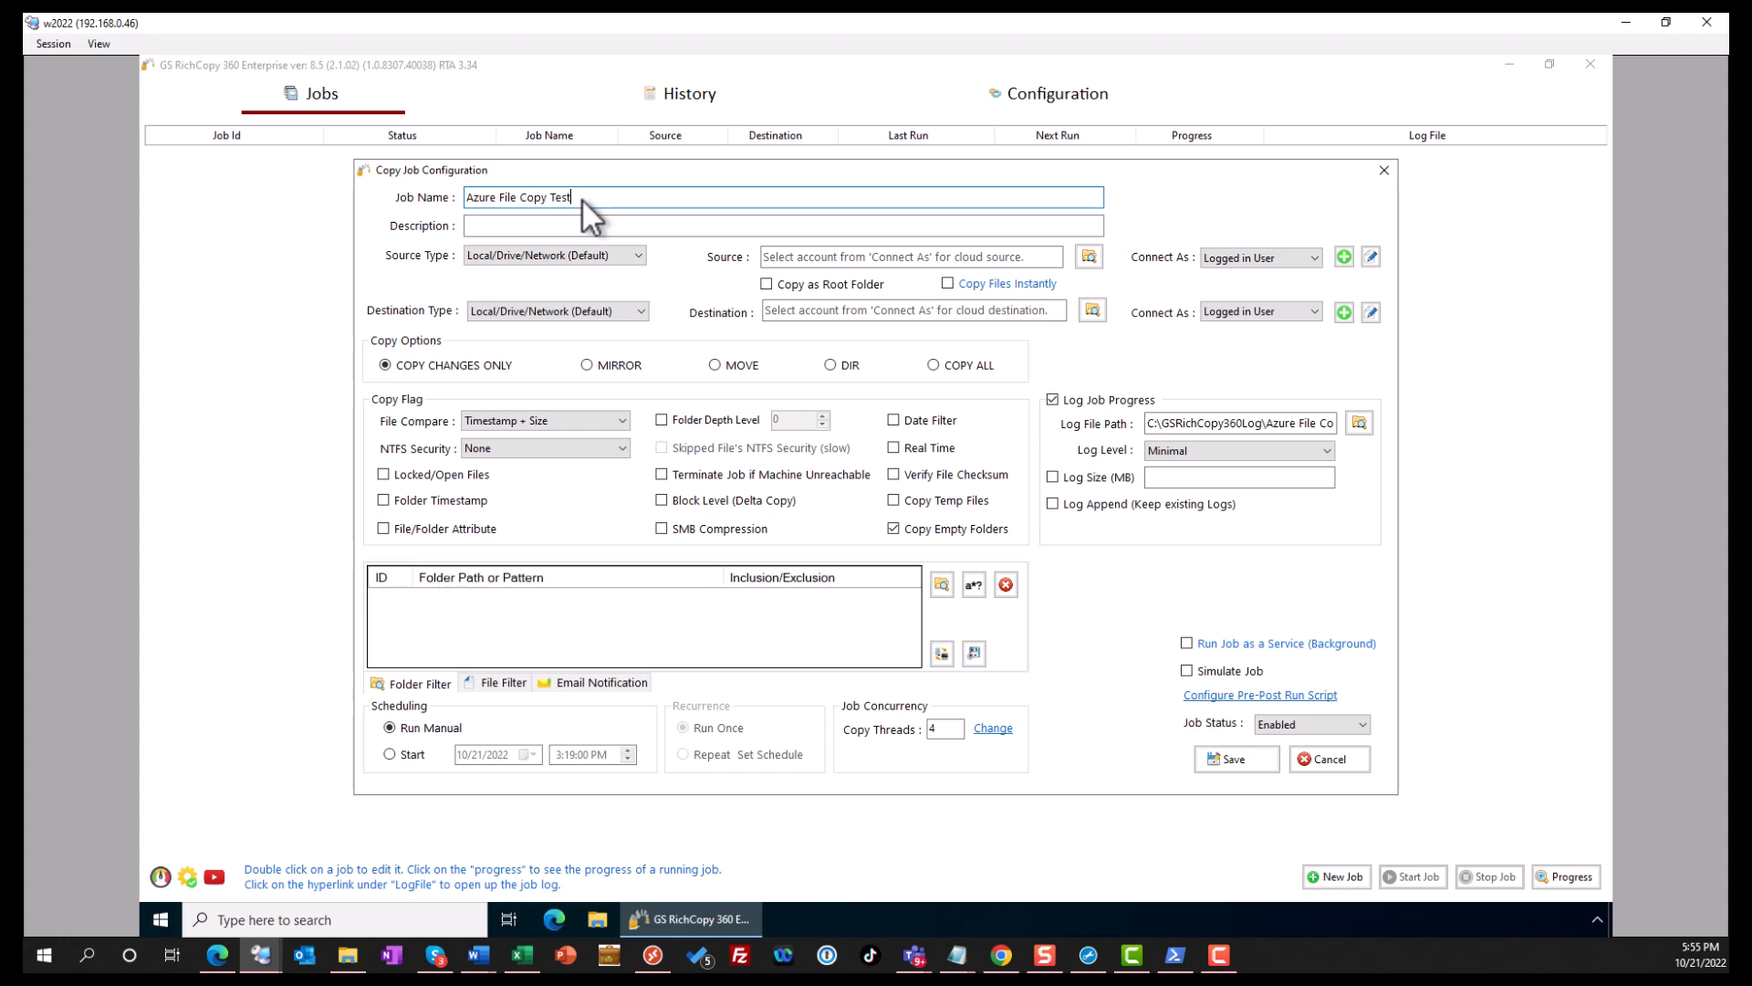
pyautogui.moveTo(964, 276)
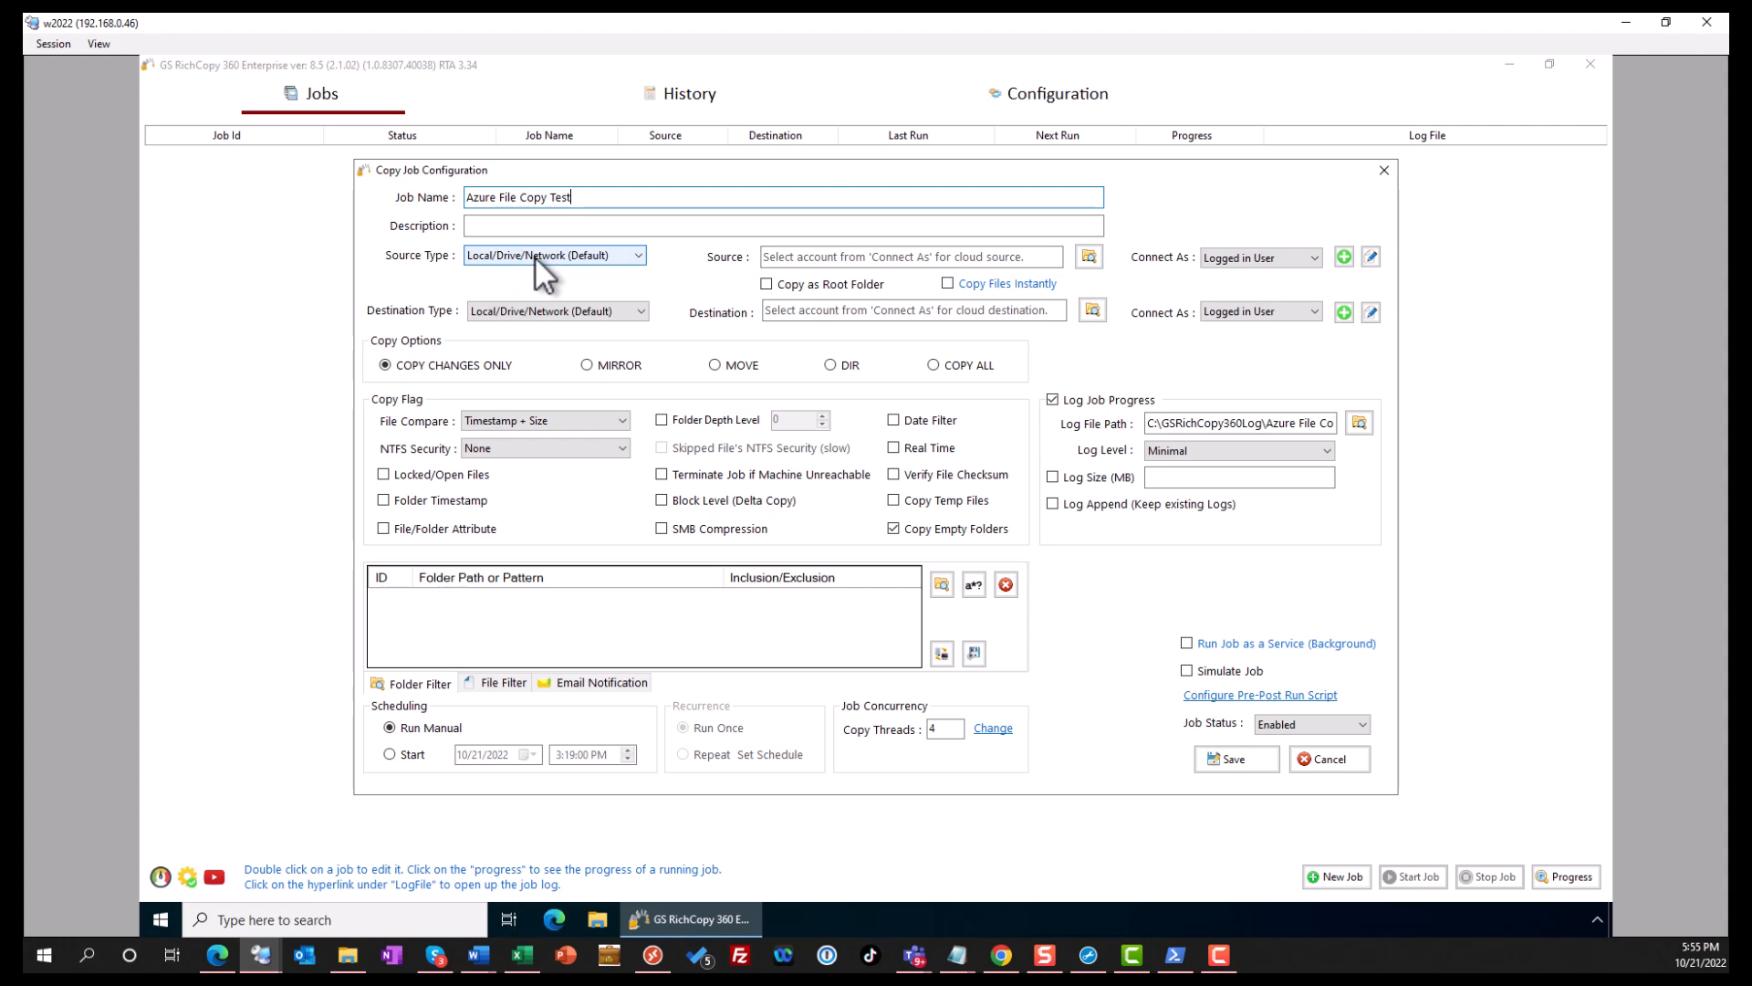
pyautogui.click(1088, 255)
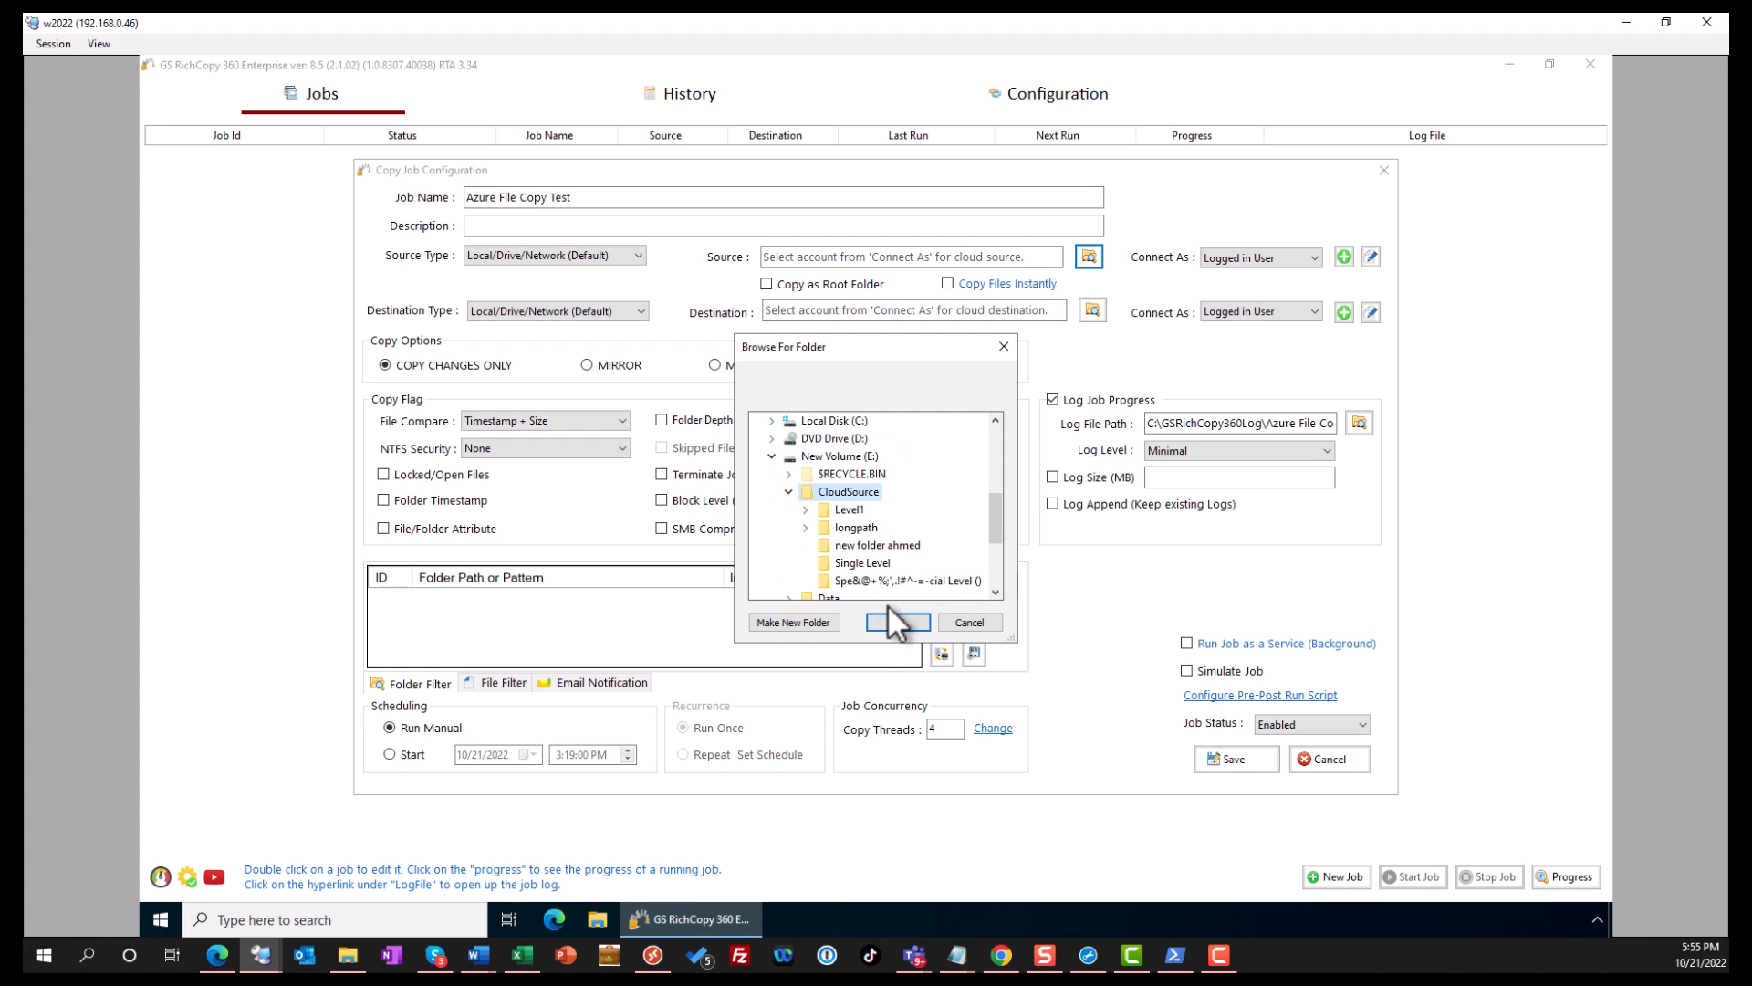
pyautogui.click(898, 620)
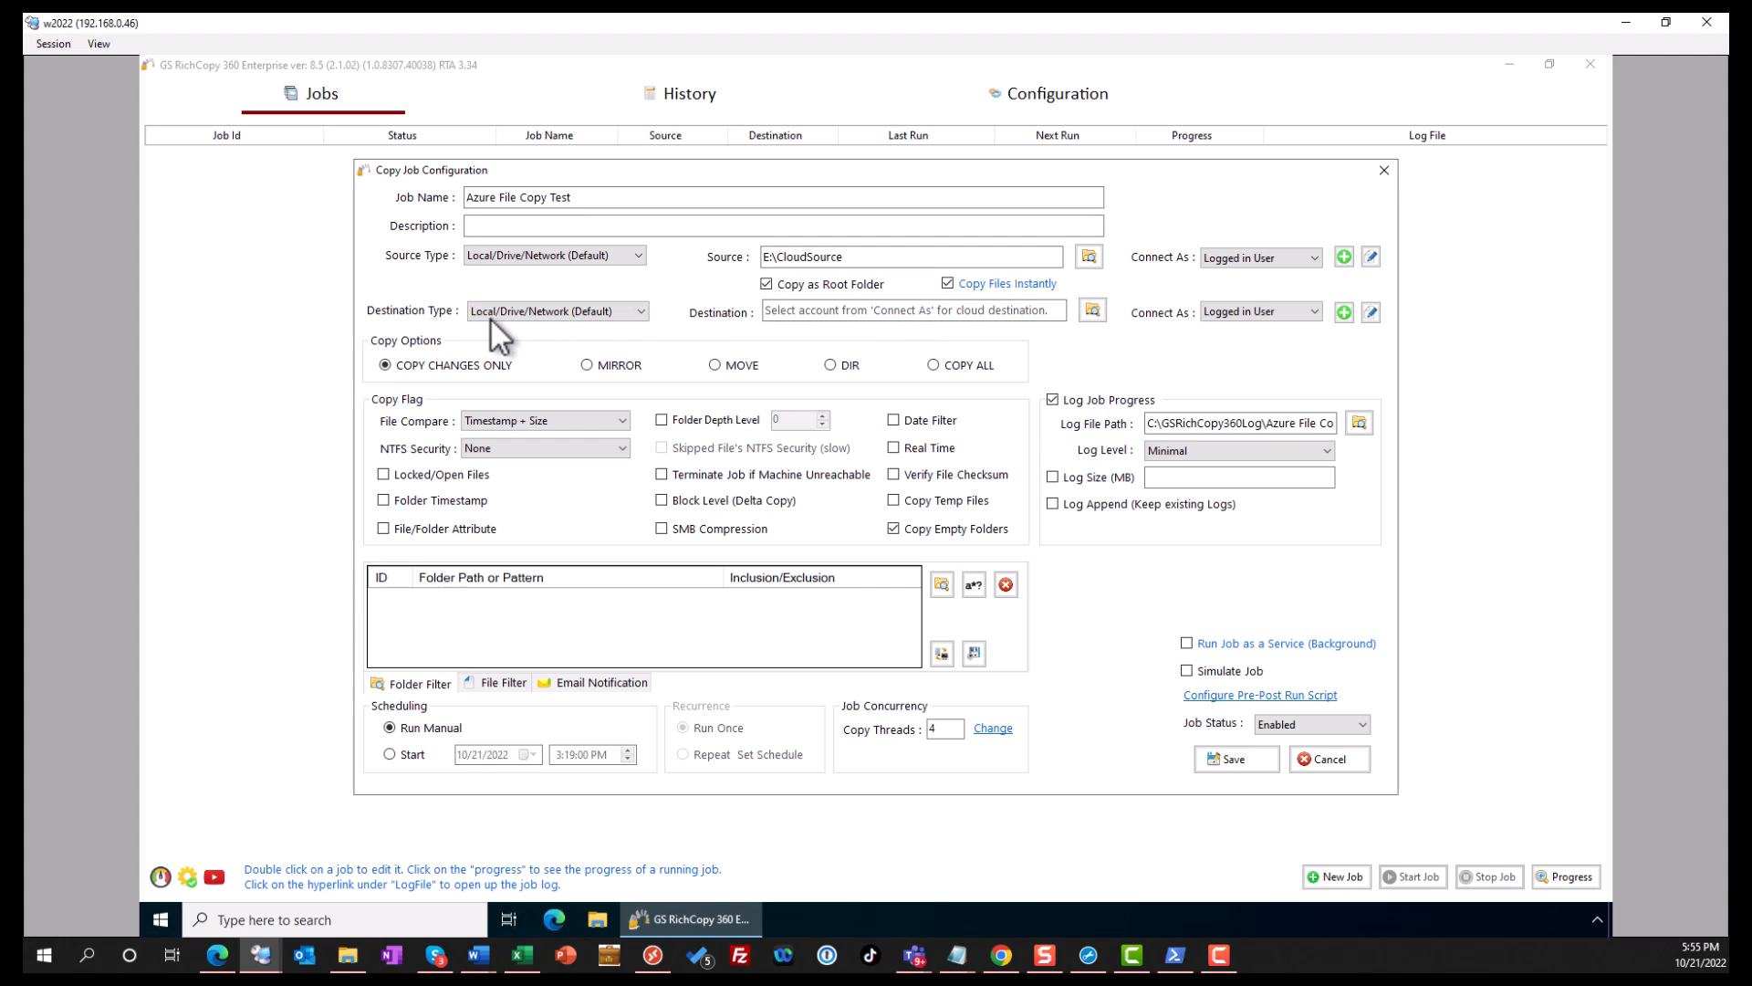
# Set the job's Destination Type to Azure File Share
pyautogui.click(555, 311)
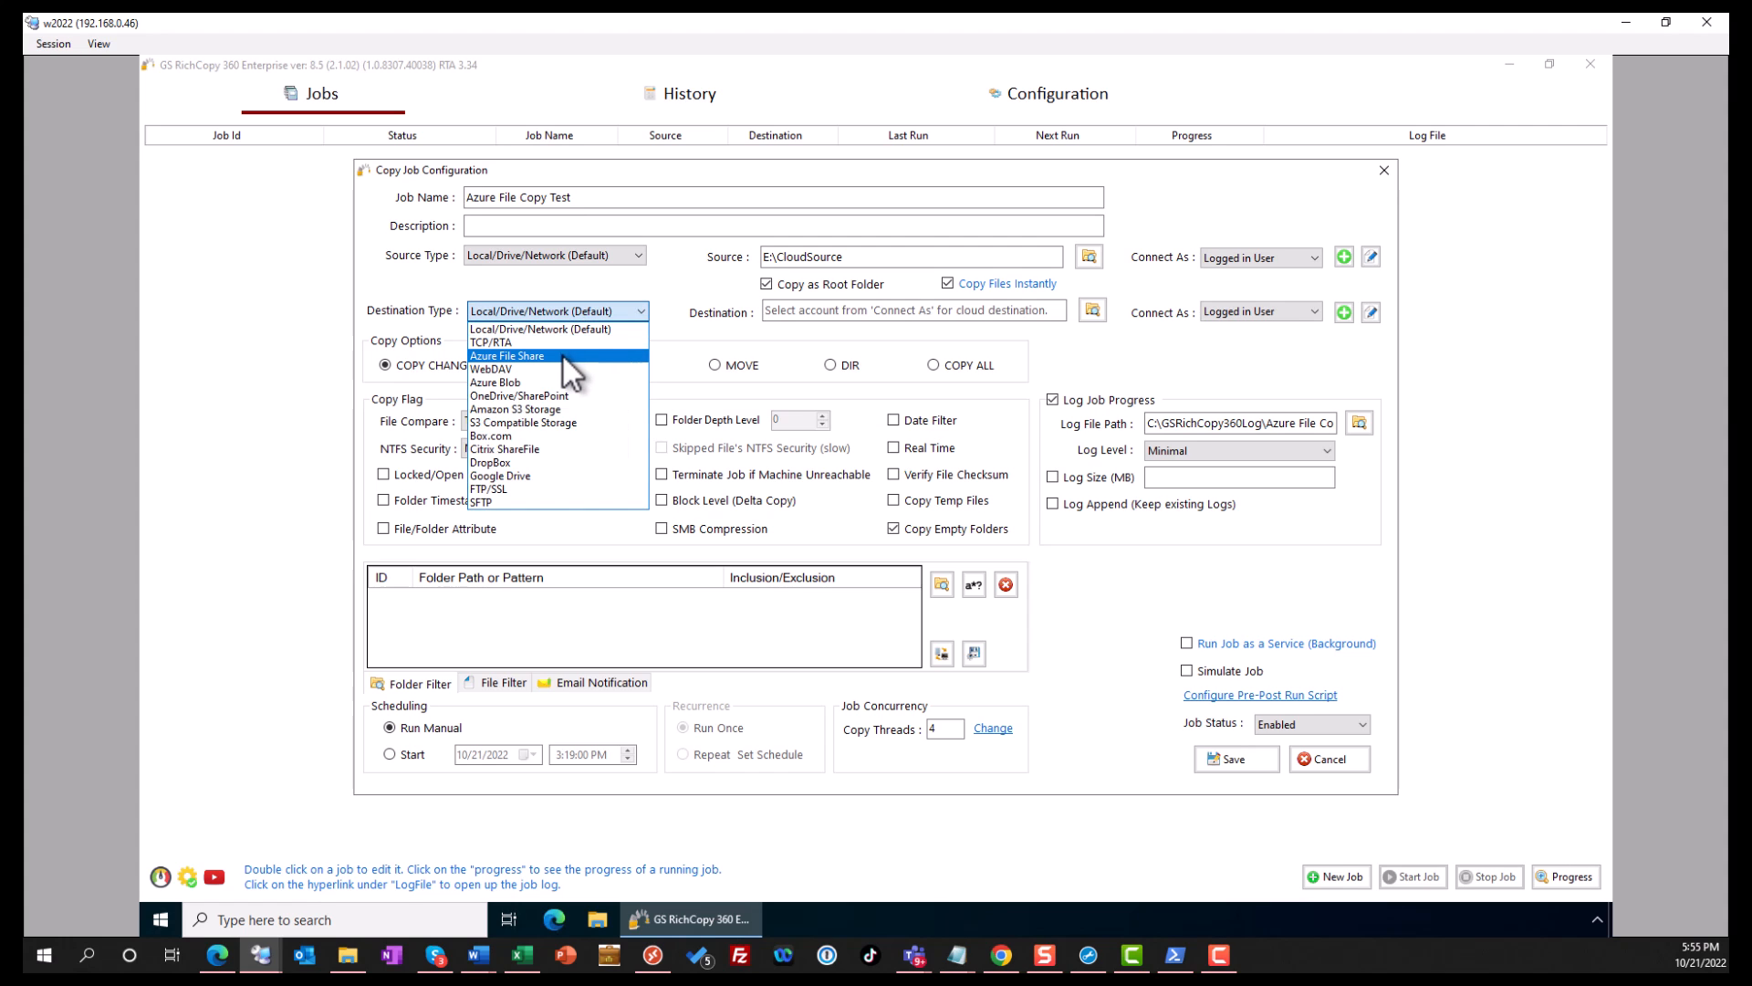
pyautogui.click(506, 356)
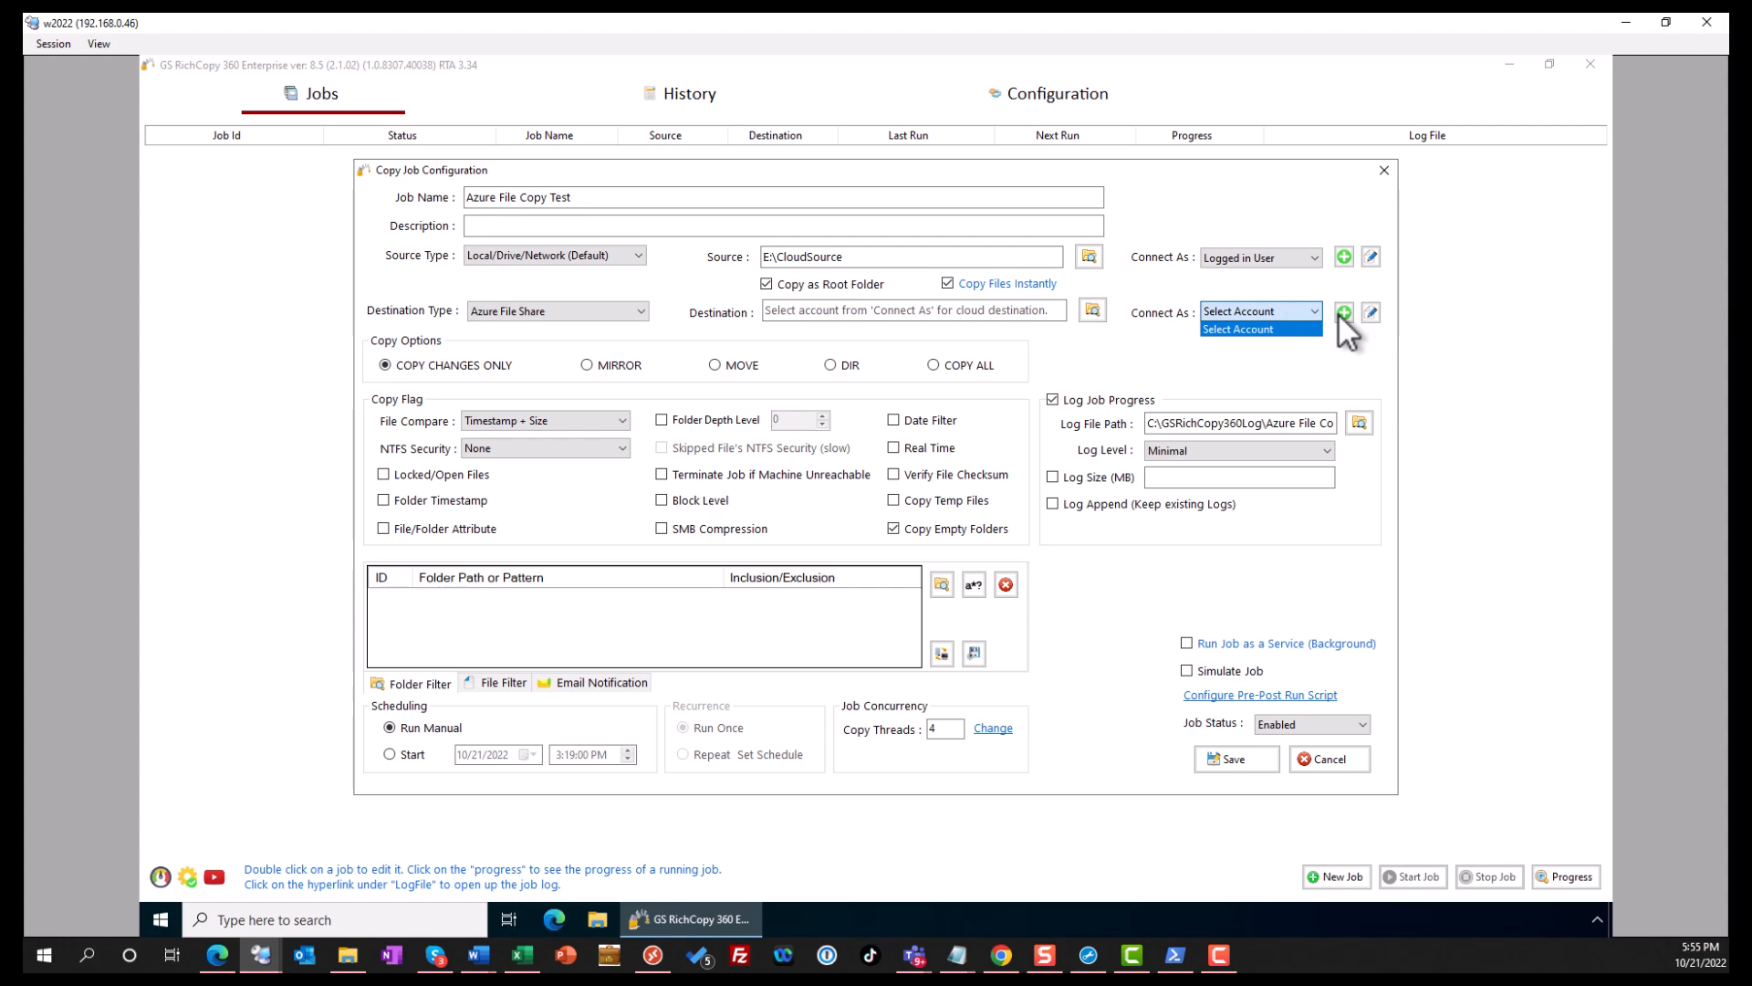
# Add a destination account named 'Azure File Share User' and move to its User Name field
pyautogui.click(1343, 312)
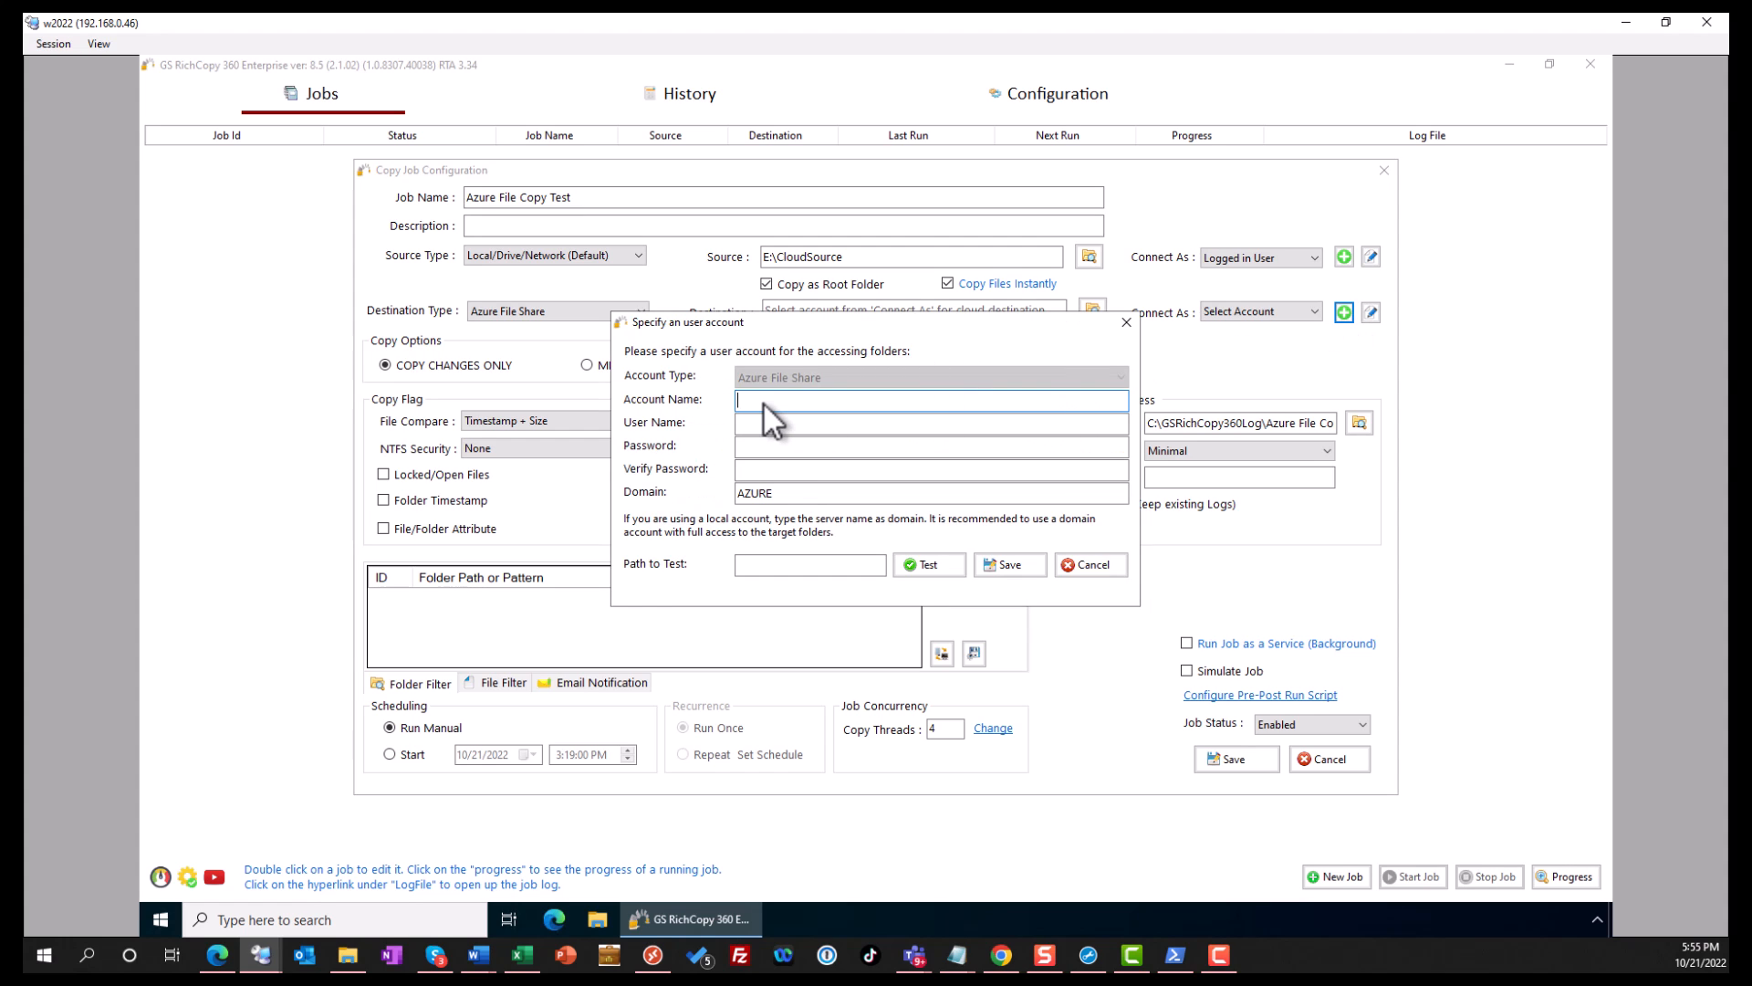
pyautogui.write('ASz')
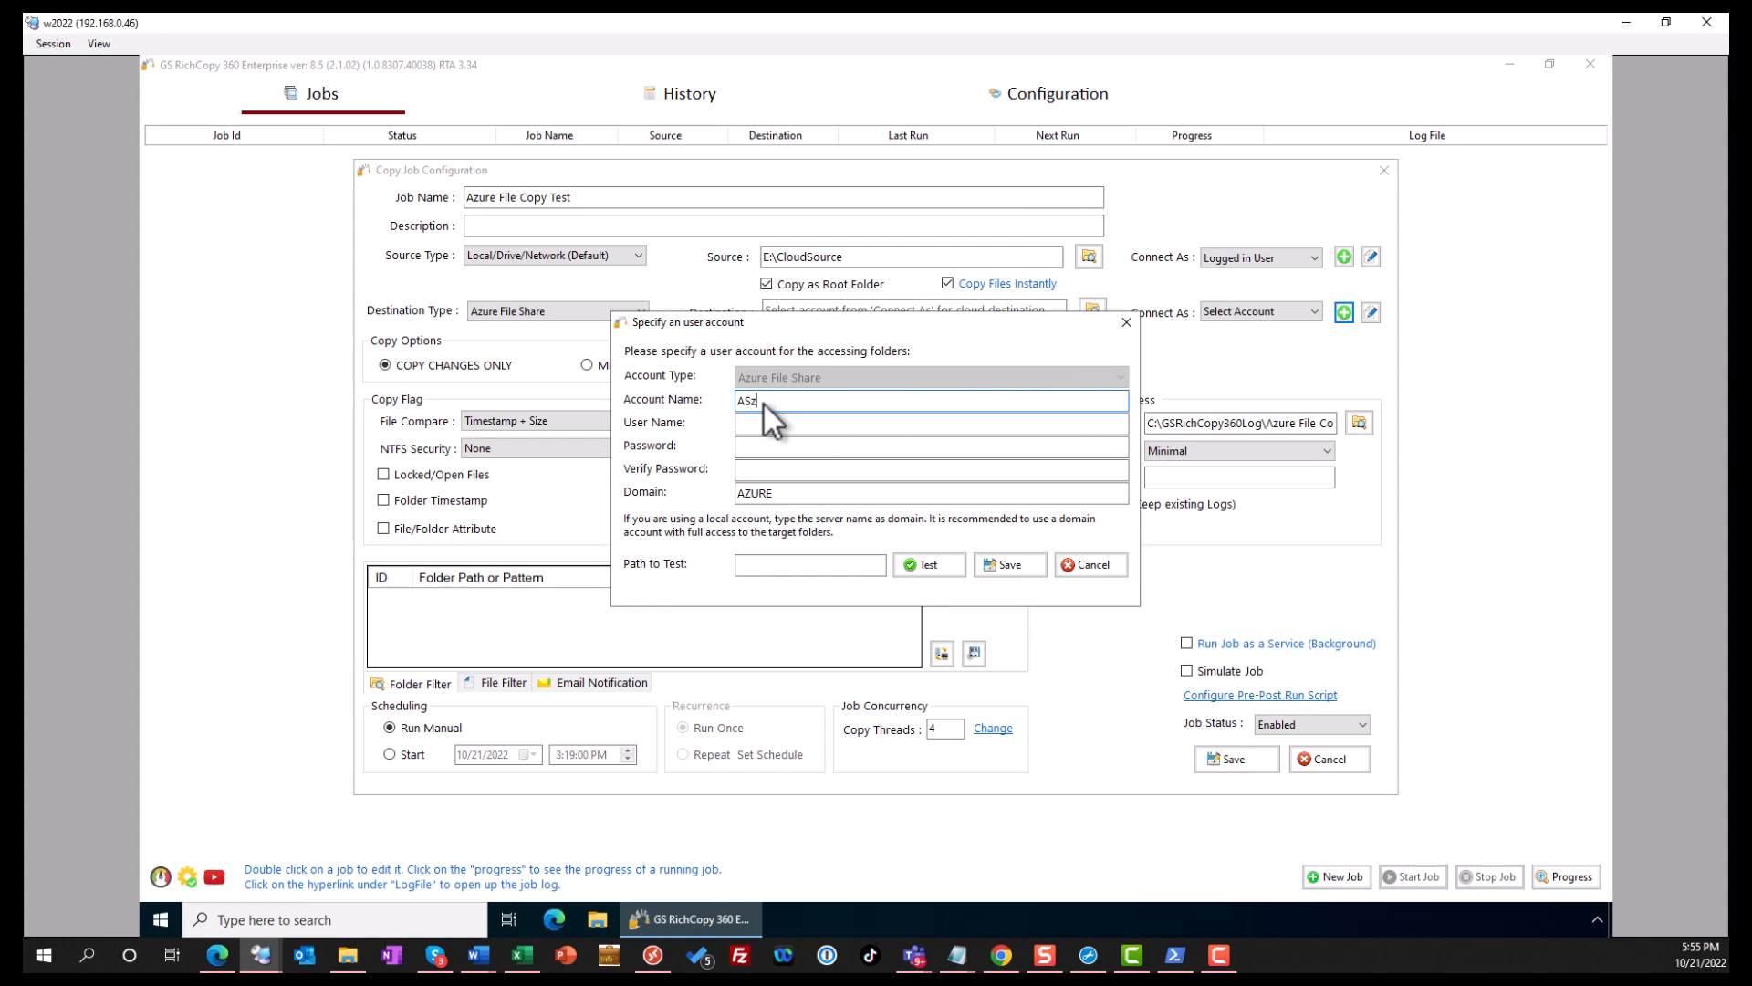
pyautogui.write('Azure File Share User')
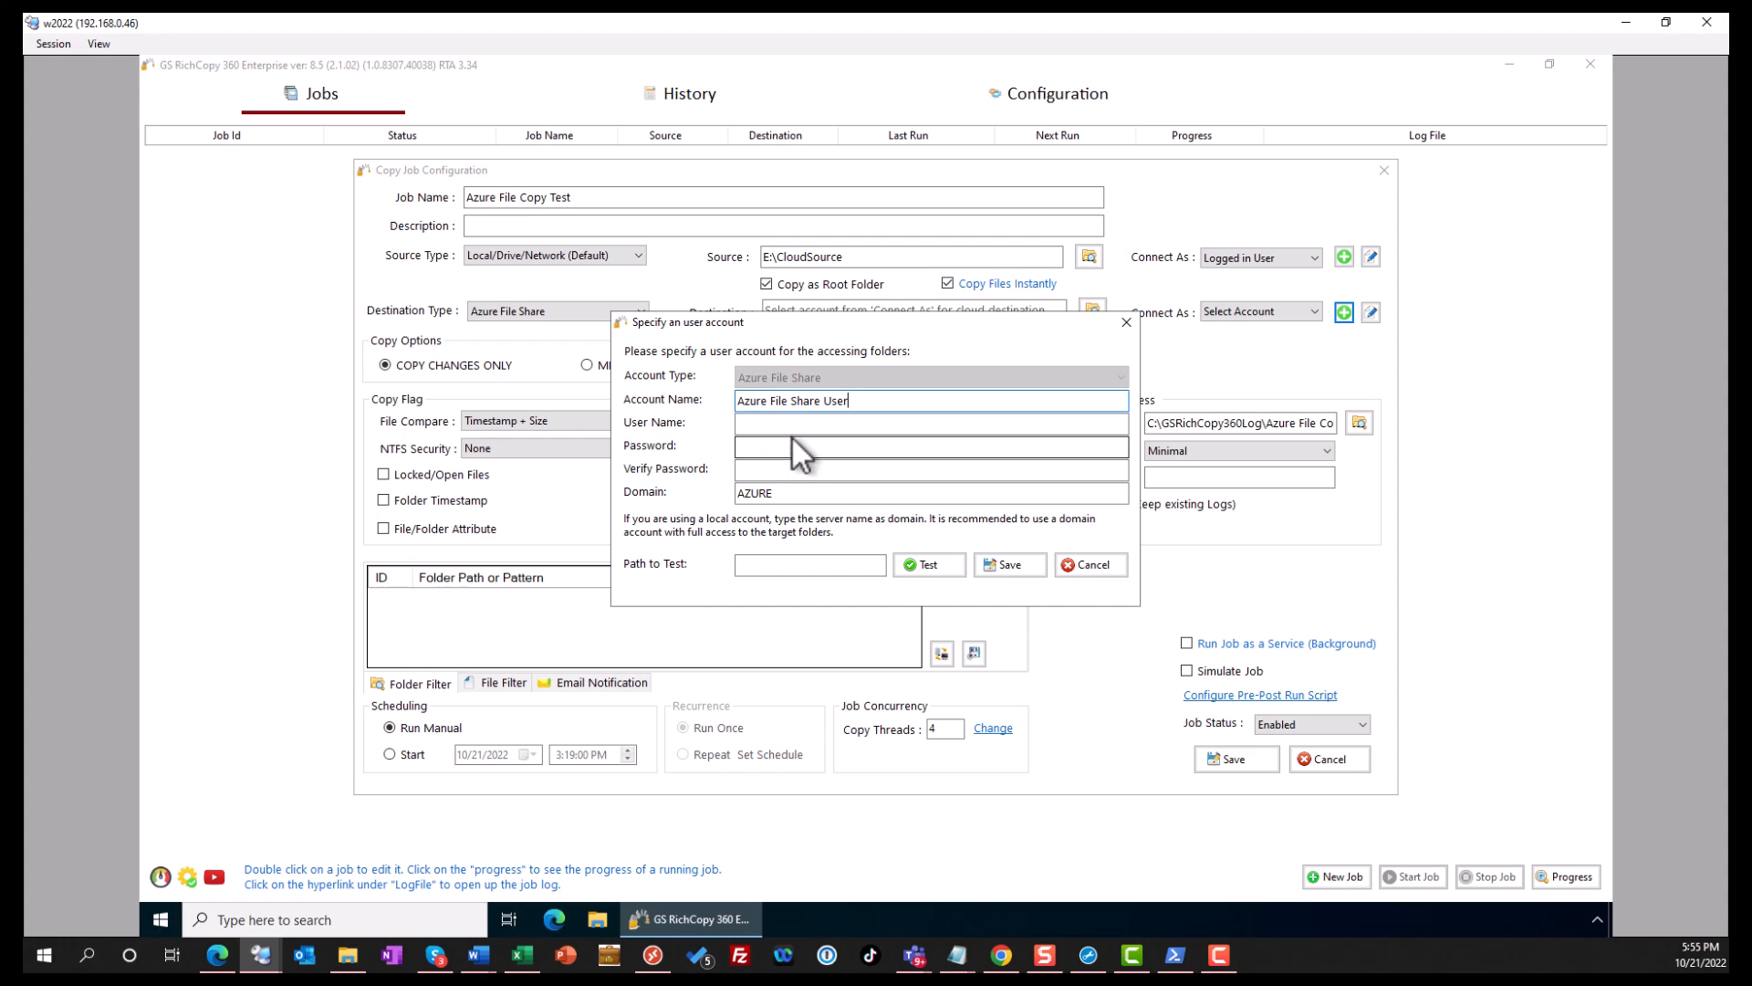
pyautogui.click(931, 422)
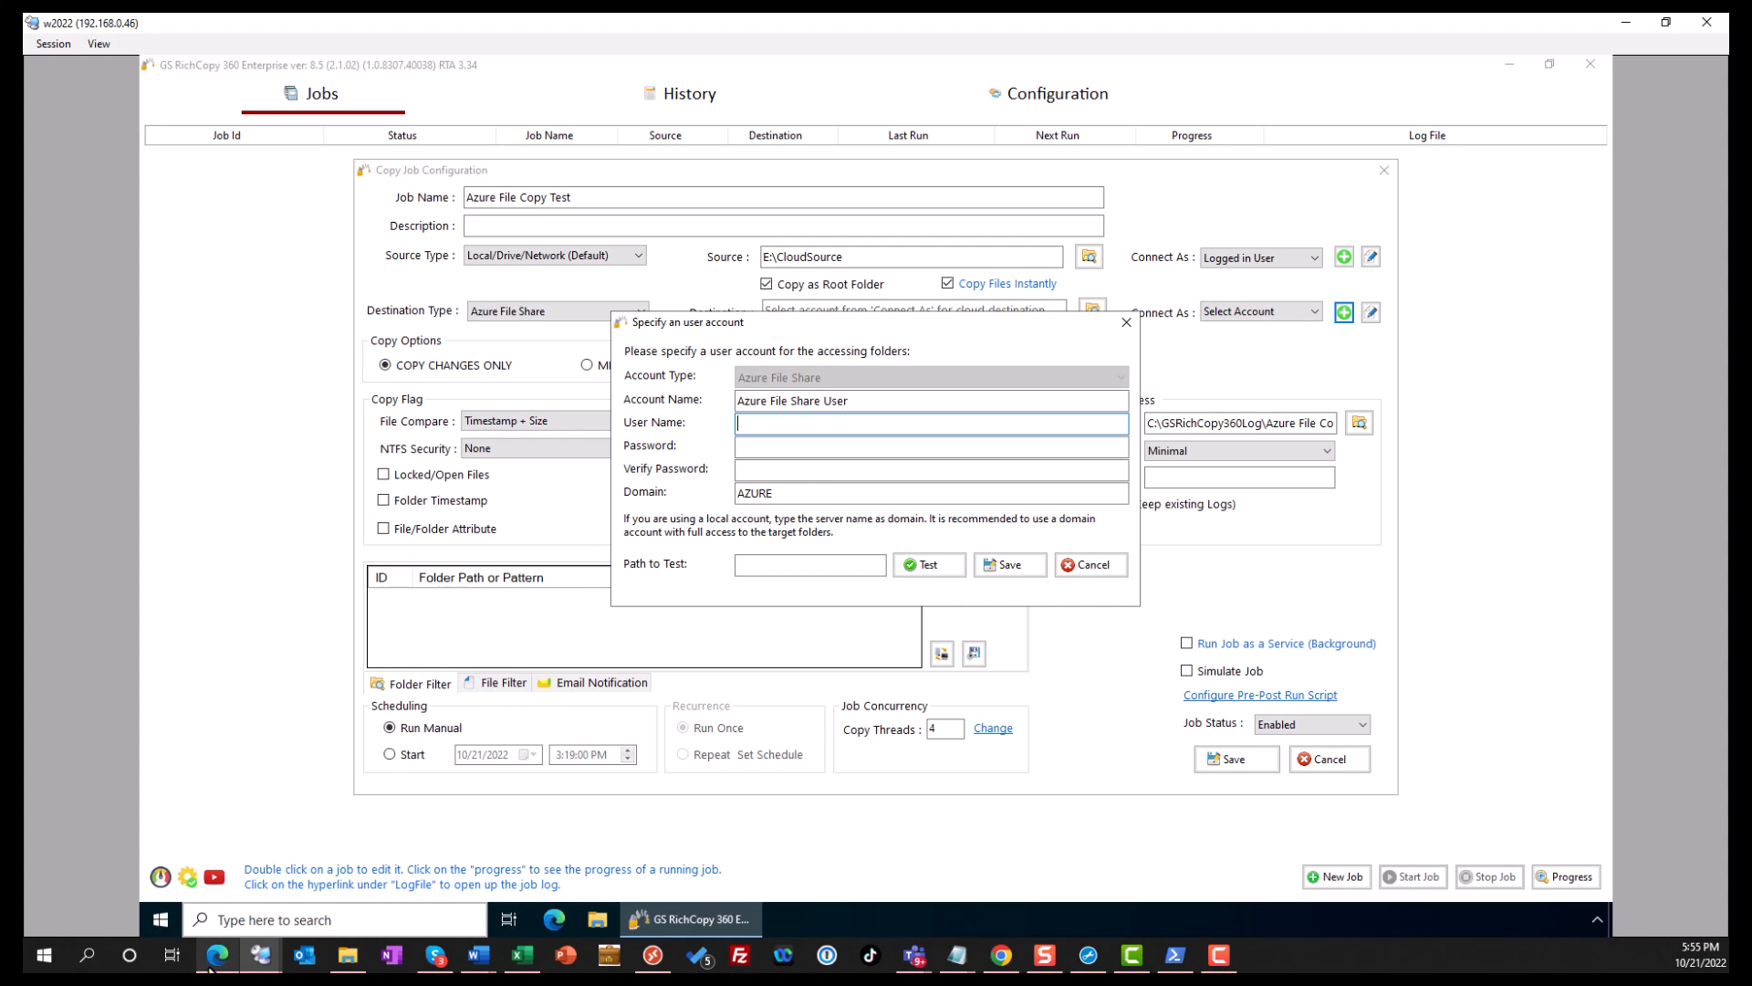
# In the Azure portal, go to blob4gs File shares, open fileshare1 and its Connect pane
pyautogui.click(217, 955)
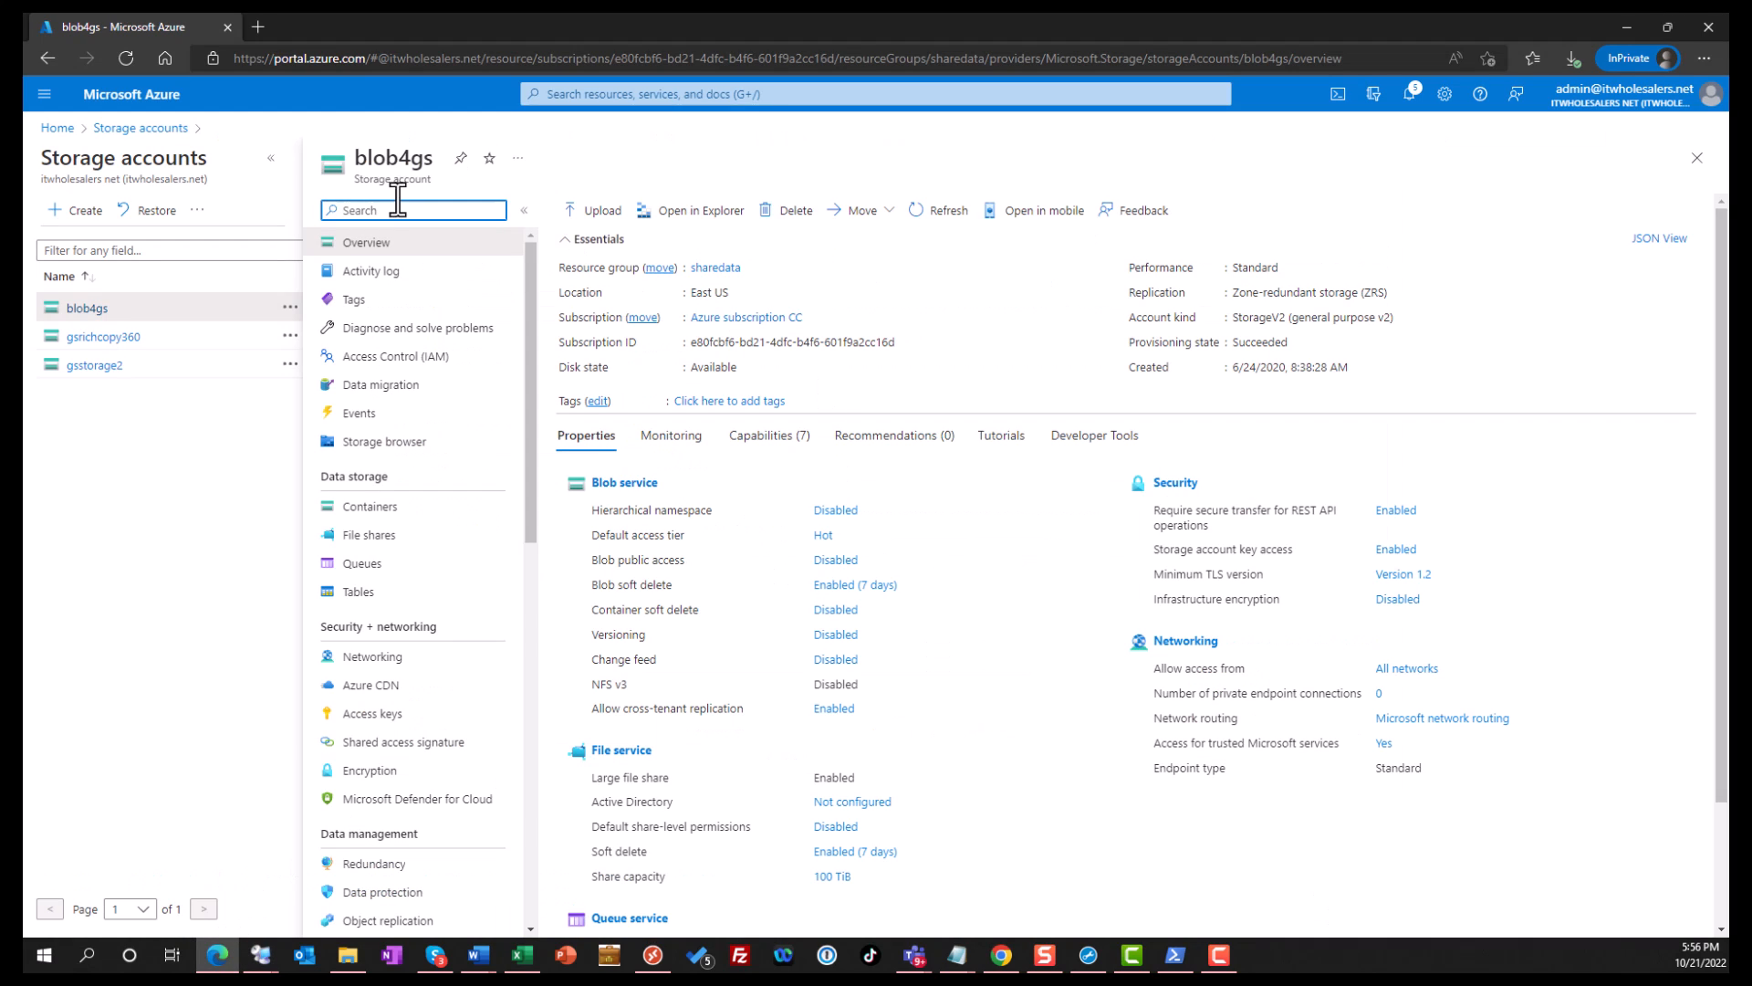
pyautogui.moveTo(537, 475)
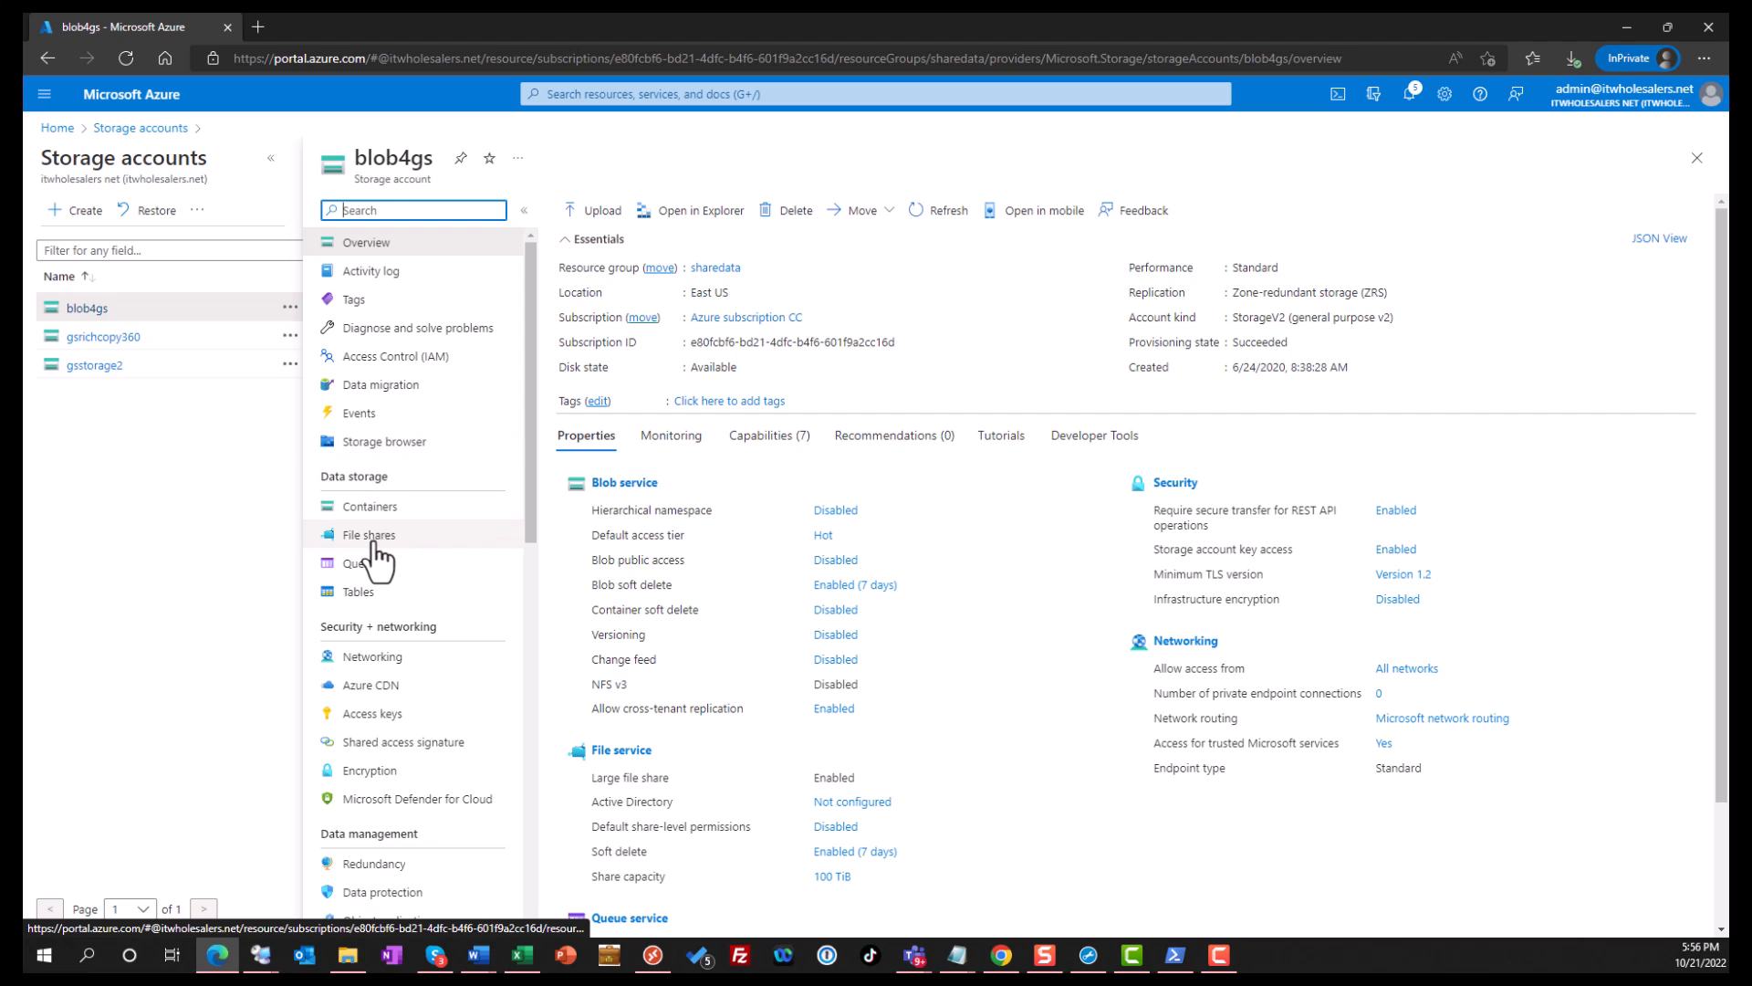
pyautogui.click(369, 535)
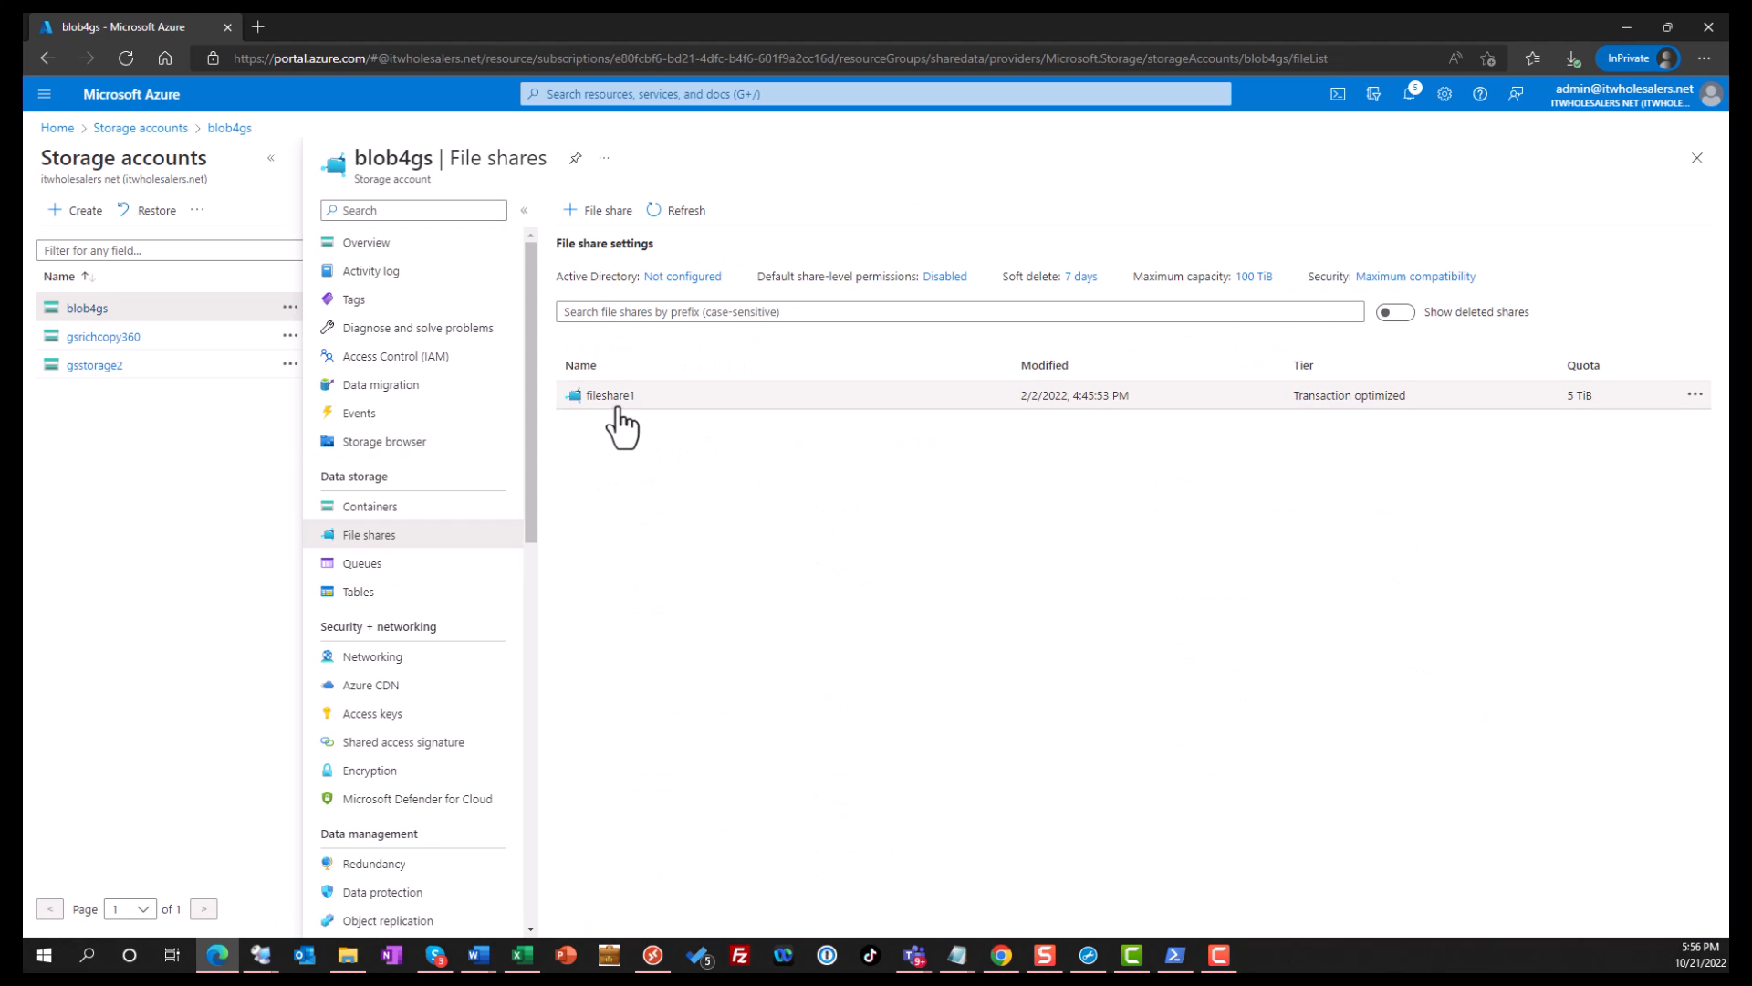
pyautogui.moveTo(611, 410)
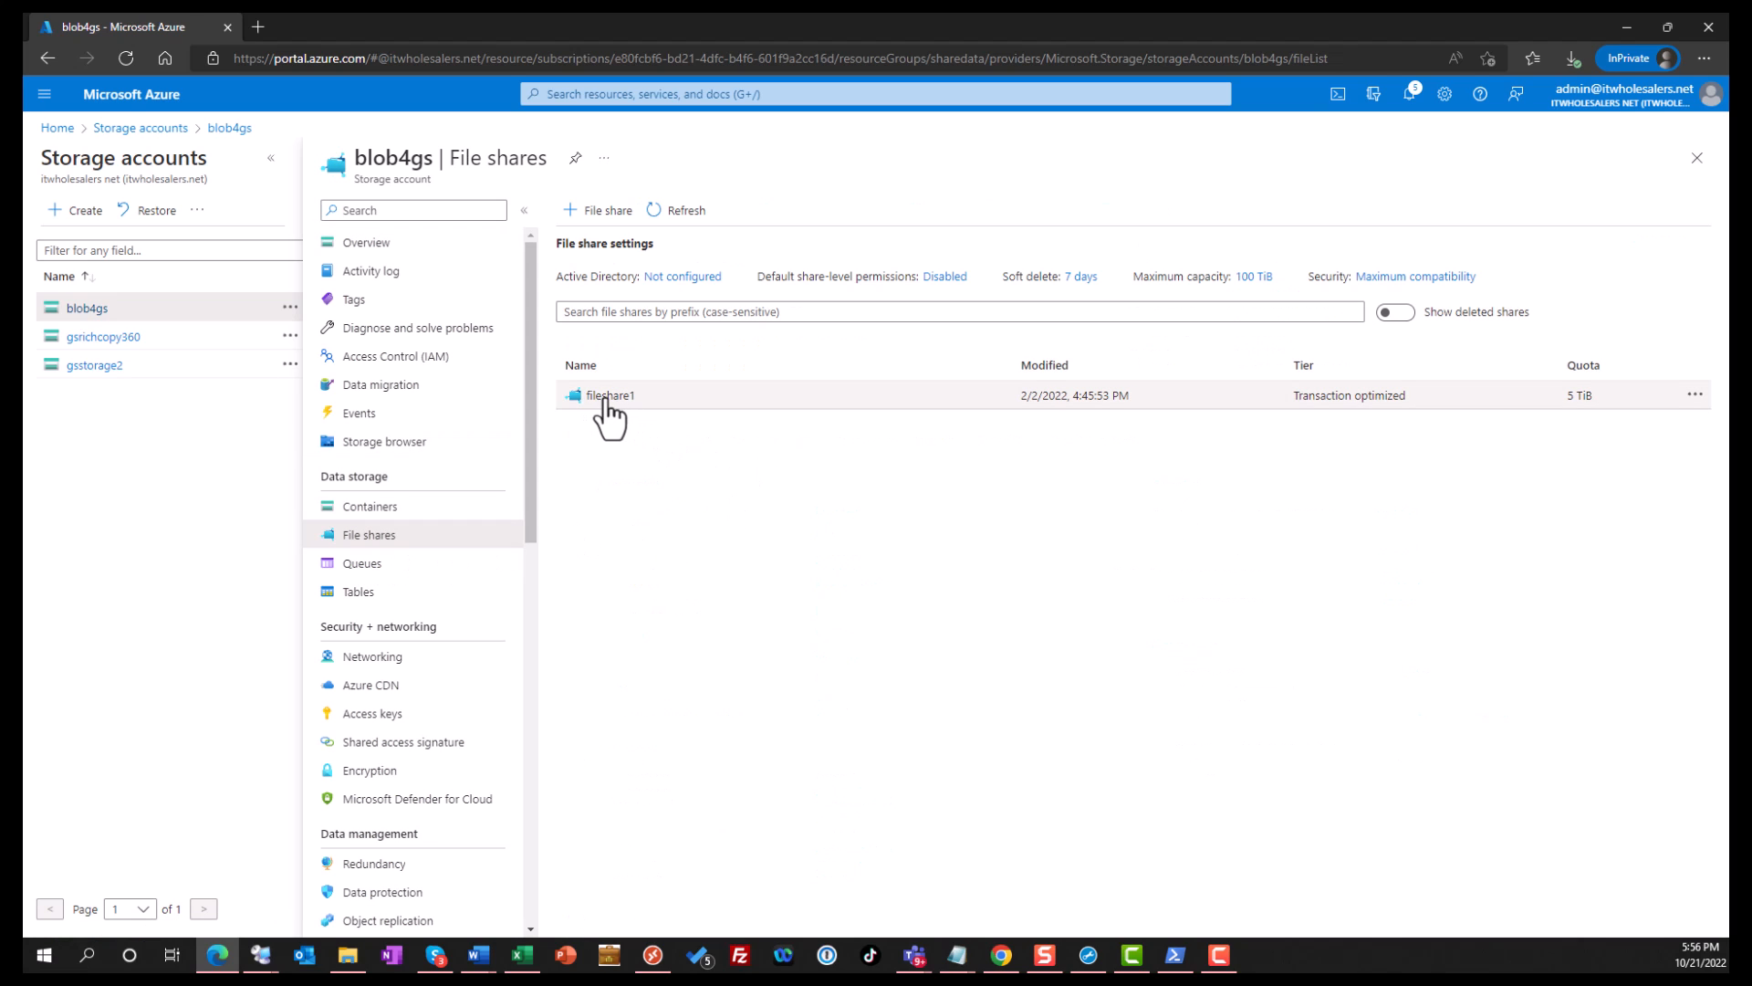
pyautogui.click(612, 394)
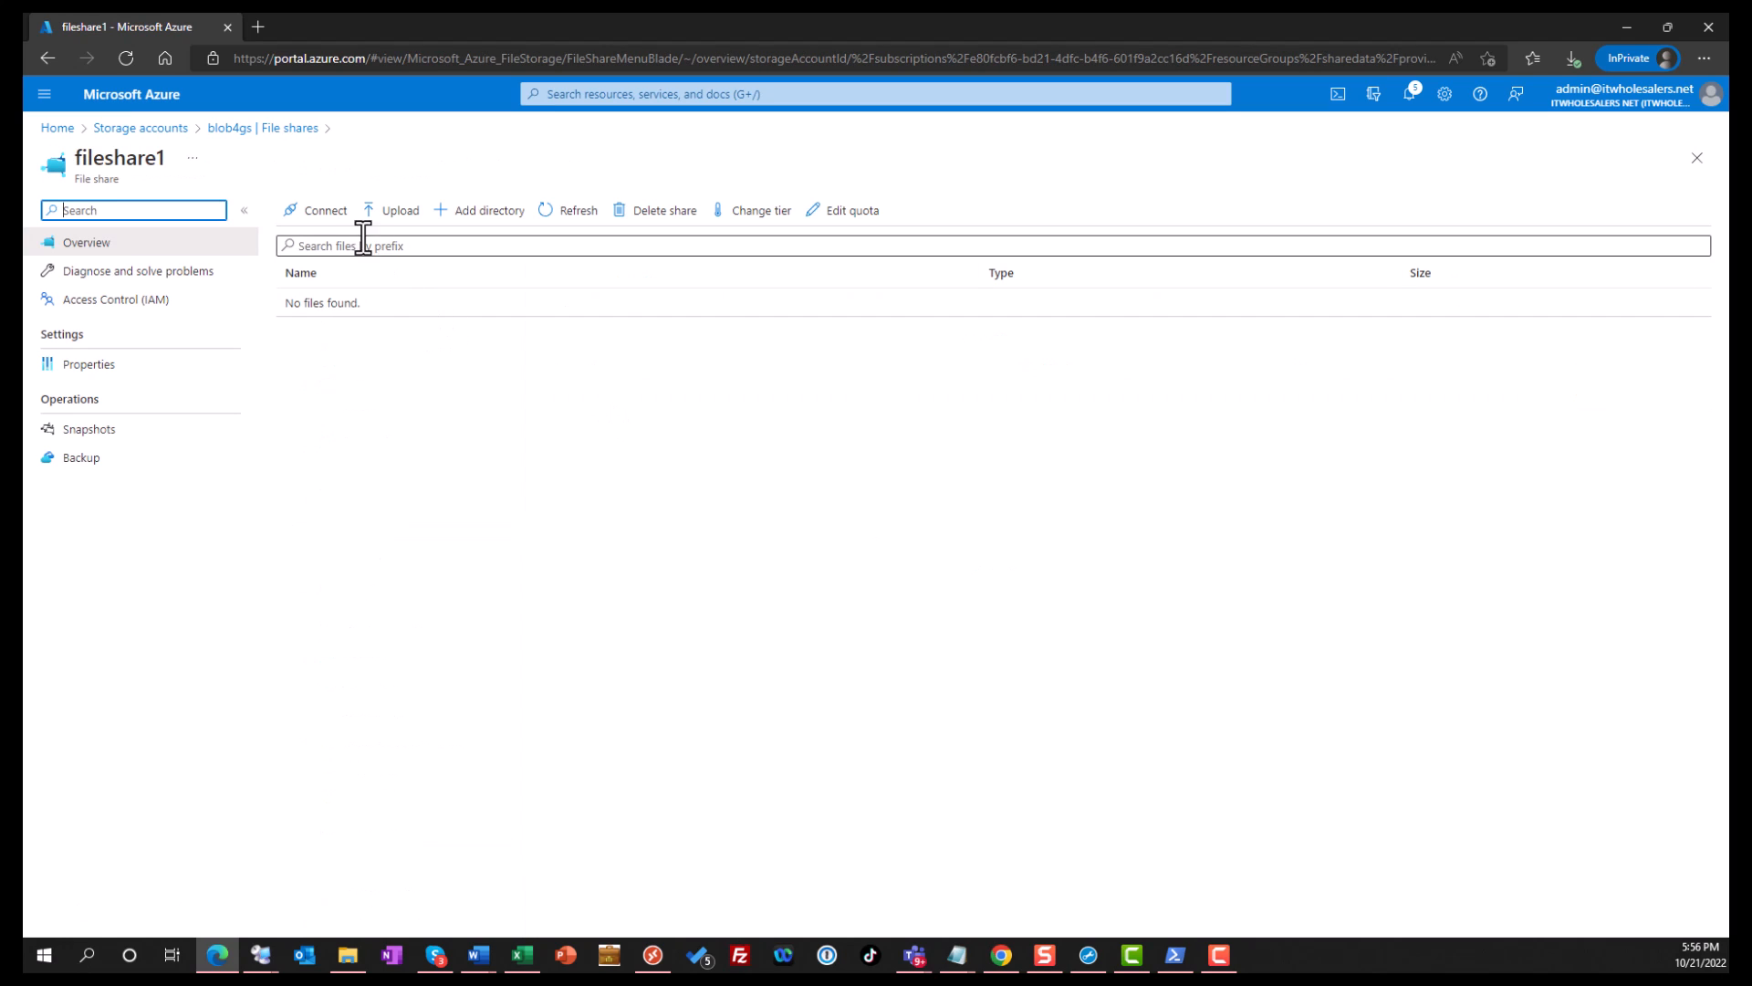
pyautogui.click(325, 210)
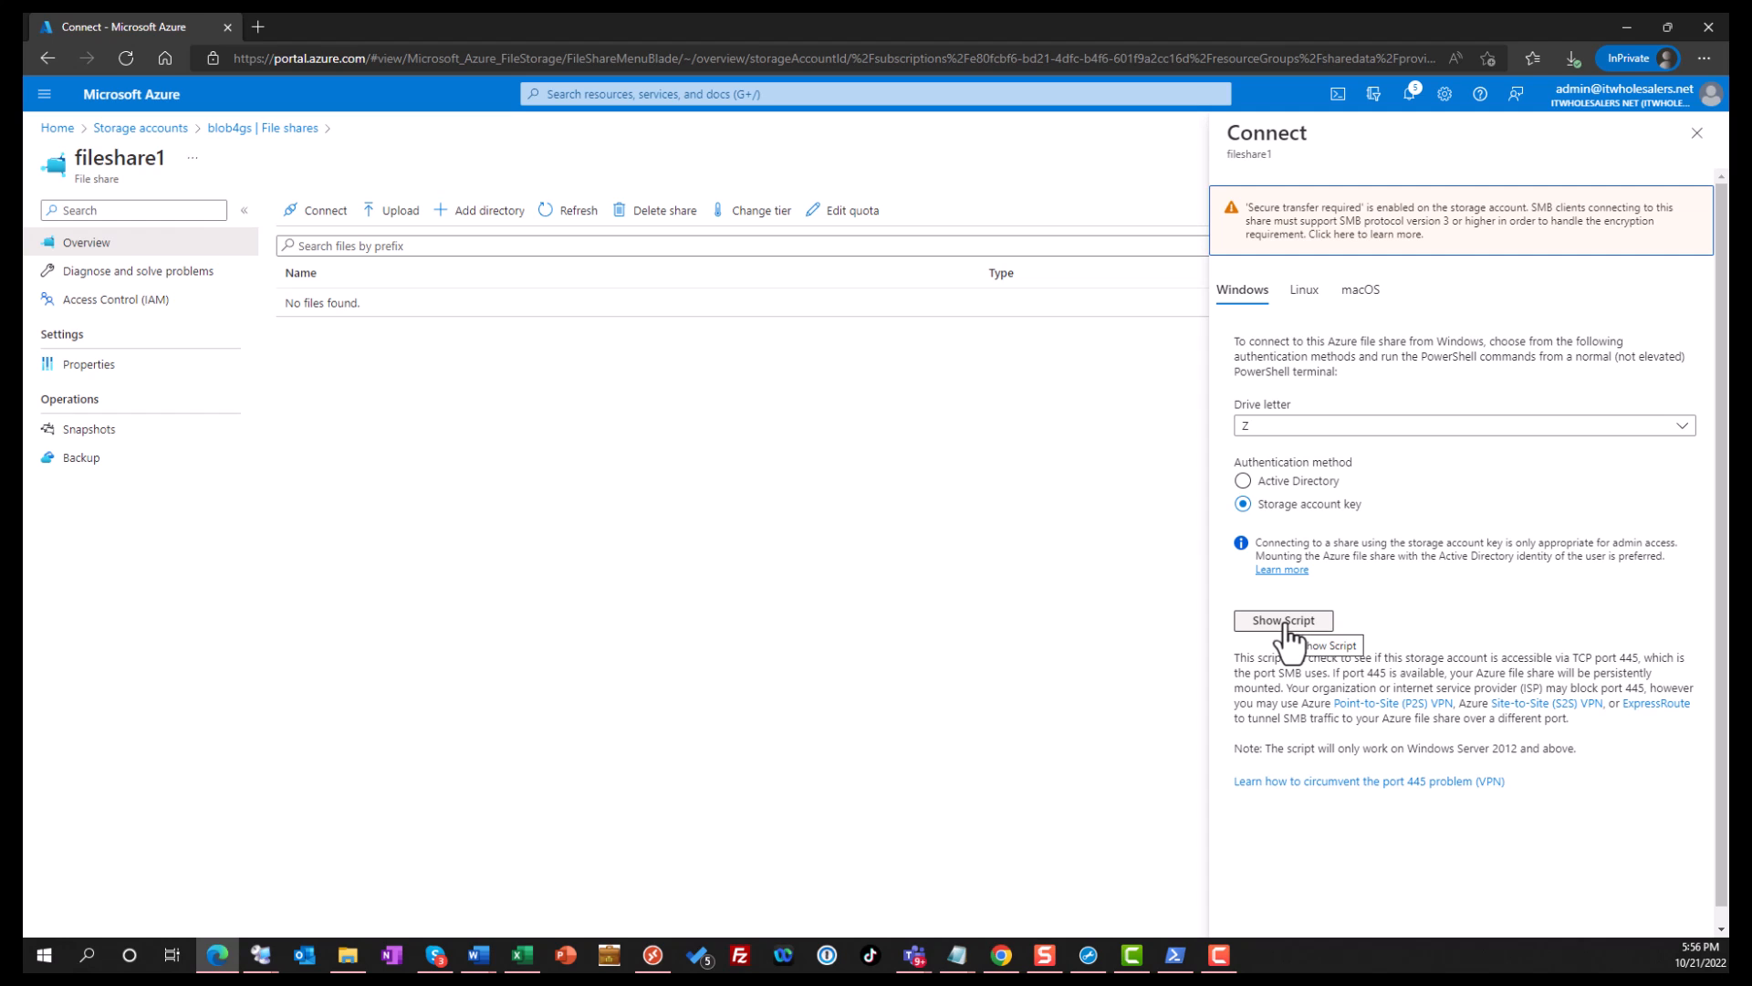
# Show the Windows connection script and copy blob4gs from it into RichCopy's User Name
pyautogui.click(1281, 620)
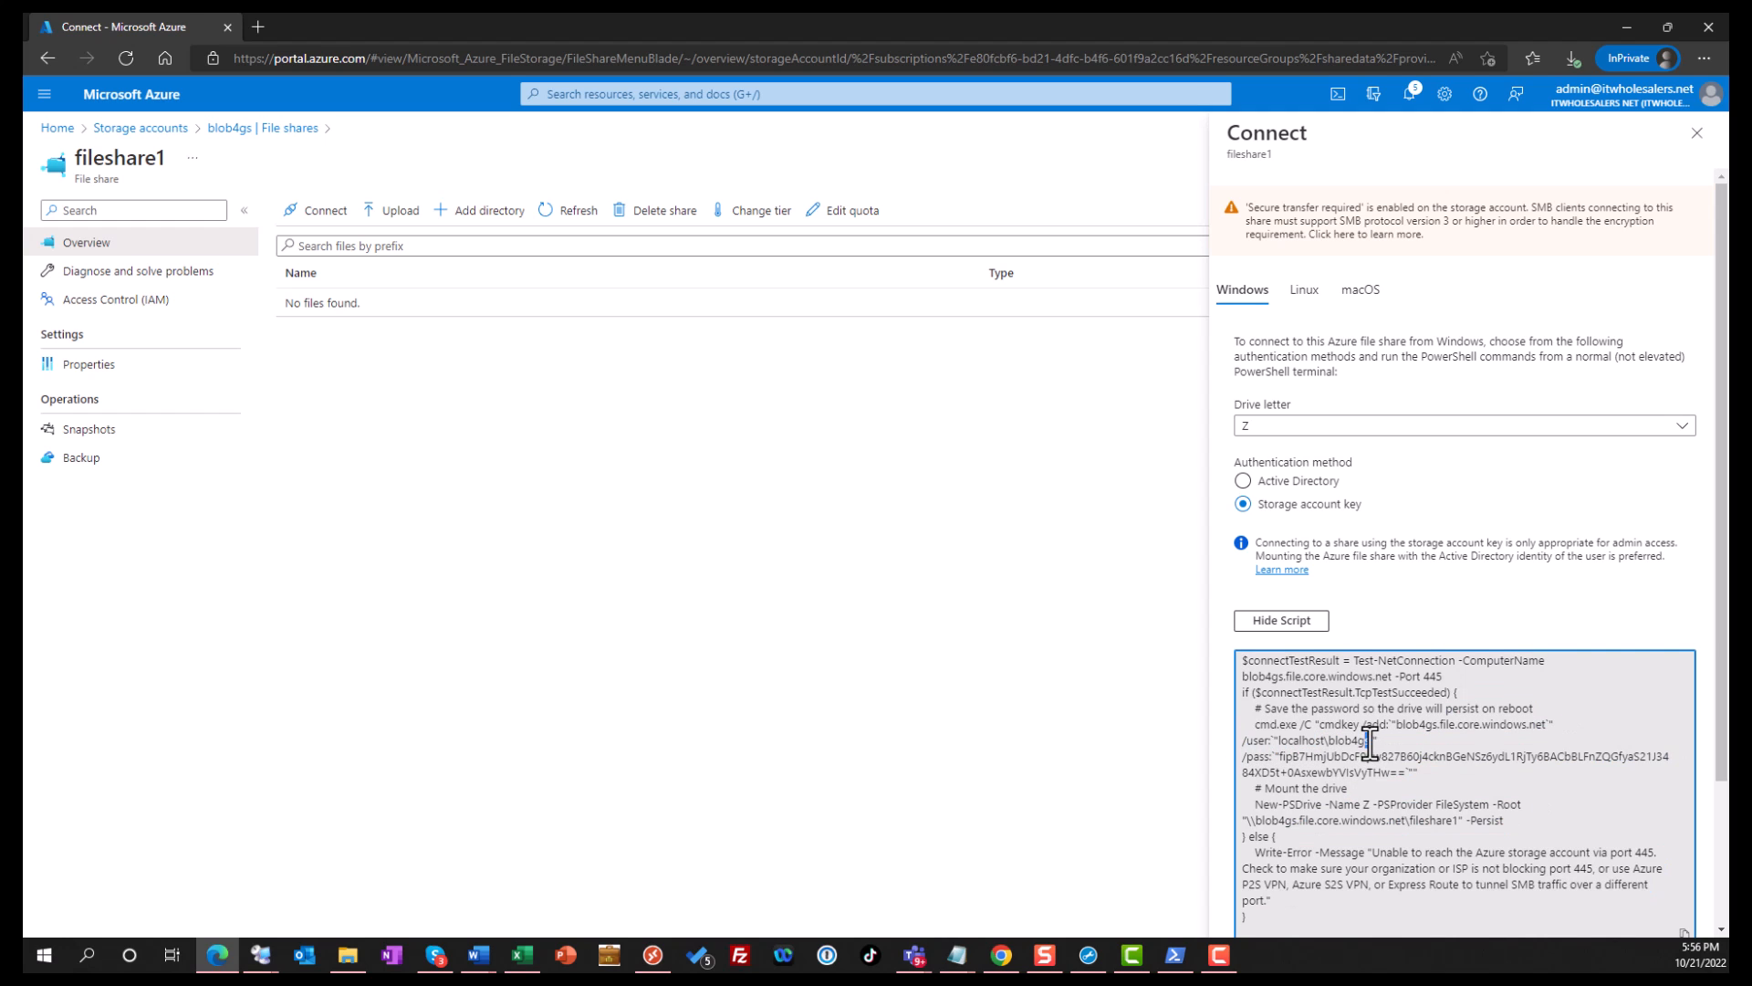
pyautogui.doubleClick(1341, 739)
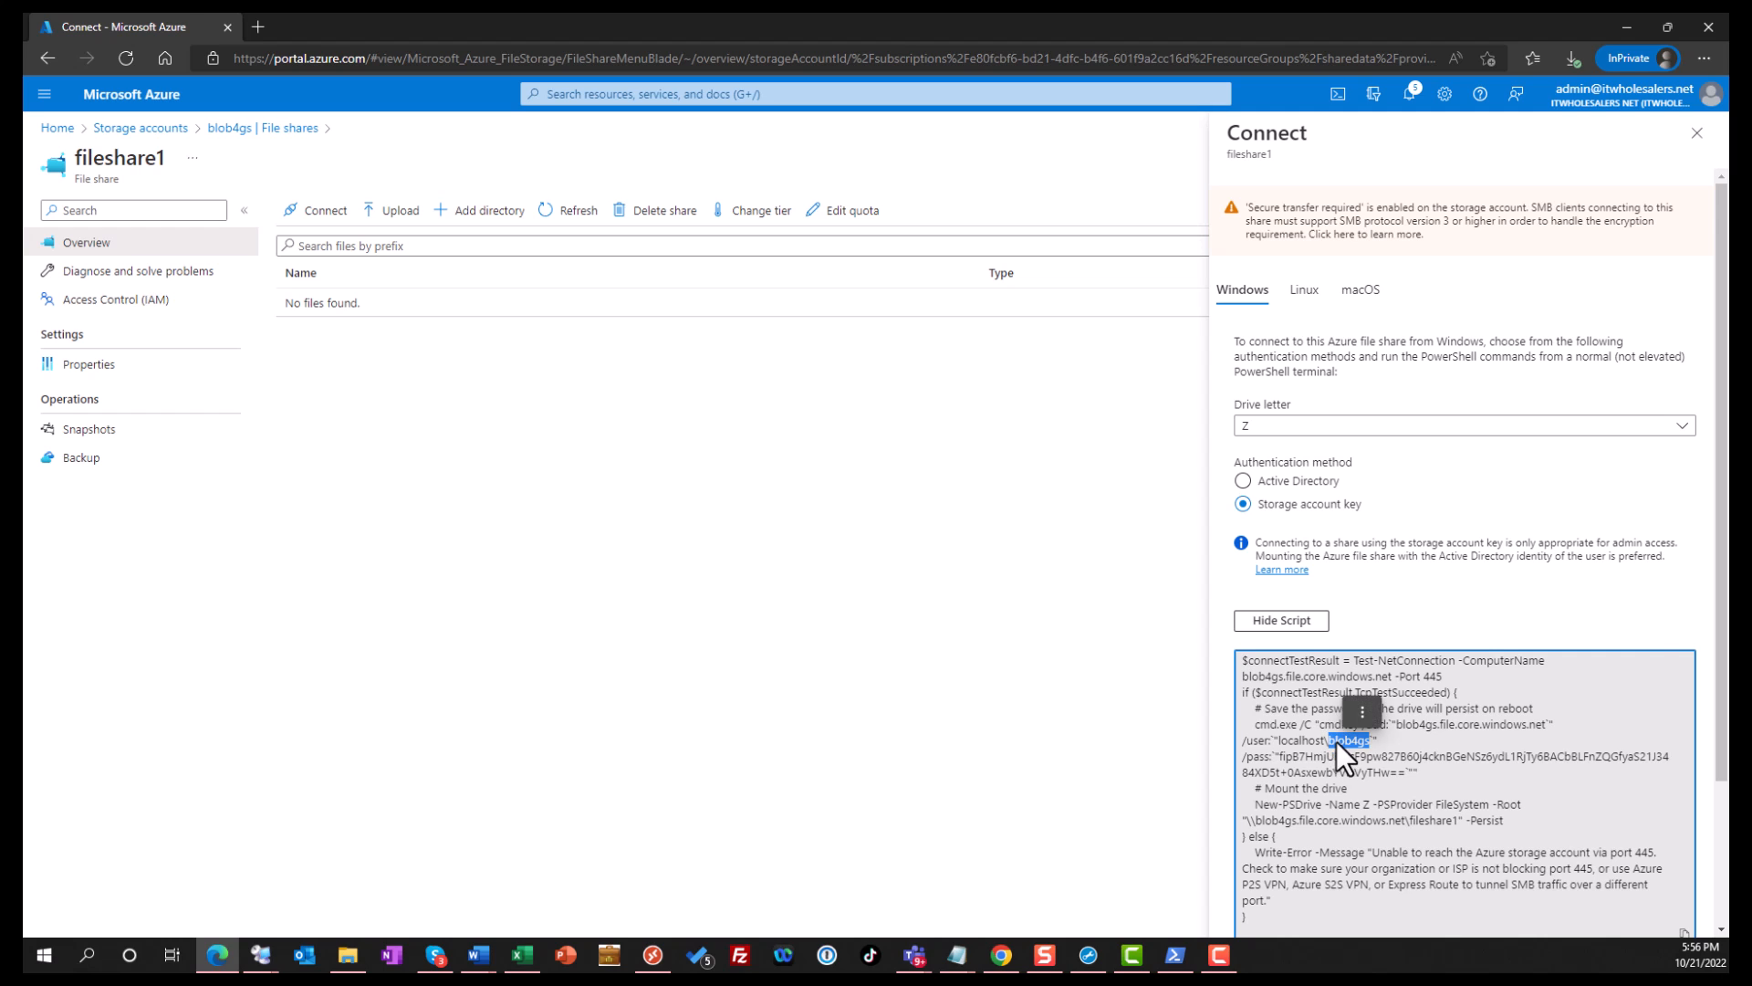
pyautogui.rightClick(1345, 739)
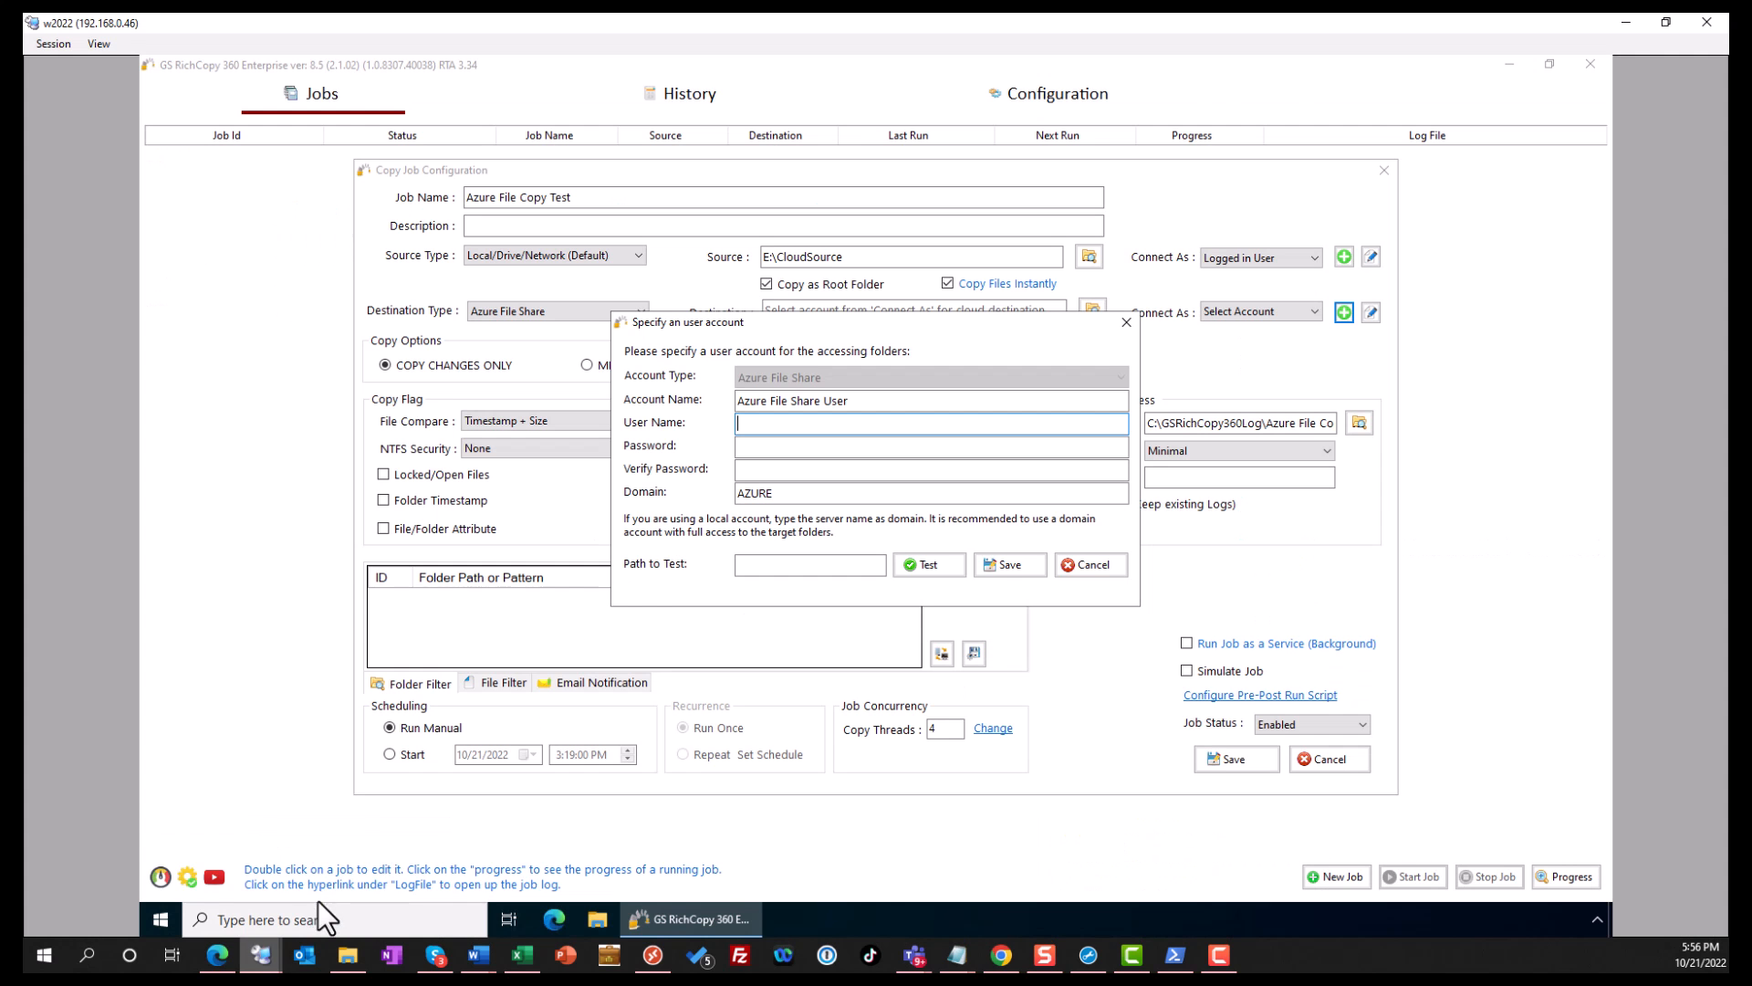
pyautogui.write('blob4gs')
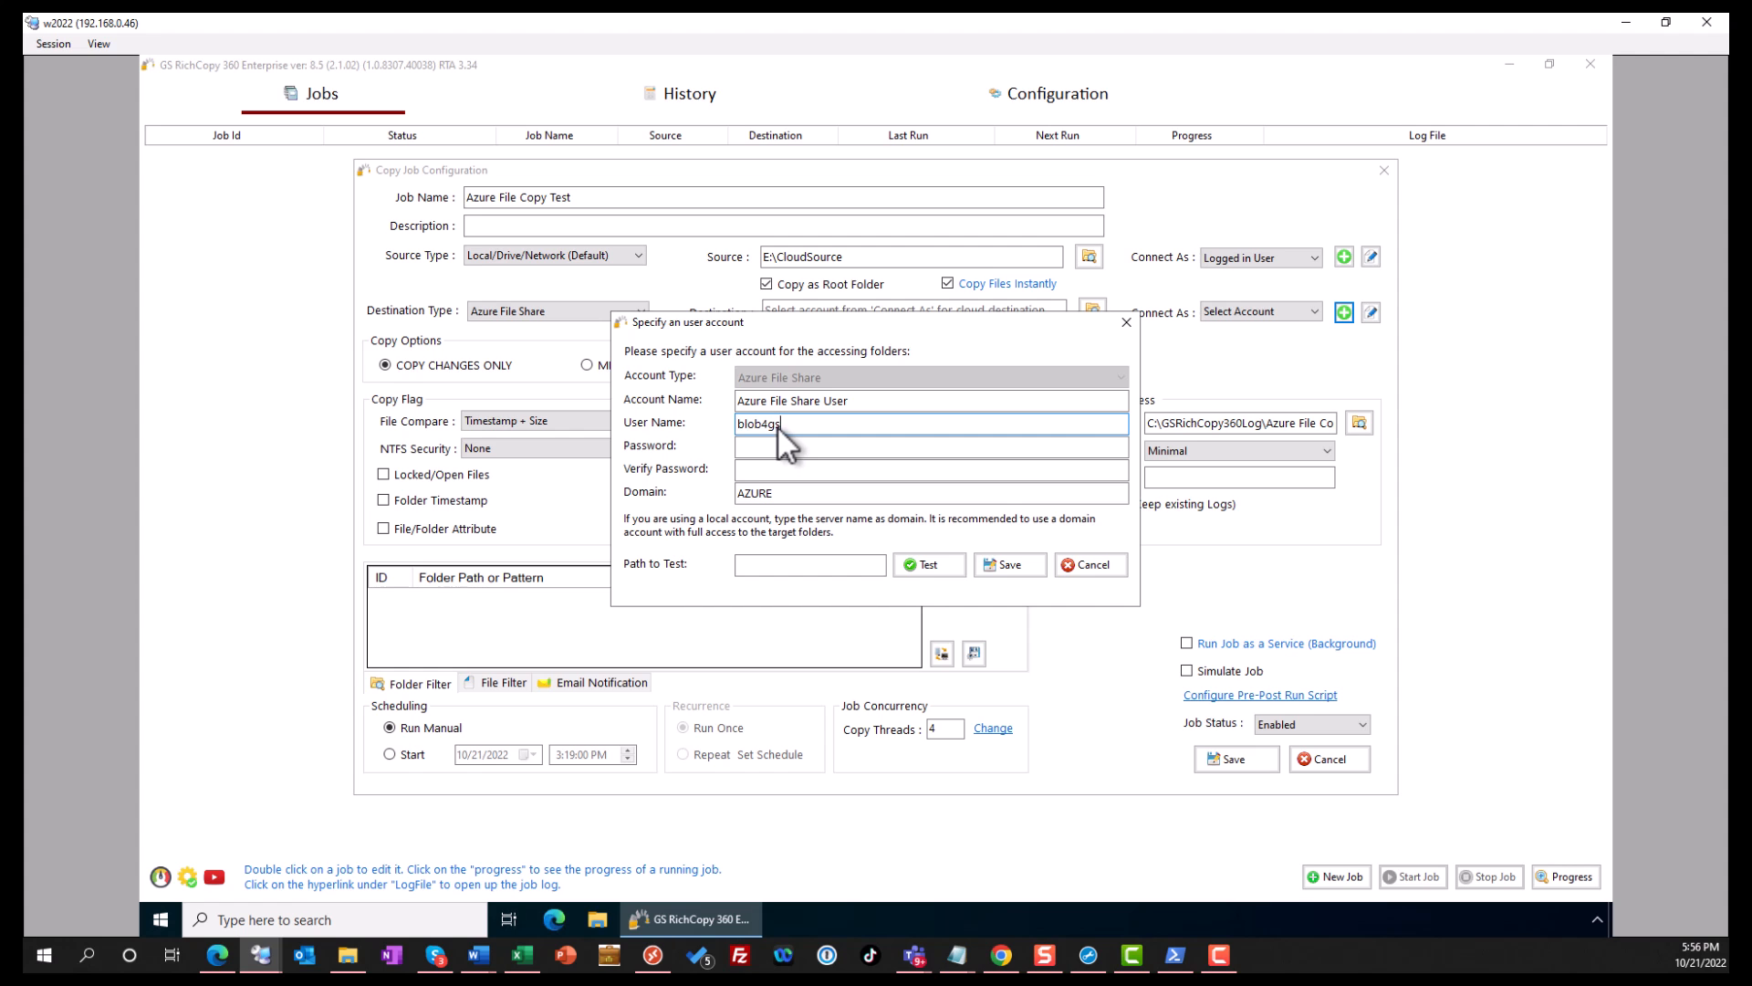
pyautogui.click(931, 446)
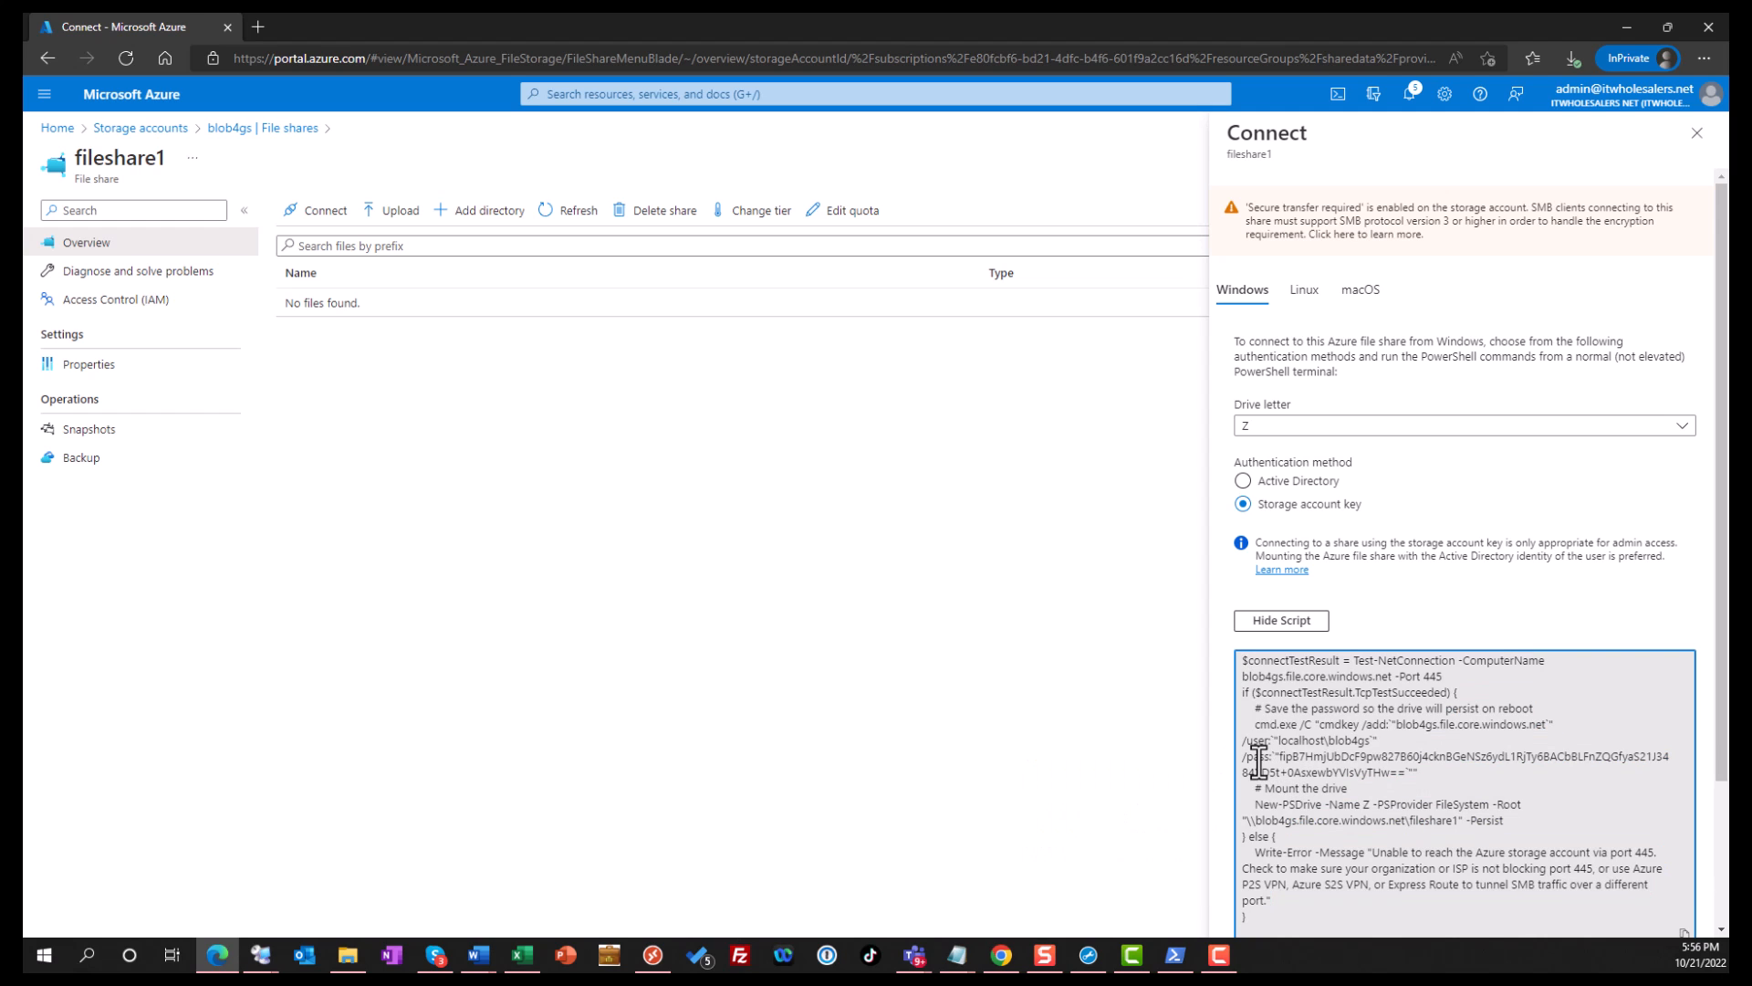
# Copy the /pass storage key, then select the \\blob4gs.file.core.windows.net\fileshare1 path in the script
pyautogui.doubleClick(1299, 756)
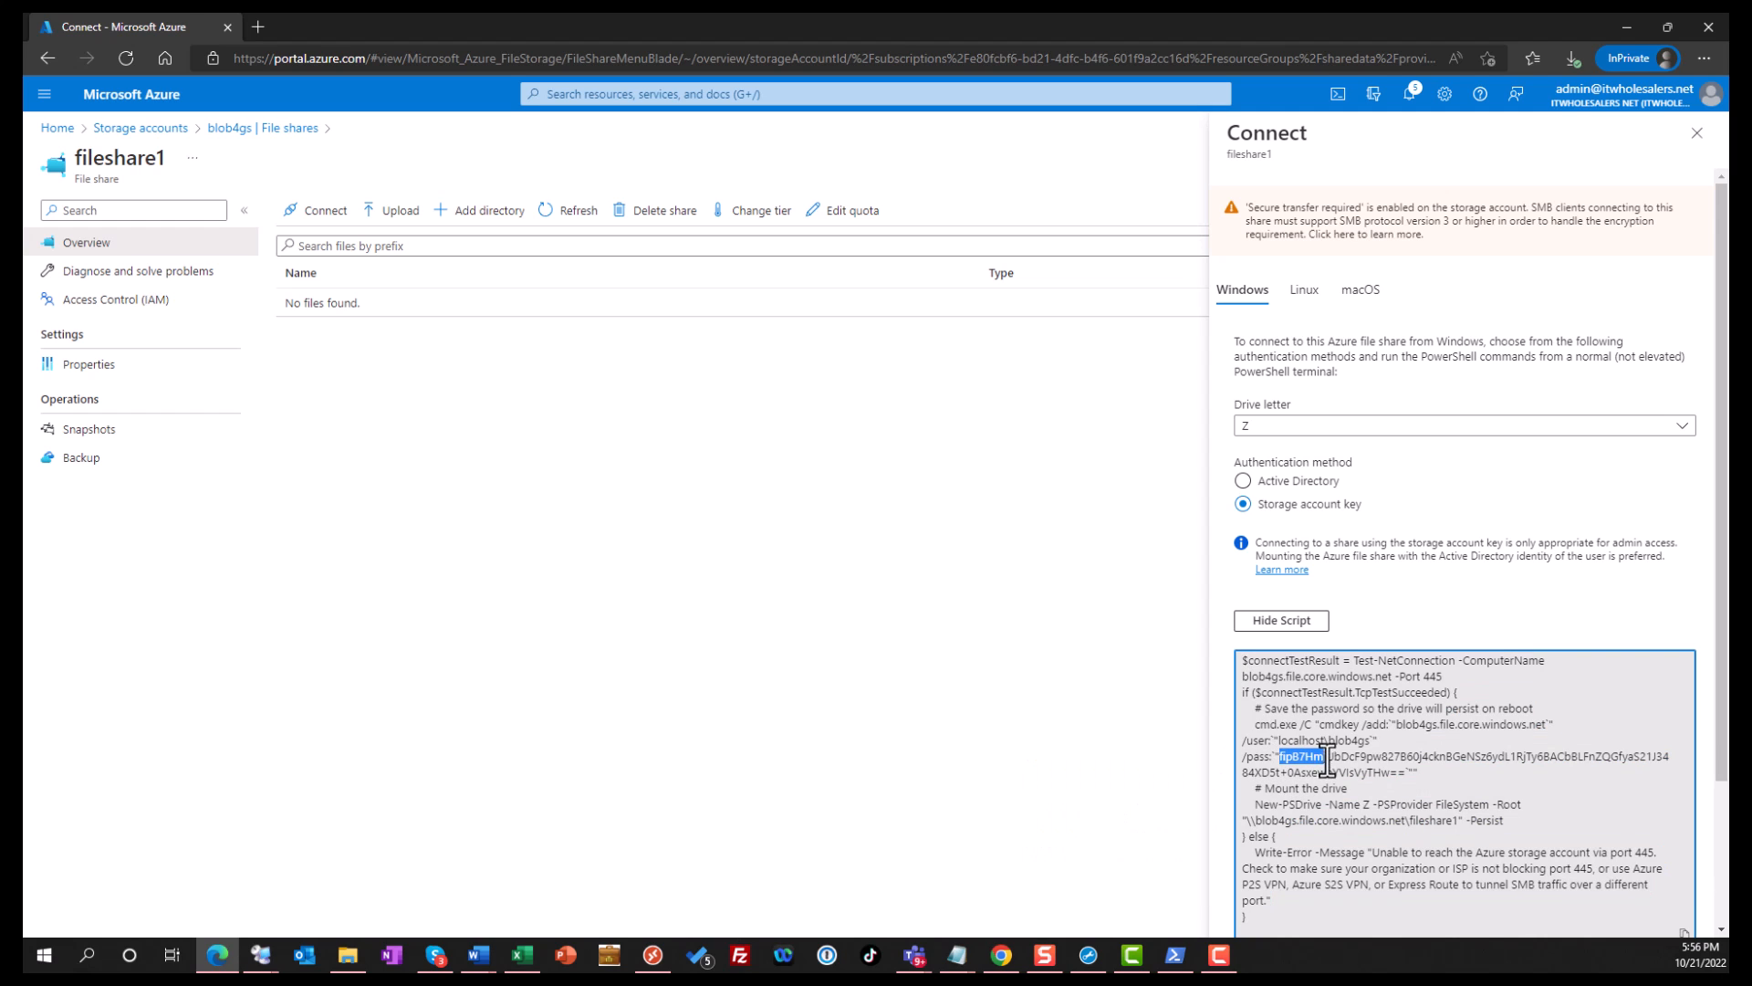
pyautogui.moveTo(1285, 755); pyautogui.dragTo(1413, 770)
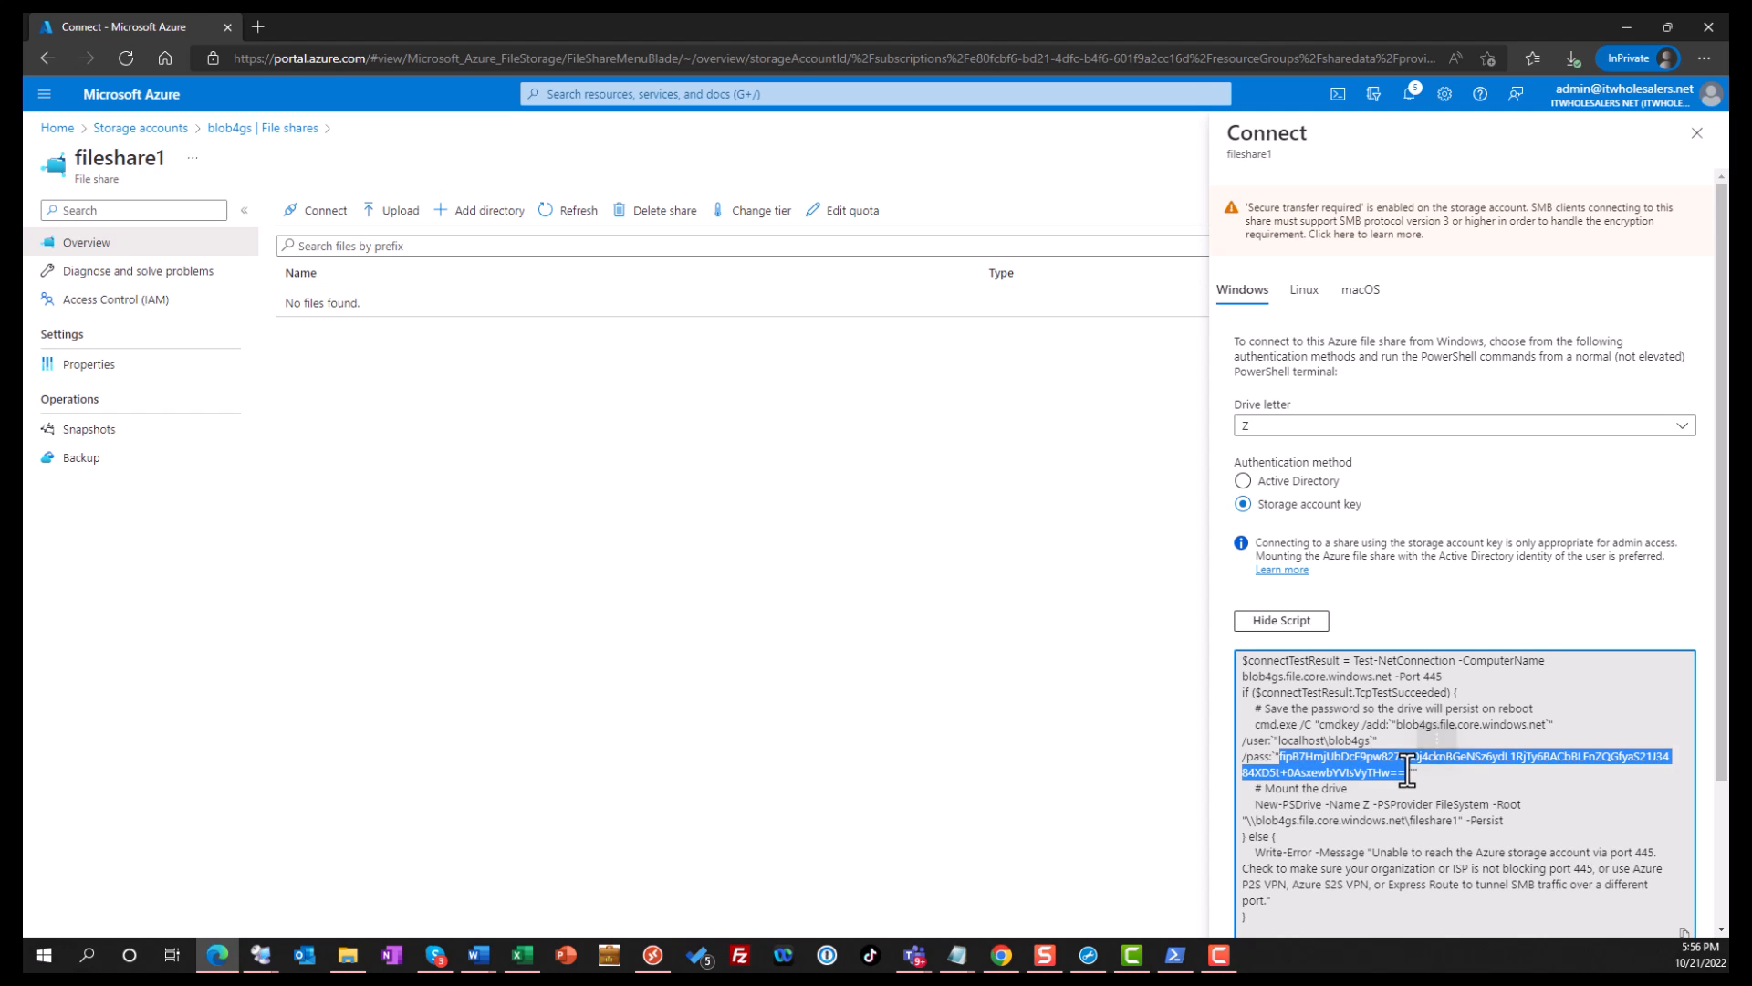
pyautogui.rightClick(1407, 763)
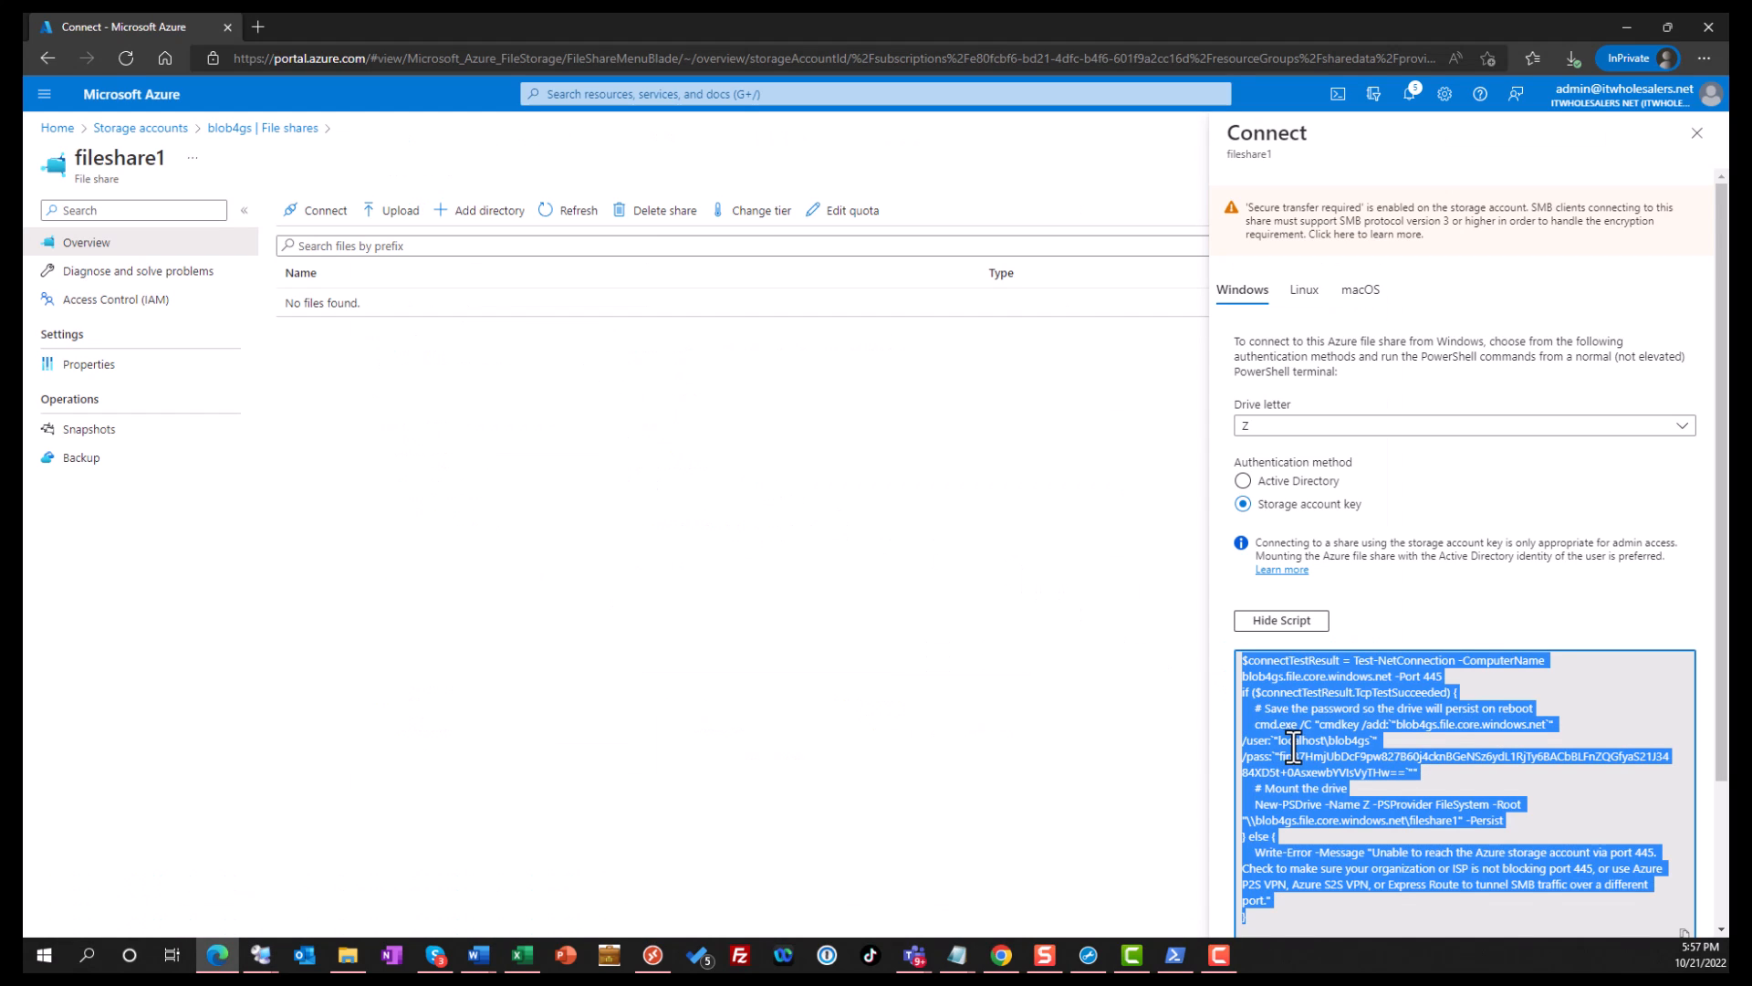
pyautogui.click(1382, 772)
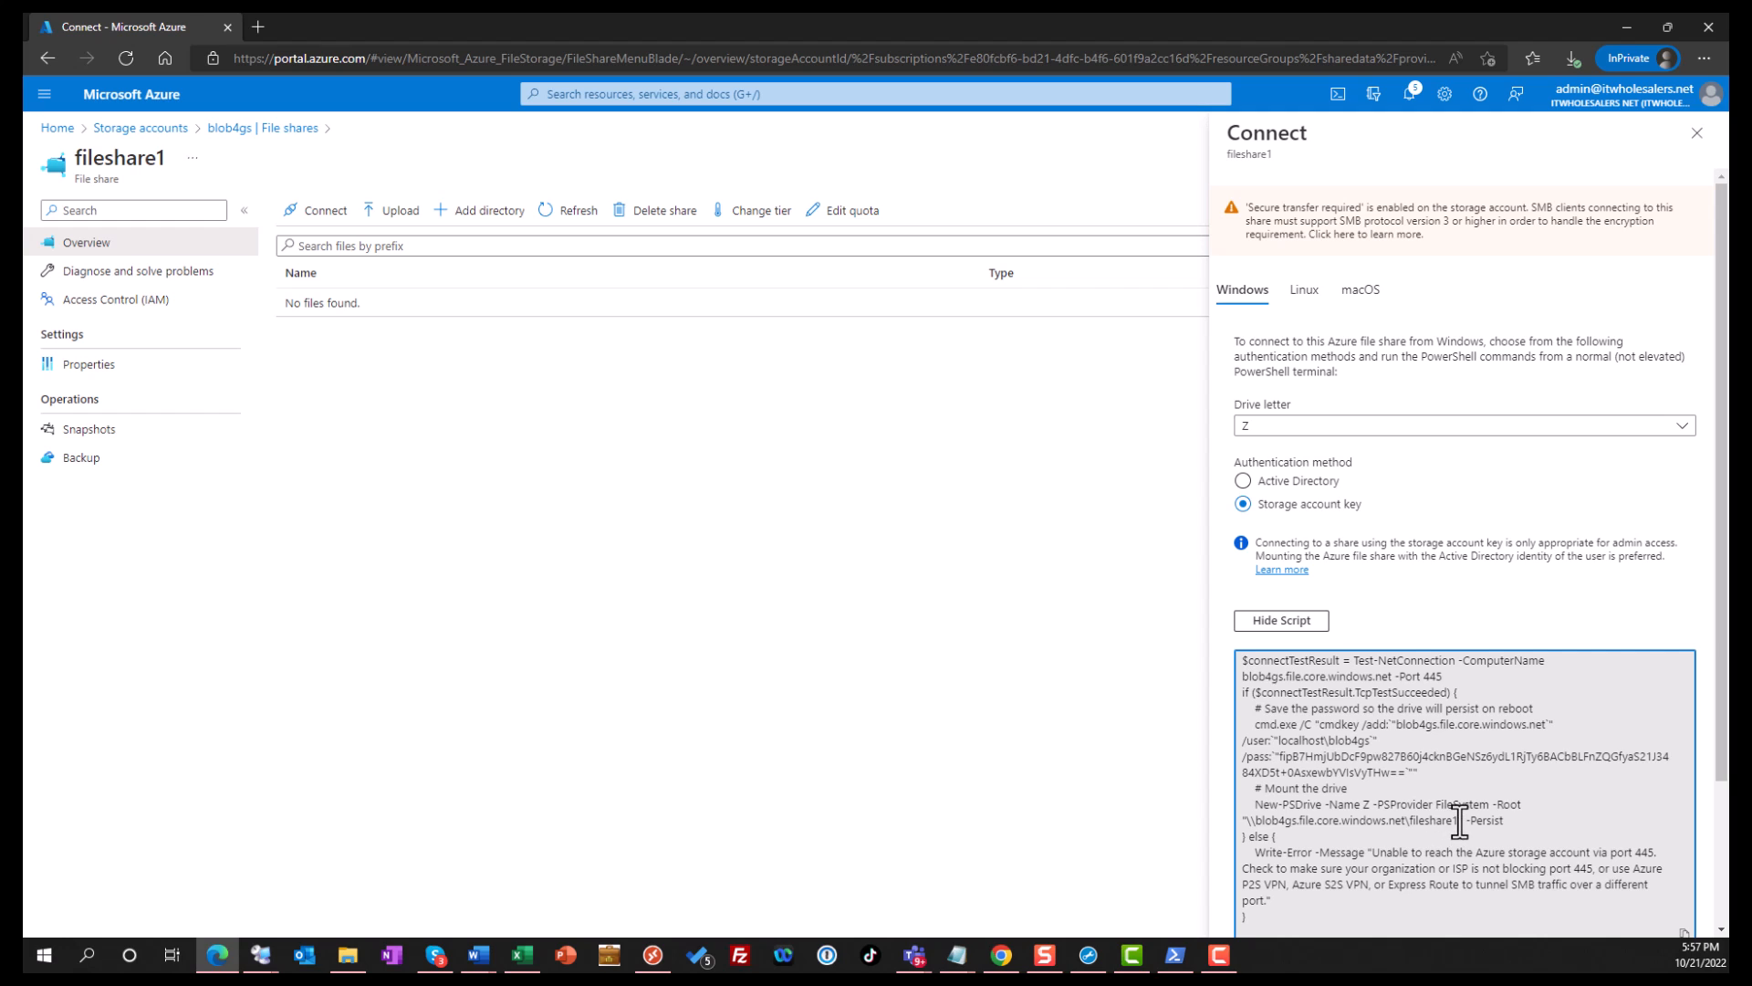
pyautogui.doubleClick(1352, 819)
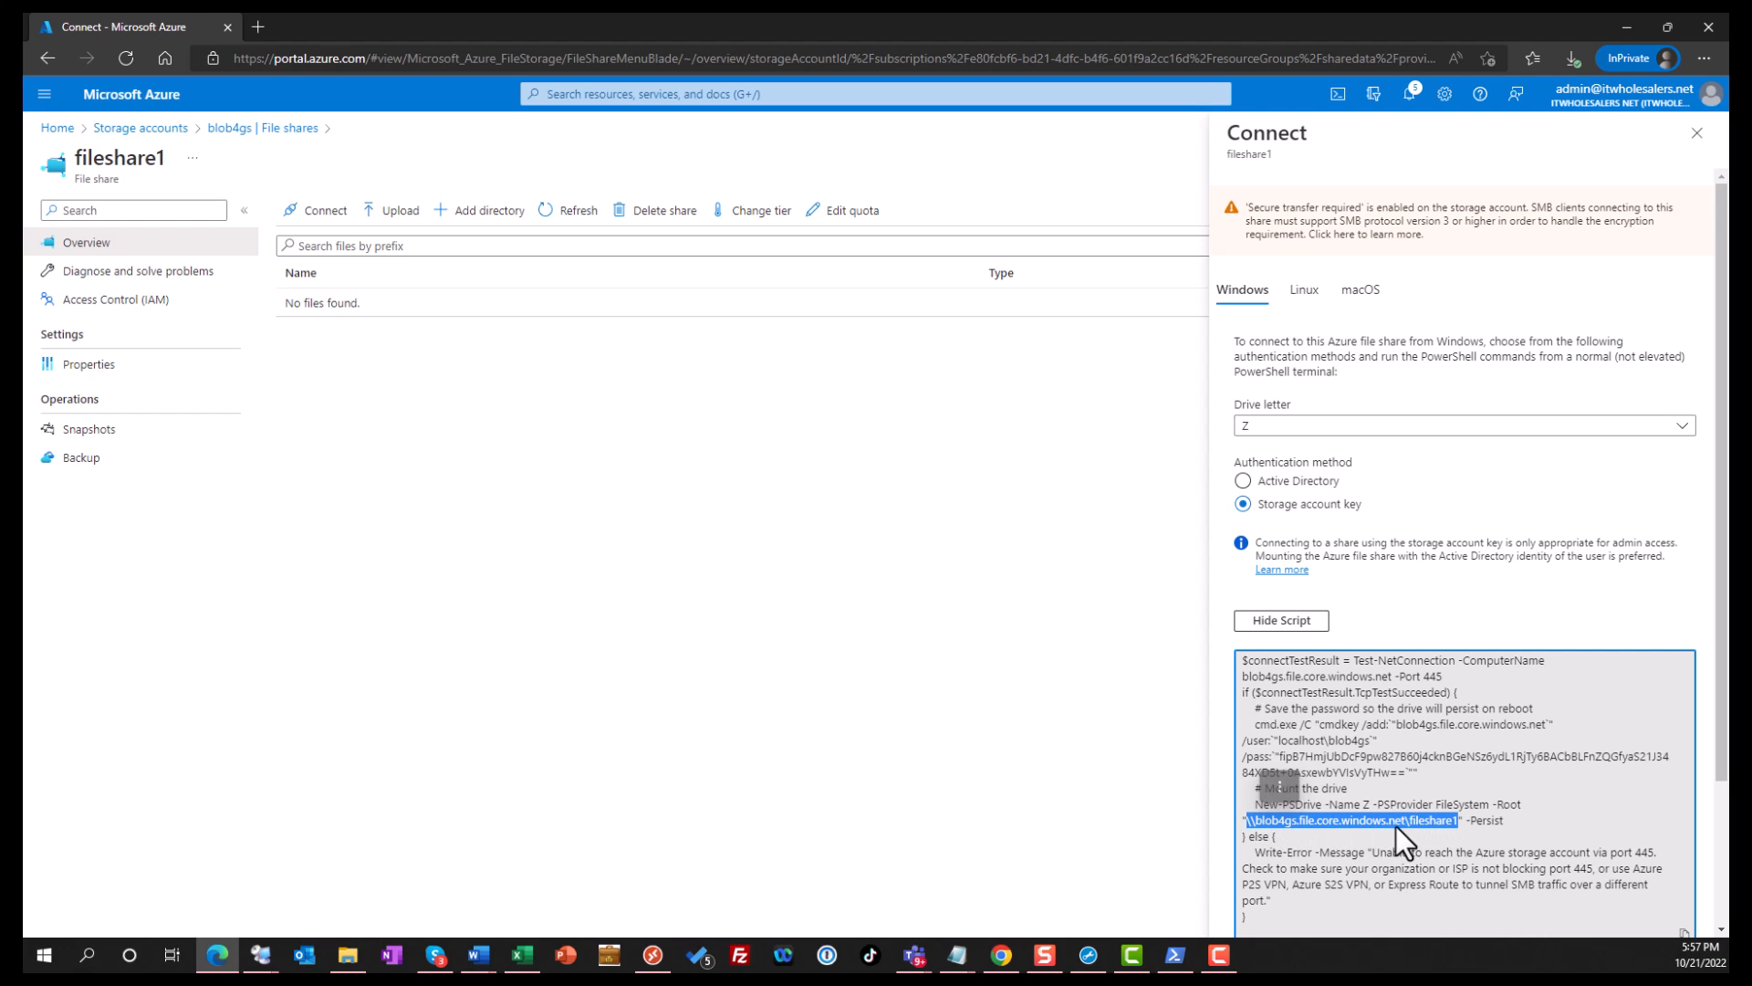
pyautogui.moveTo(1475, 828)
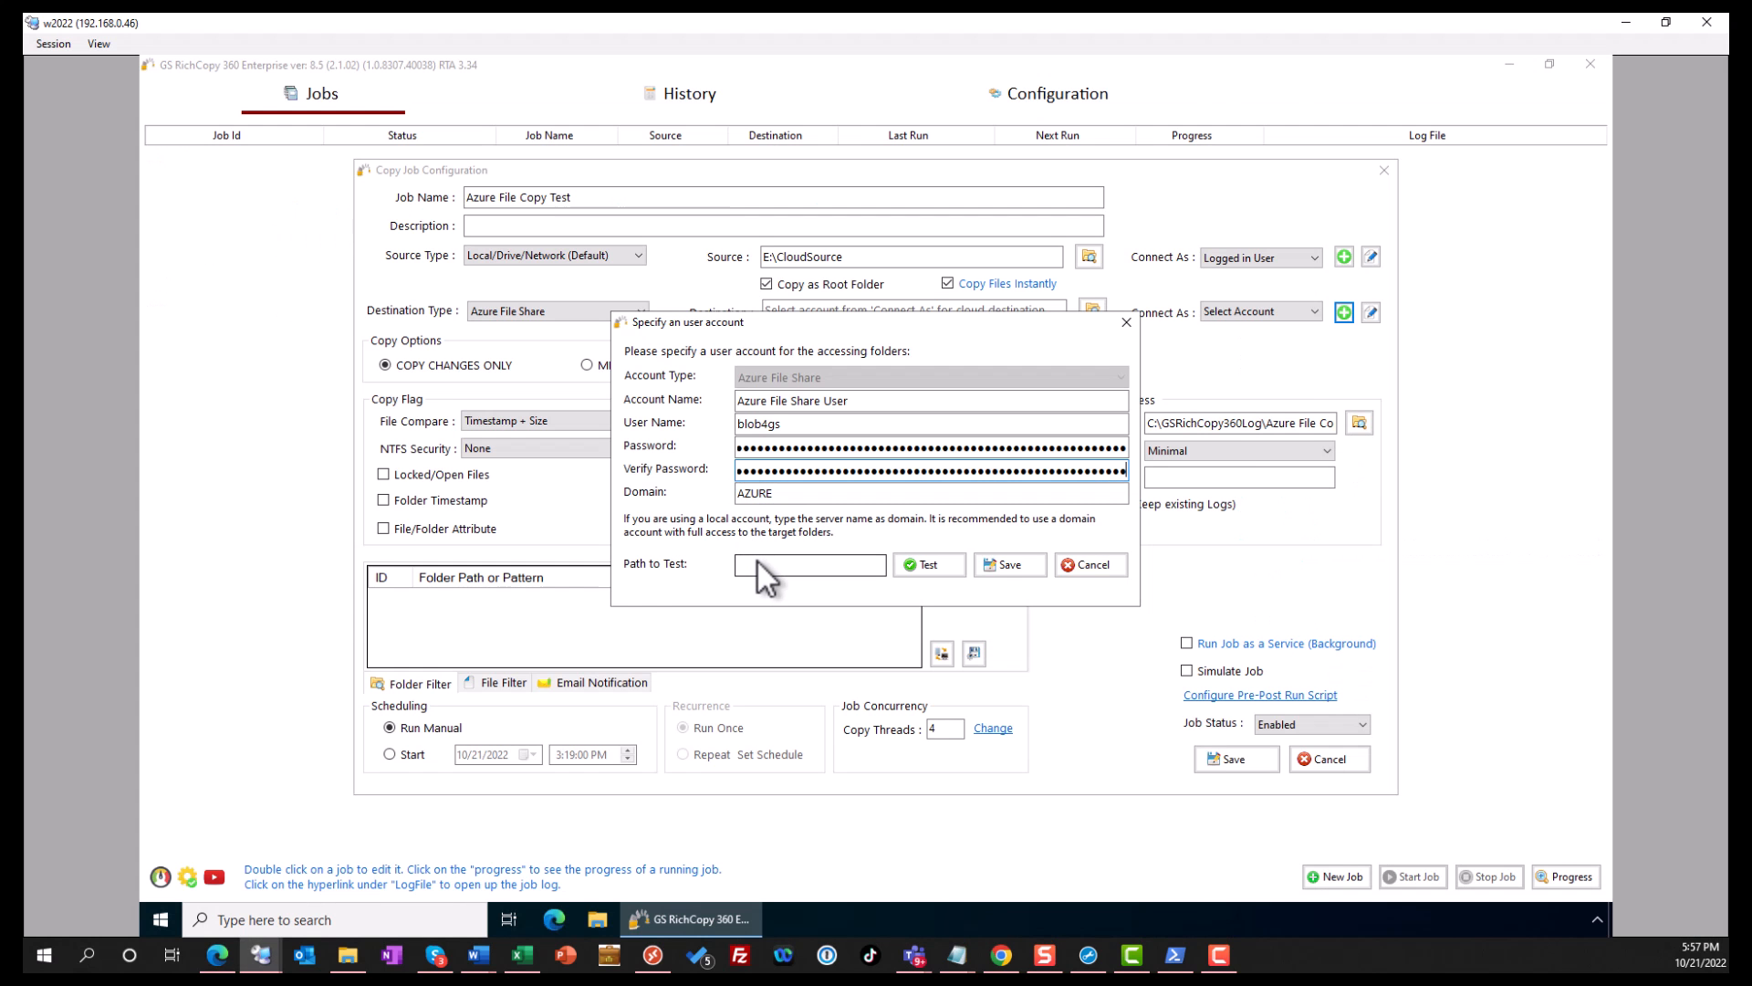
# Test the account against the fileshare1 path, accept the success message and save the account
pyautogui.click(808, 564)
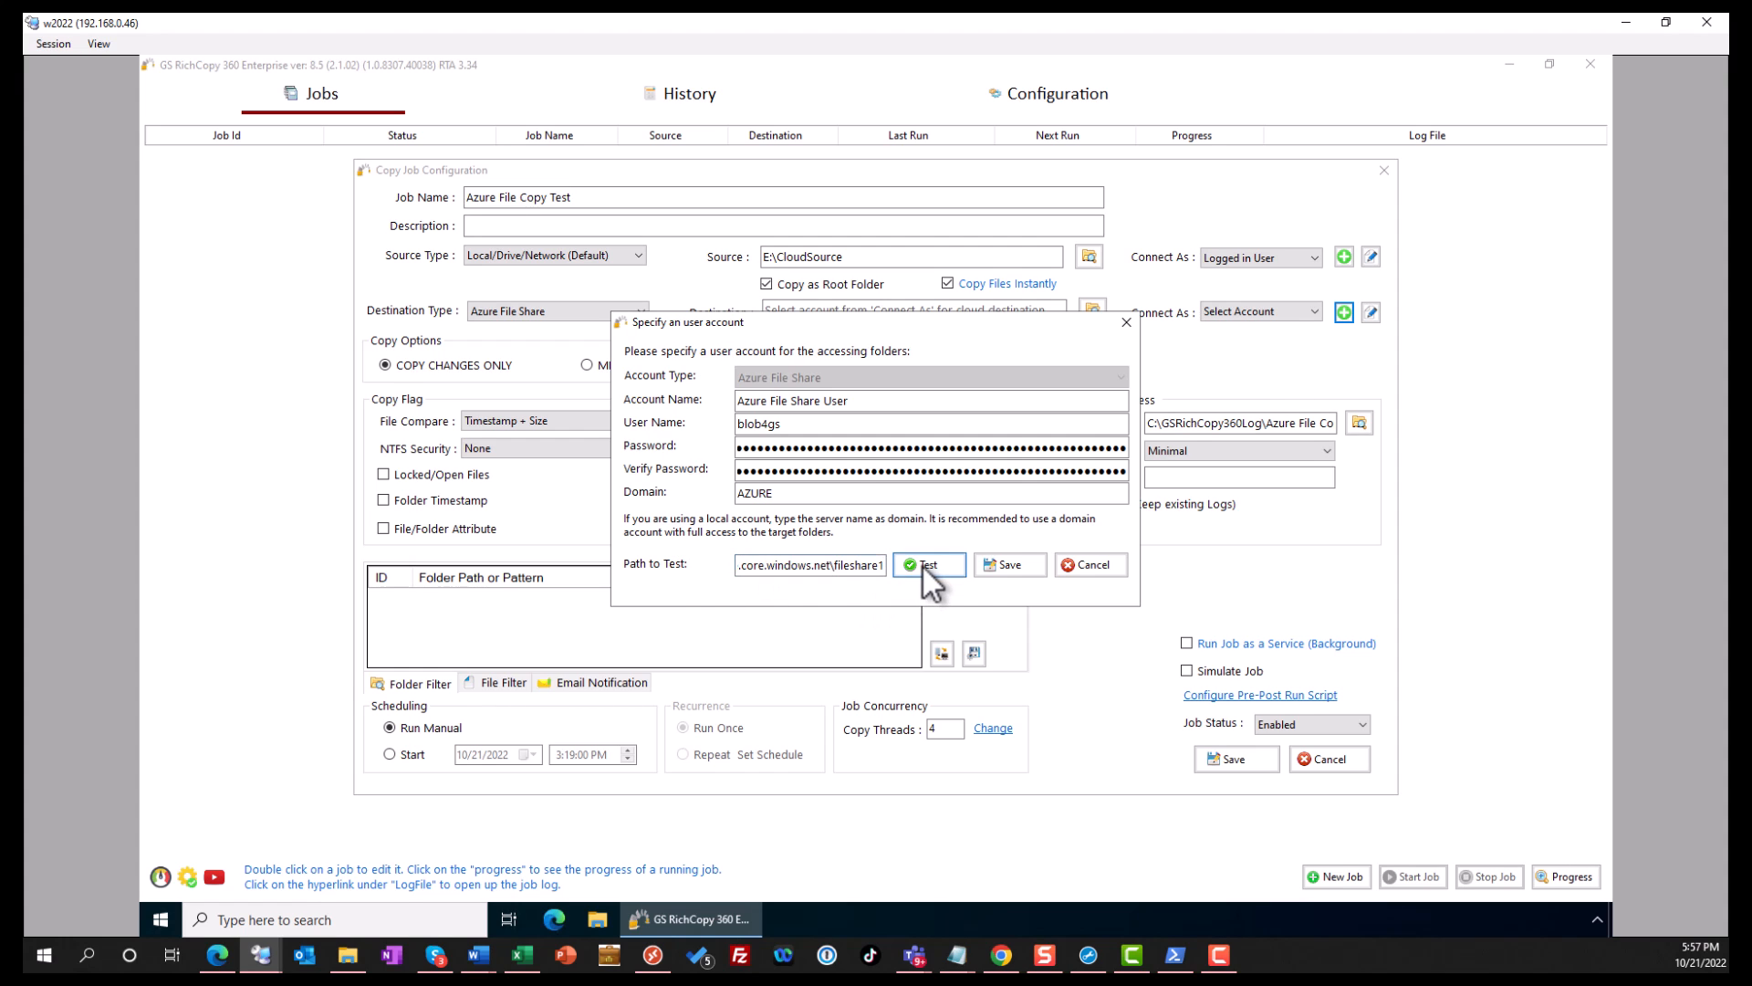
pyautogui.click(927, 564)
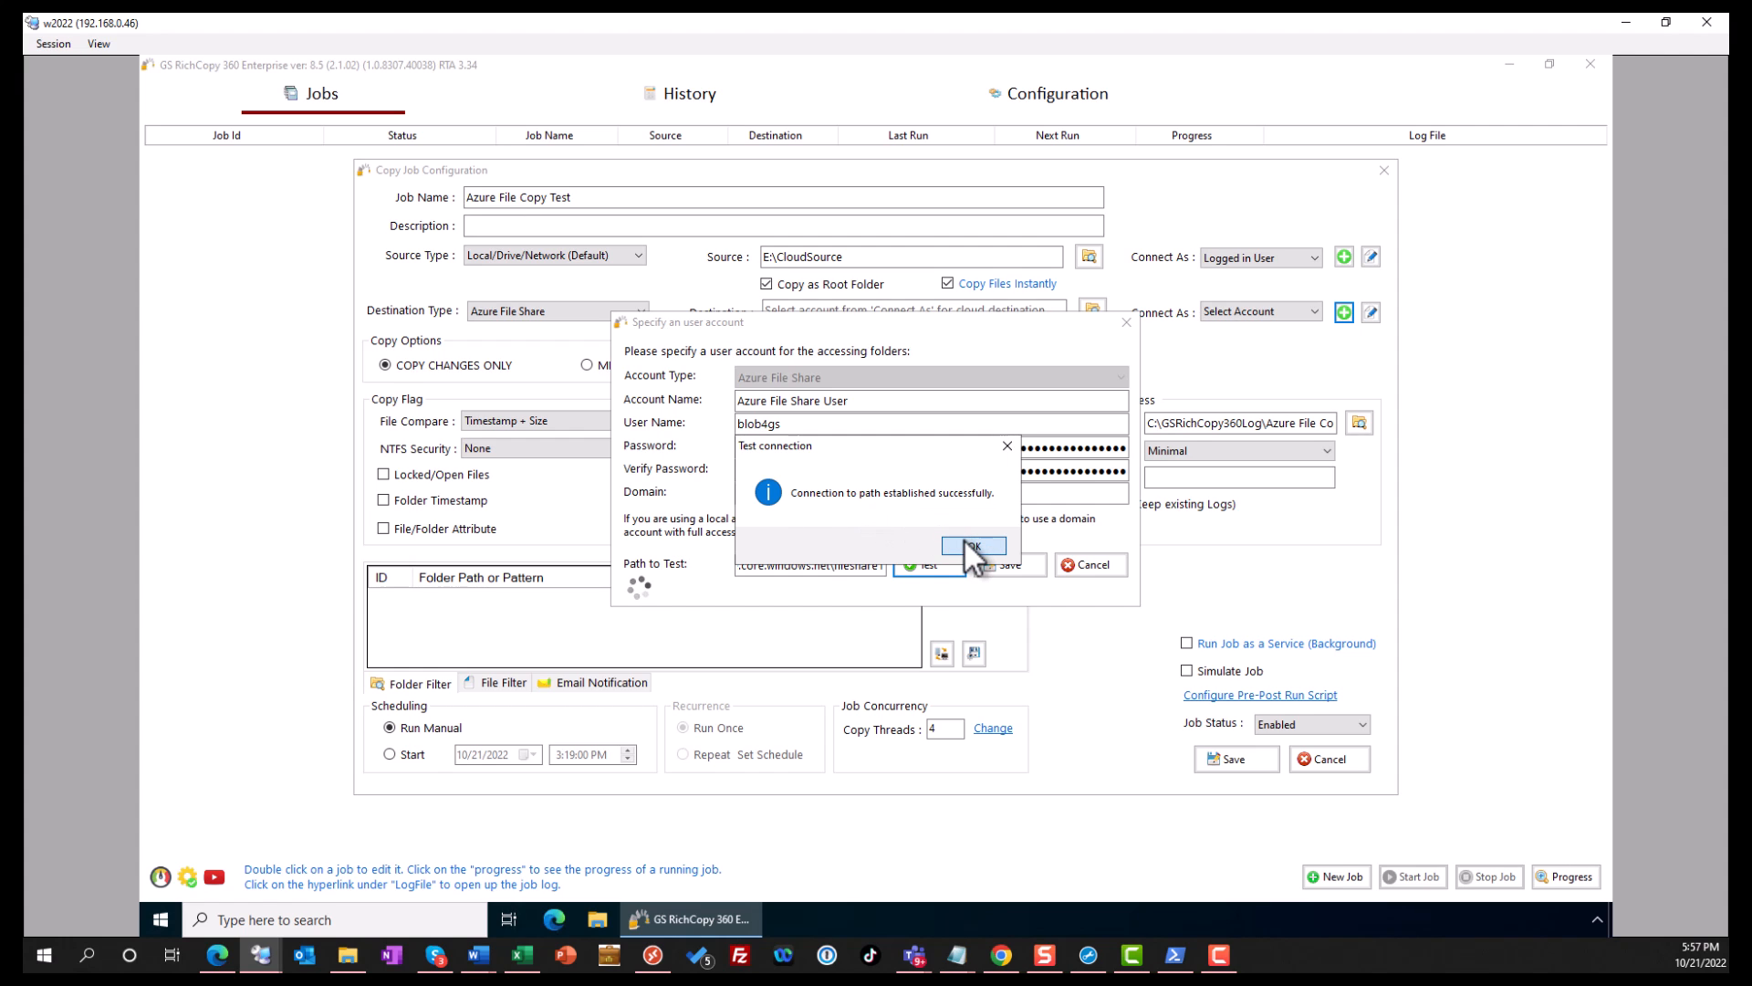
pyautogui.click(973, 546)
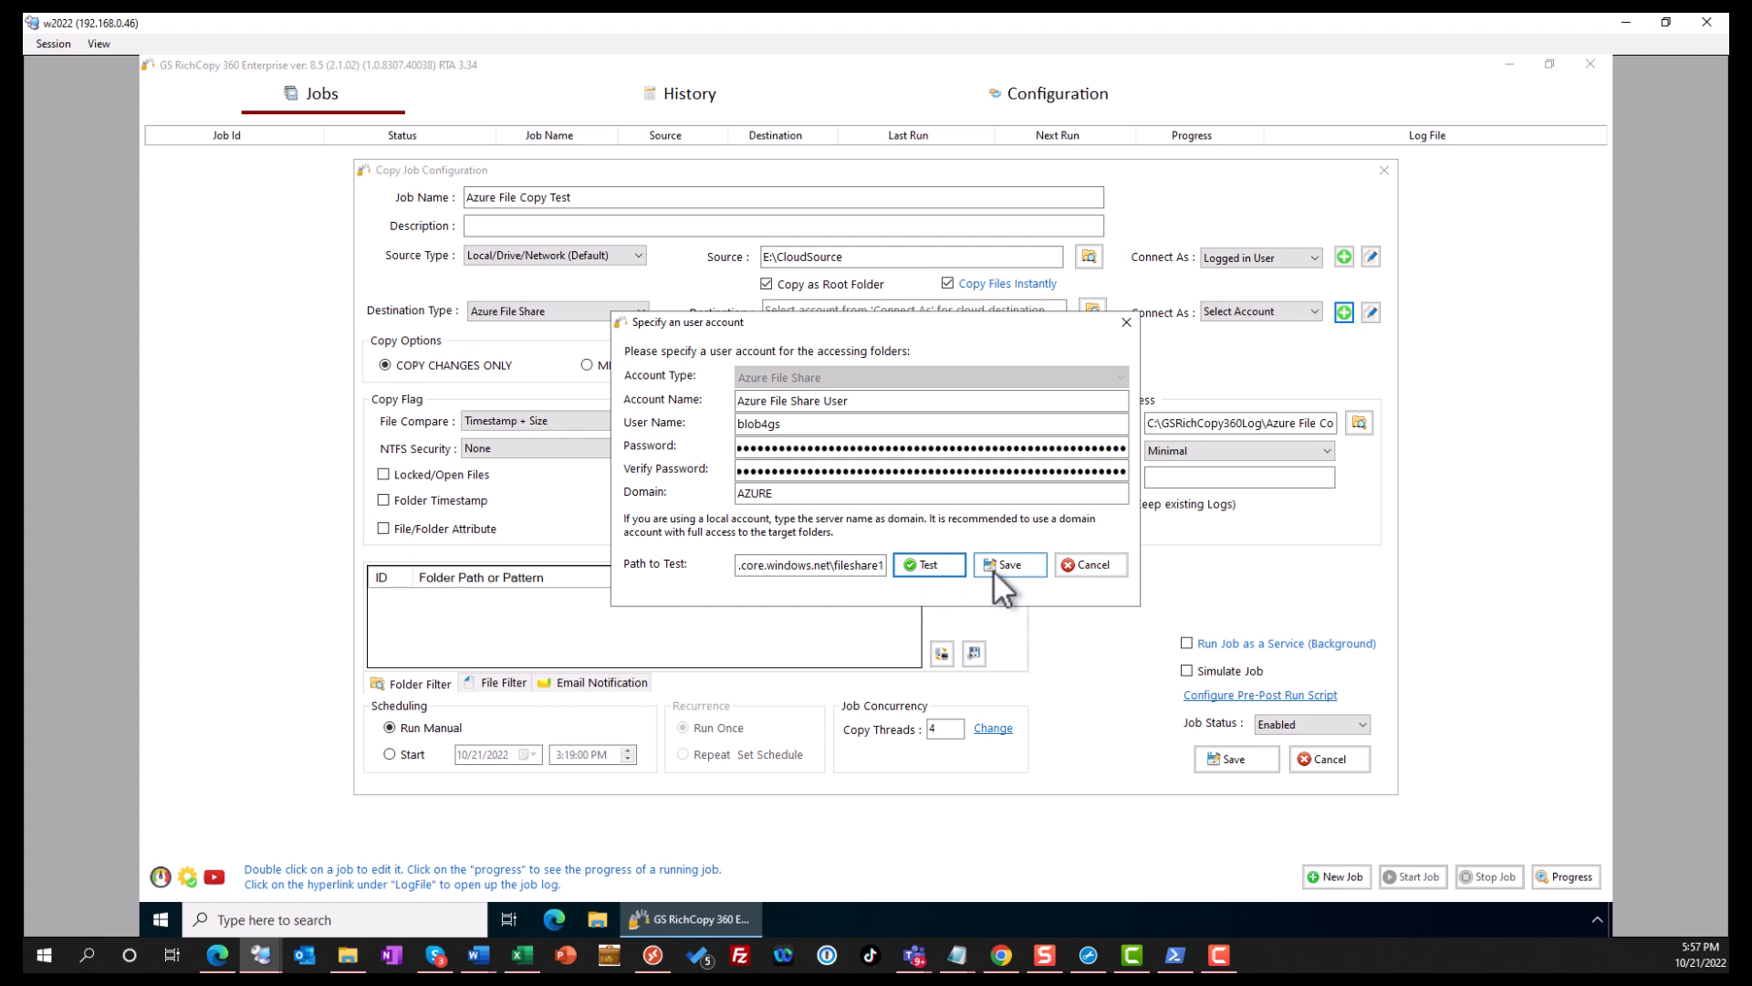
pyautogui.click(1007, 564)
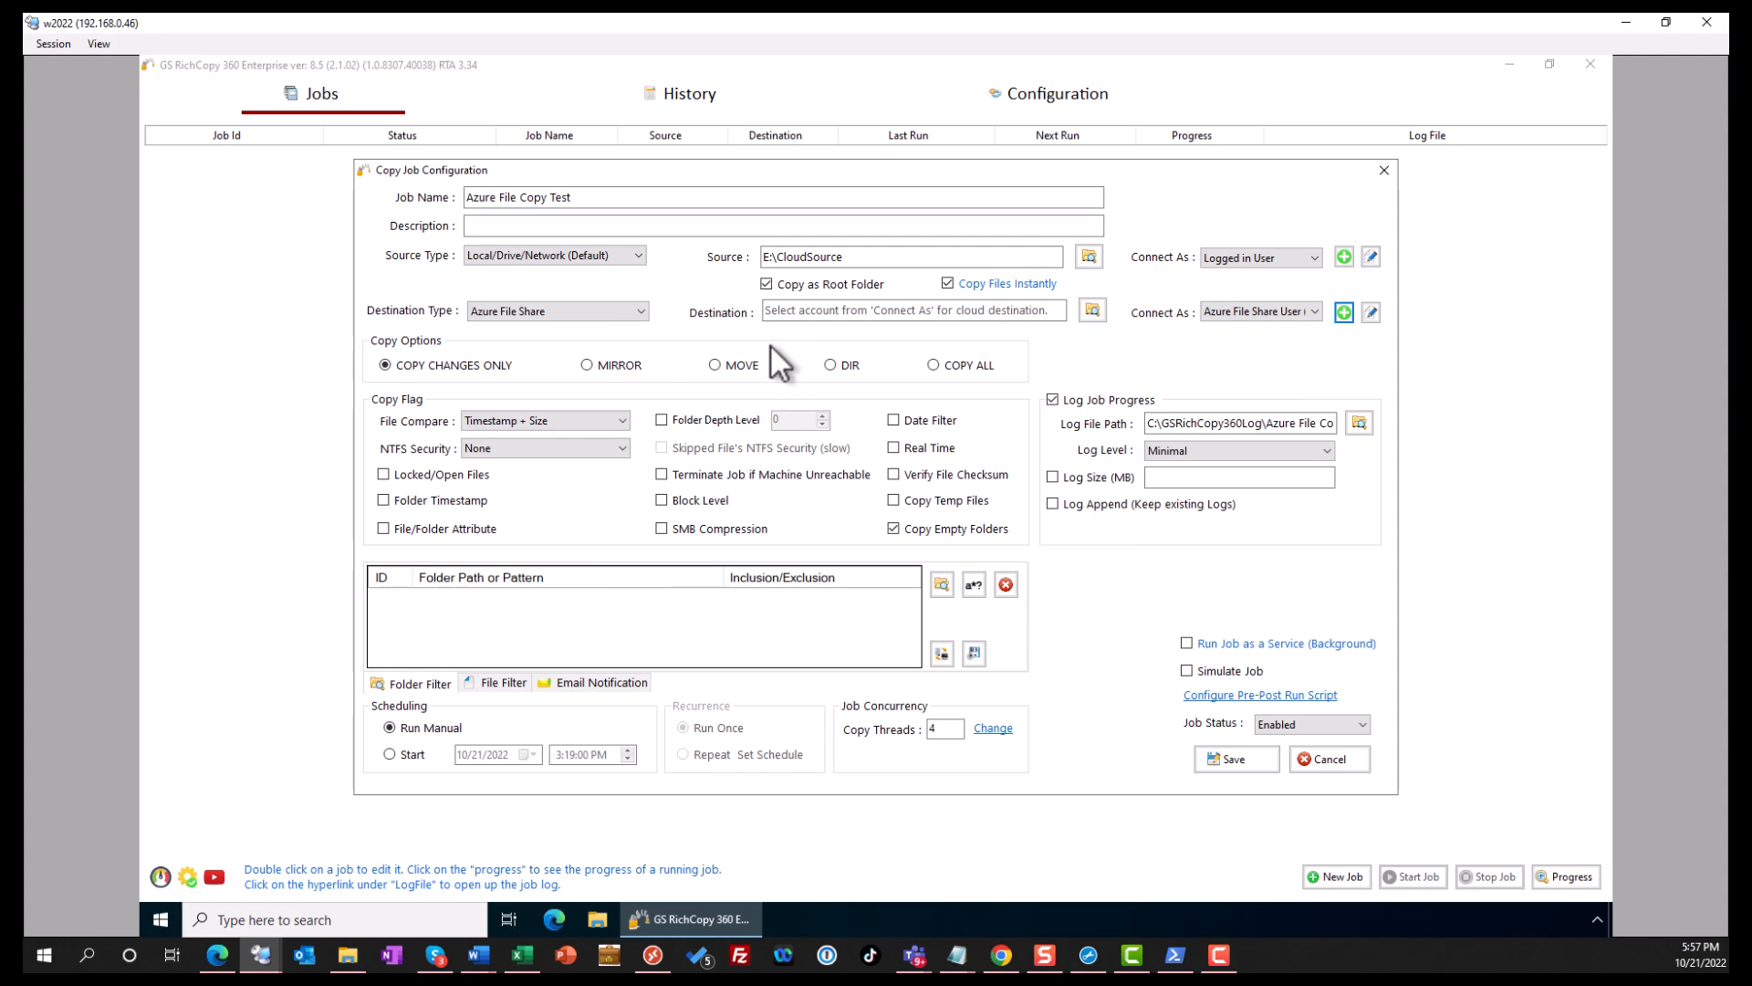
# Set Destination to \\blob4gs.file.core.windows.net\fileshare1, pick fileshare1 in the folder browser and save the job
pyautogui.click(911, 310)
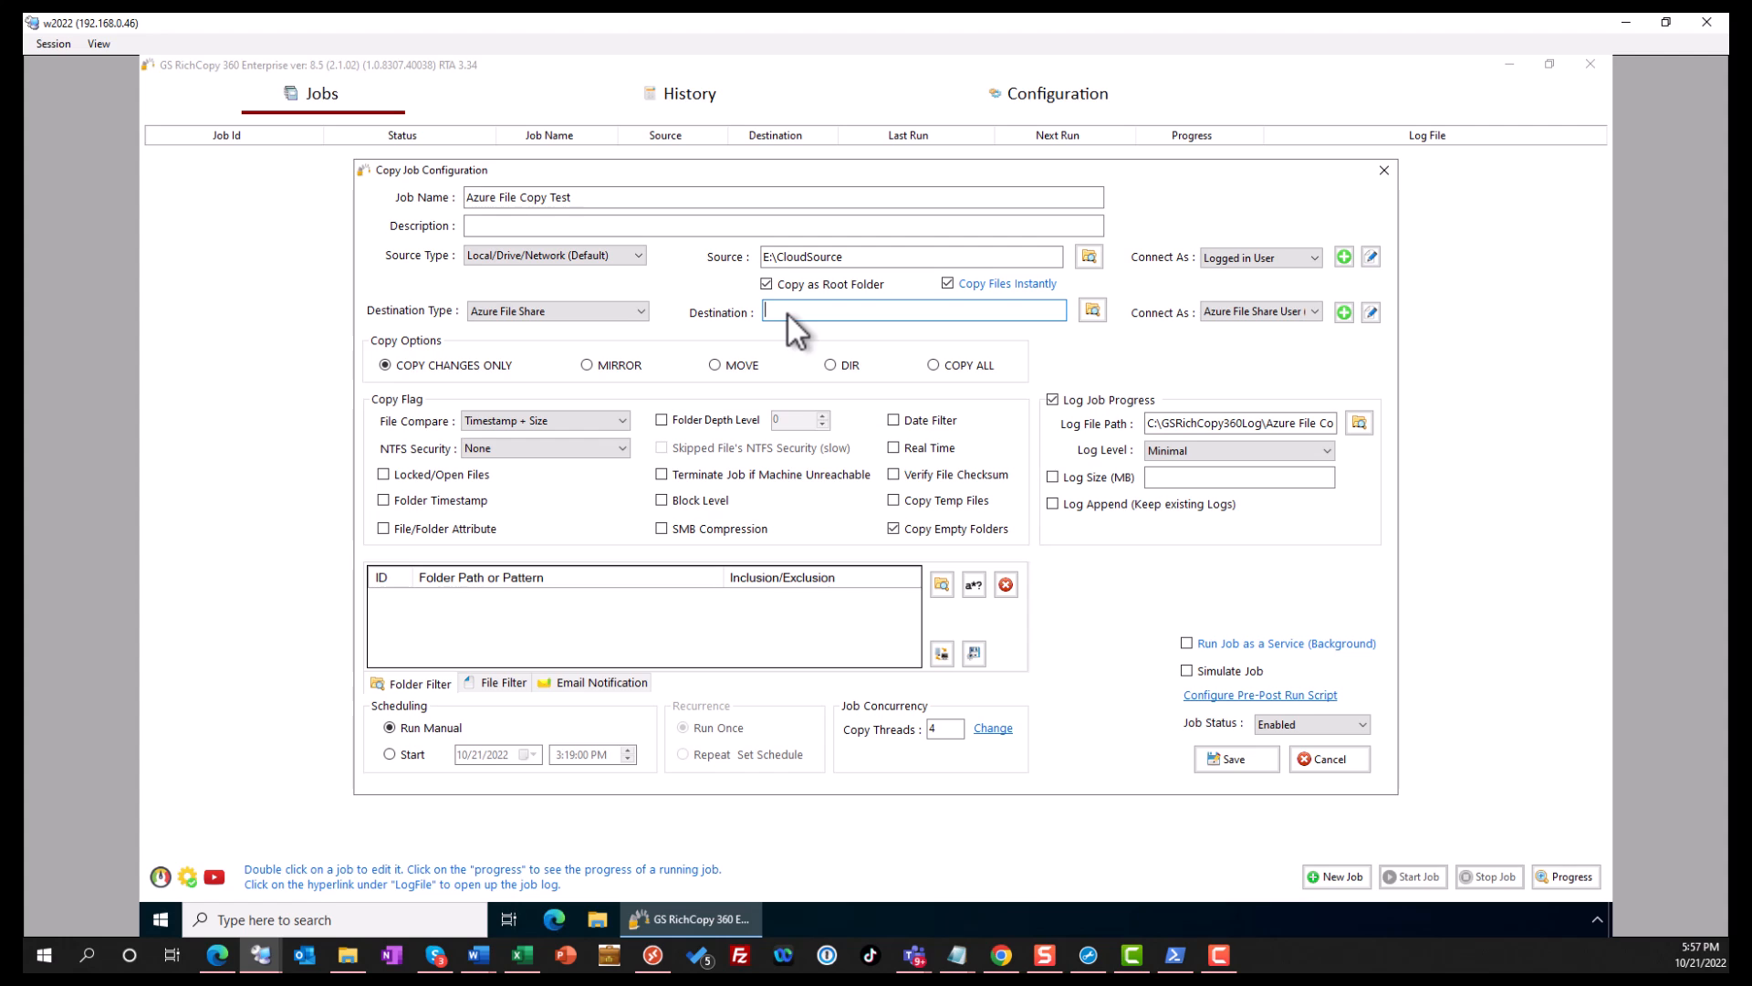
pyautogui.write('\\\\blob4gs.file.core.windows.net\\fileshare1')
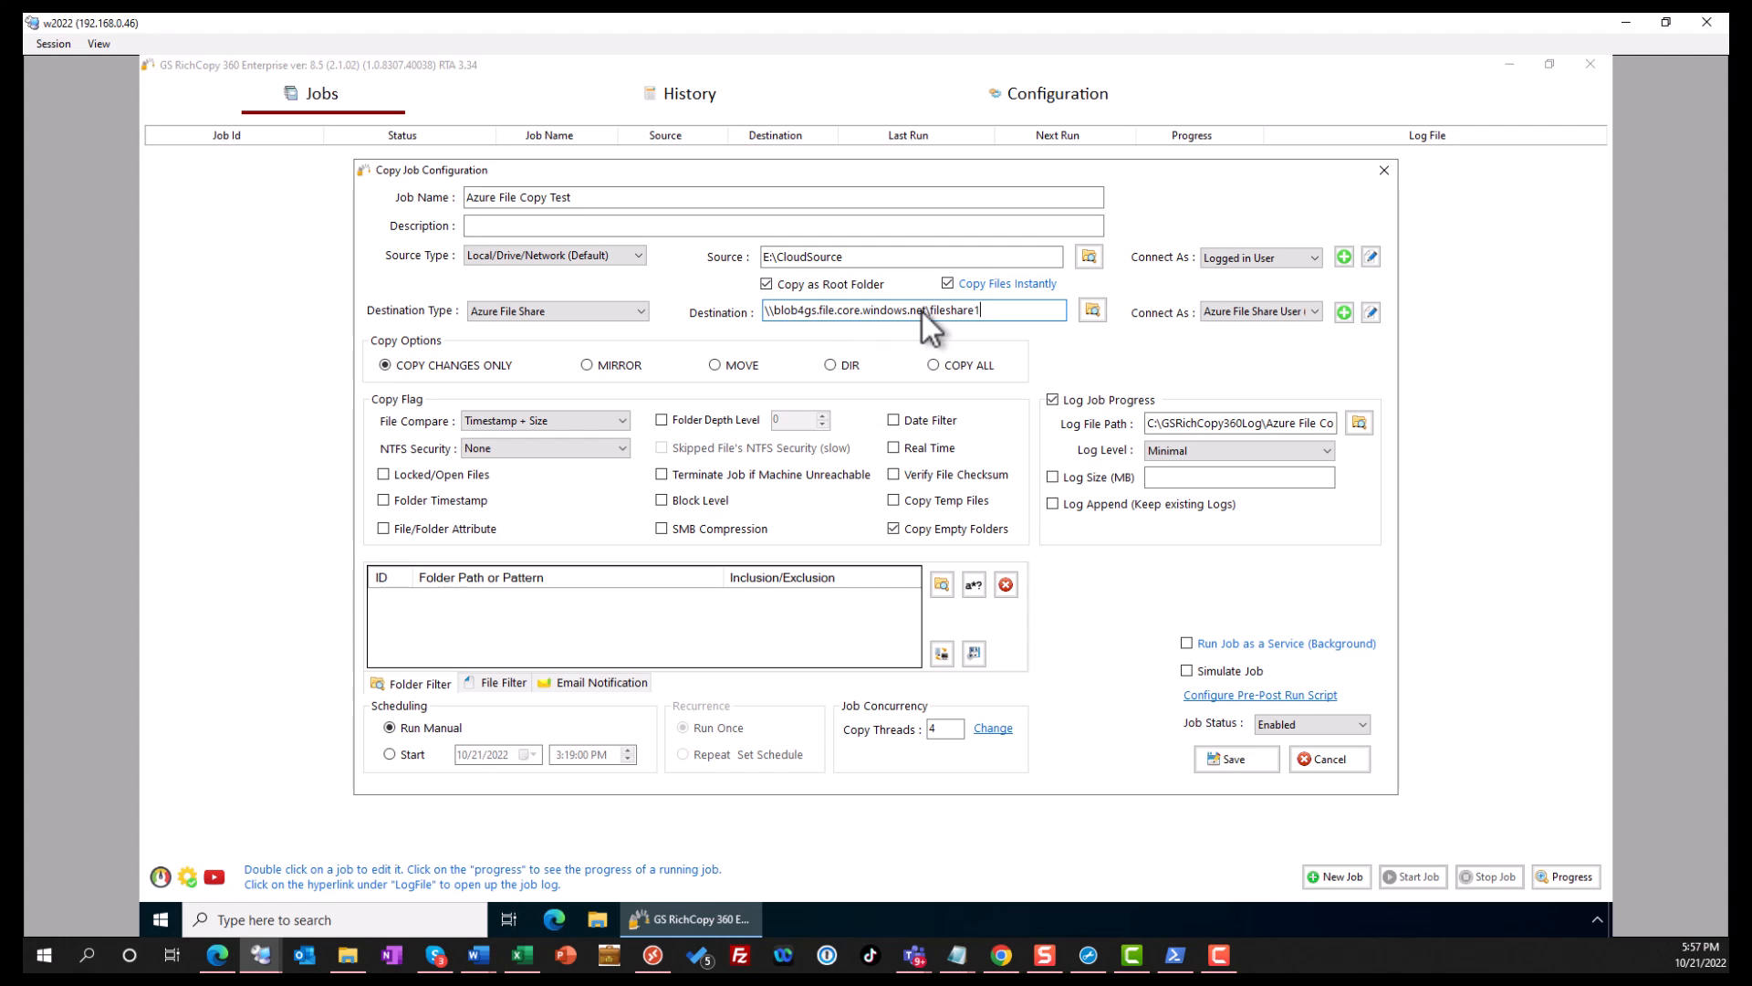
pyautogui.moveTo(989, 331)
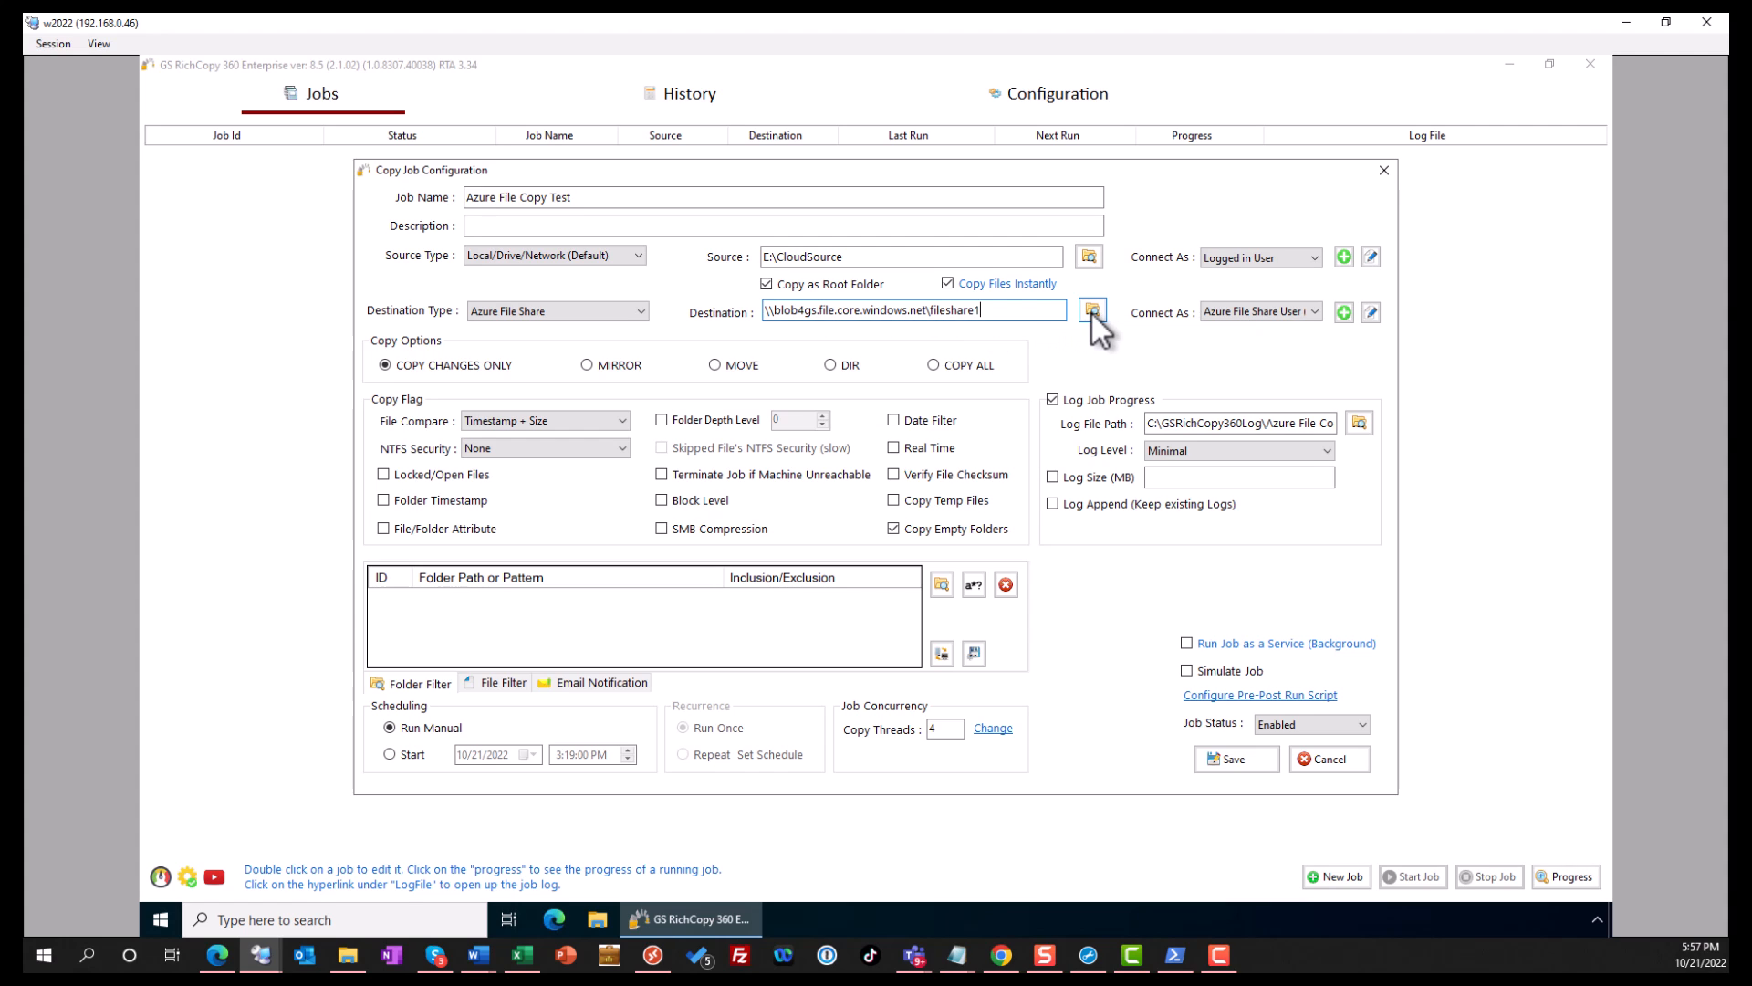
pyautogui.click(1091, 311)
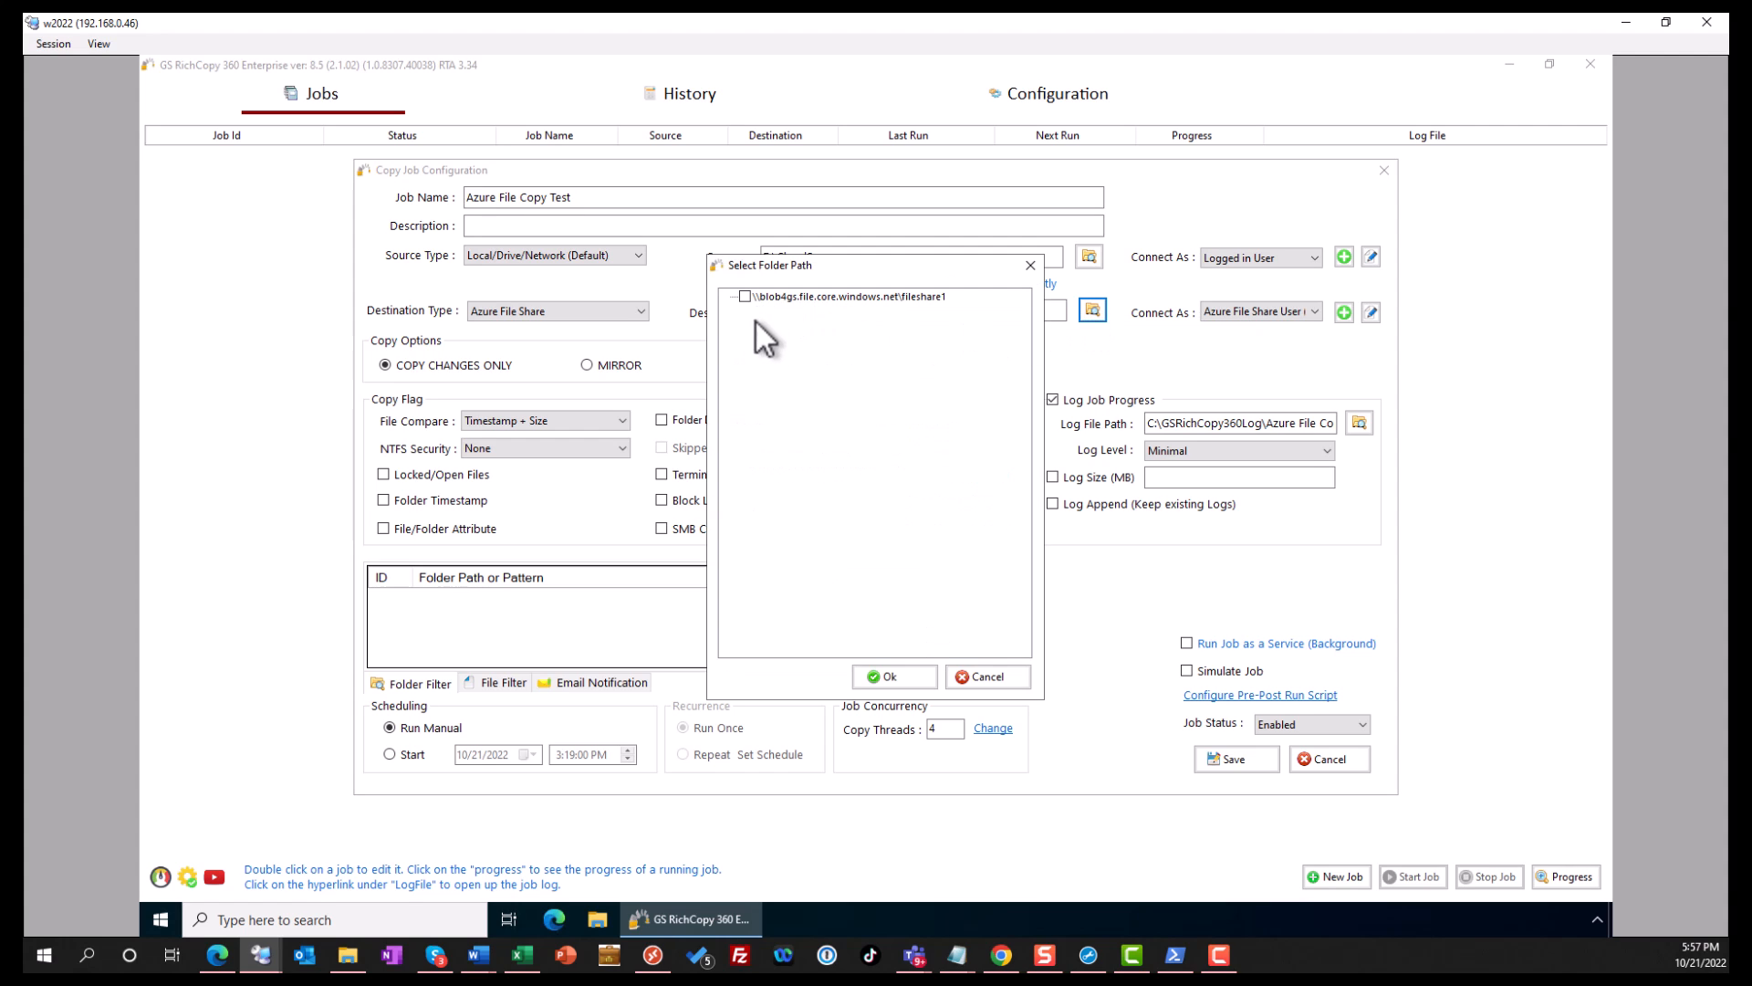
pyautogui.moveTo(794, 310)
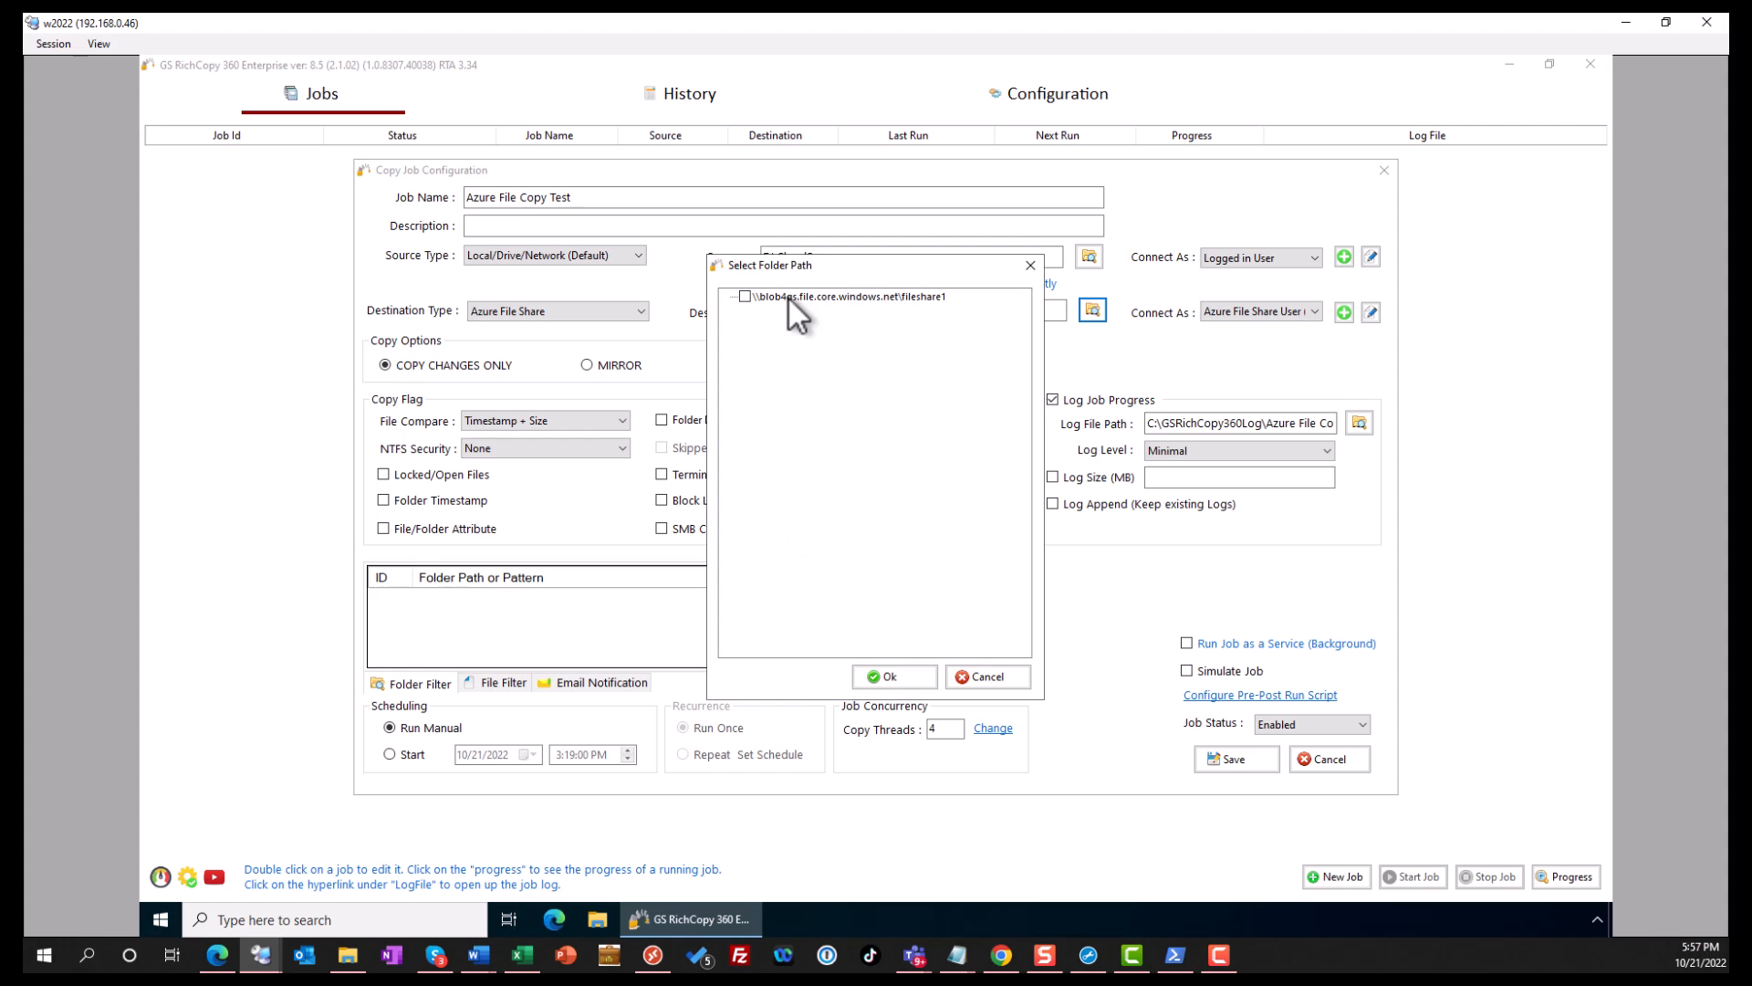
pyautogui.moveTo(756, 317)
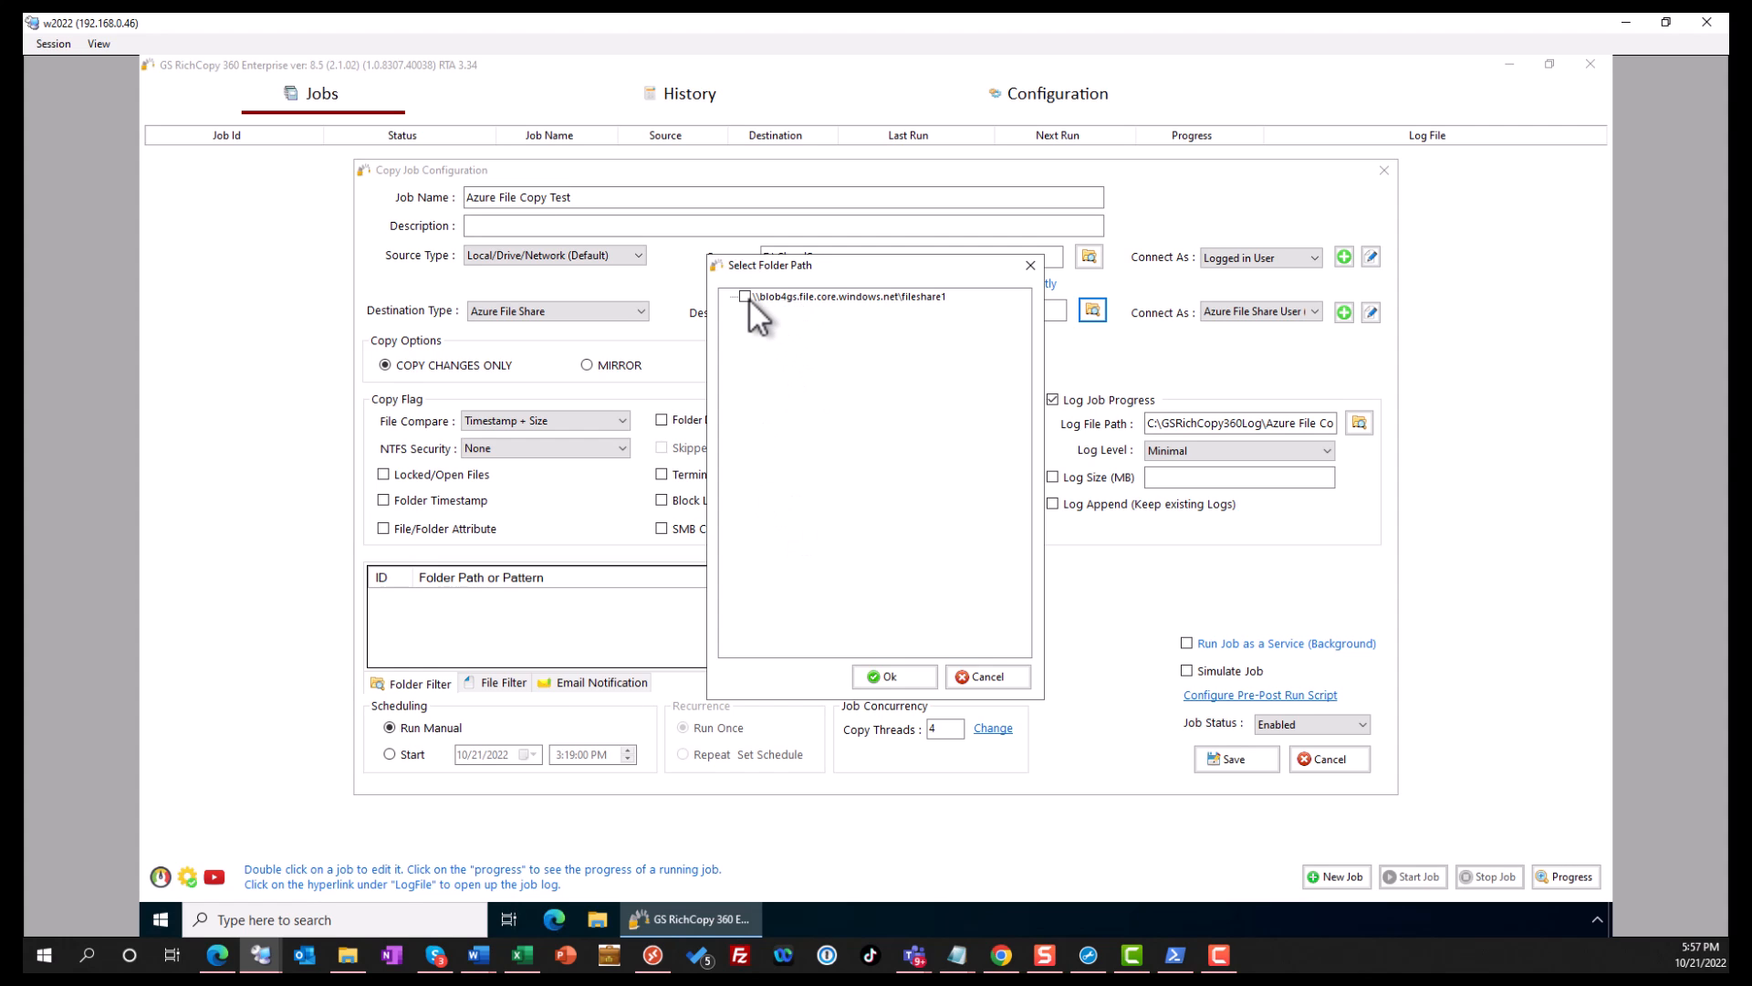
pyautogui.click(745, 295)
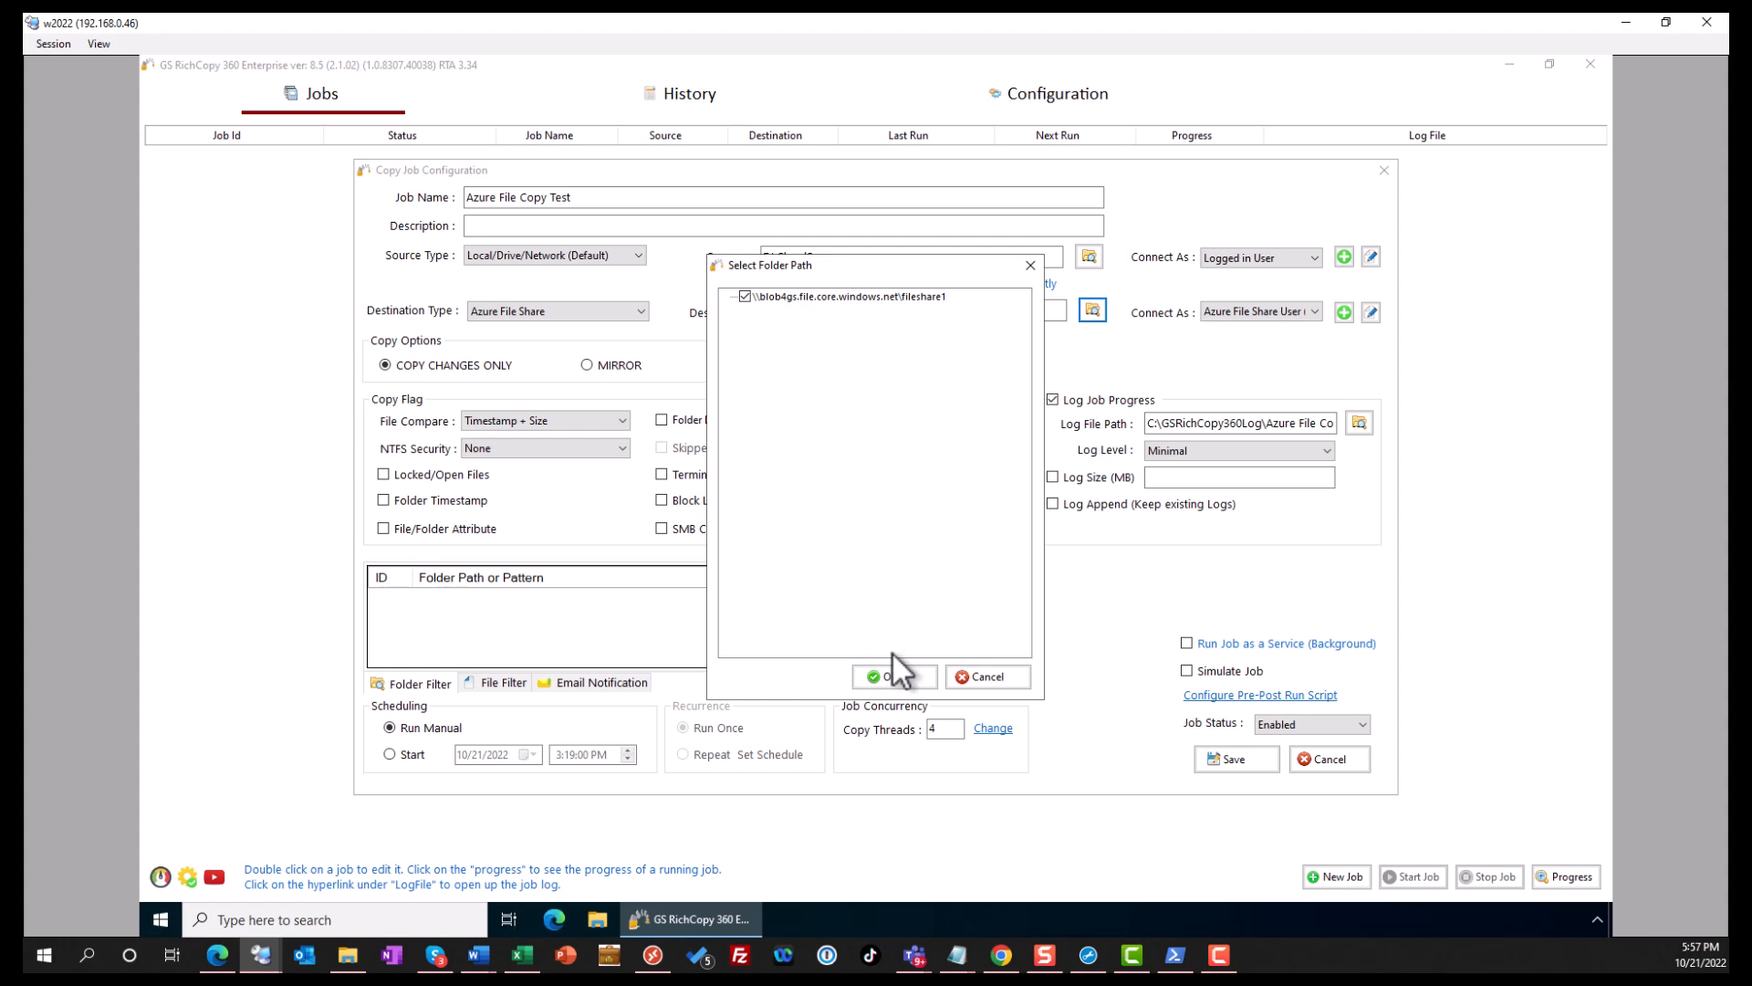
pyautogui.click(889, 676)
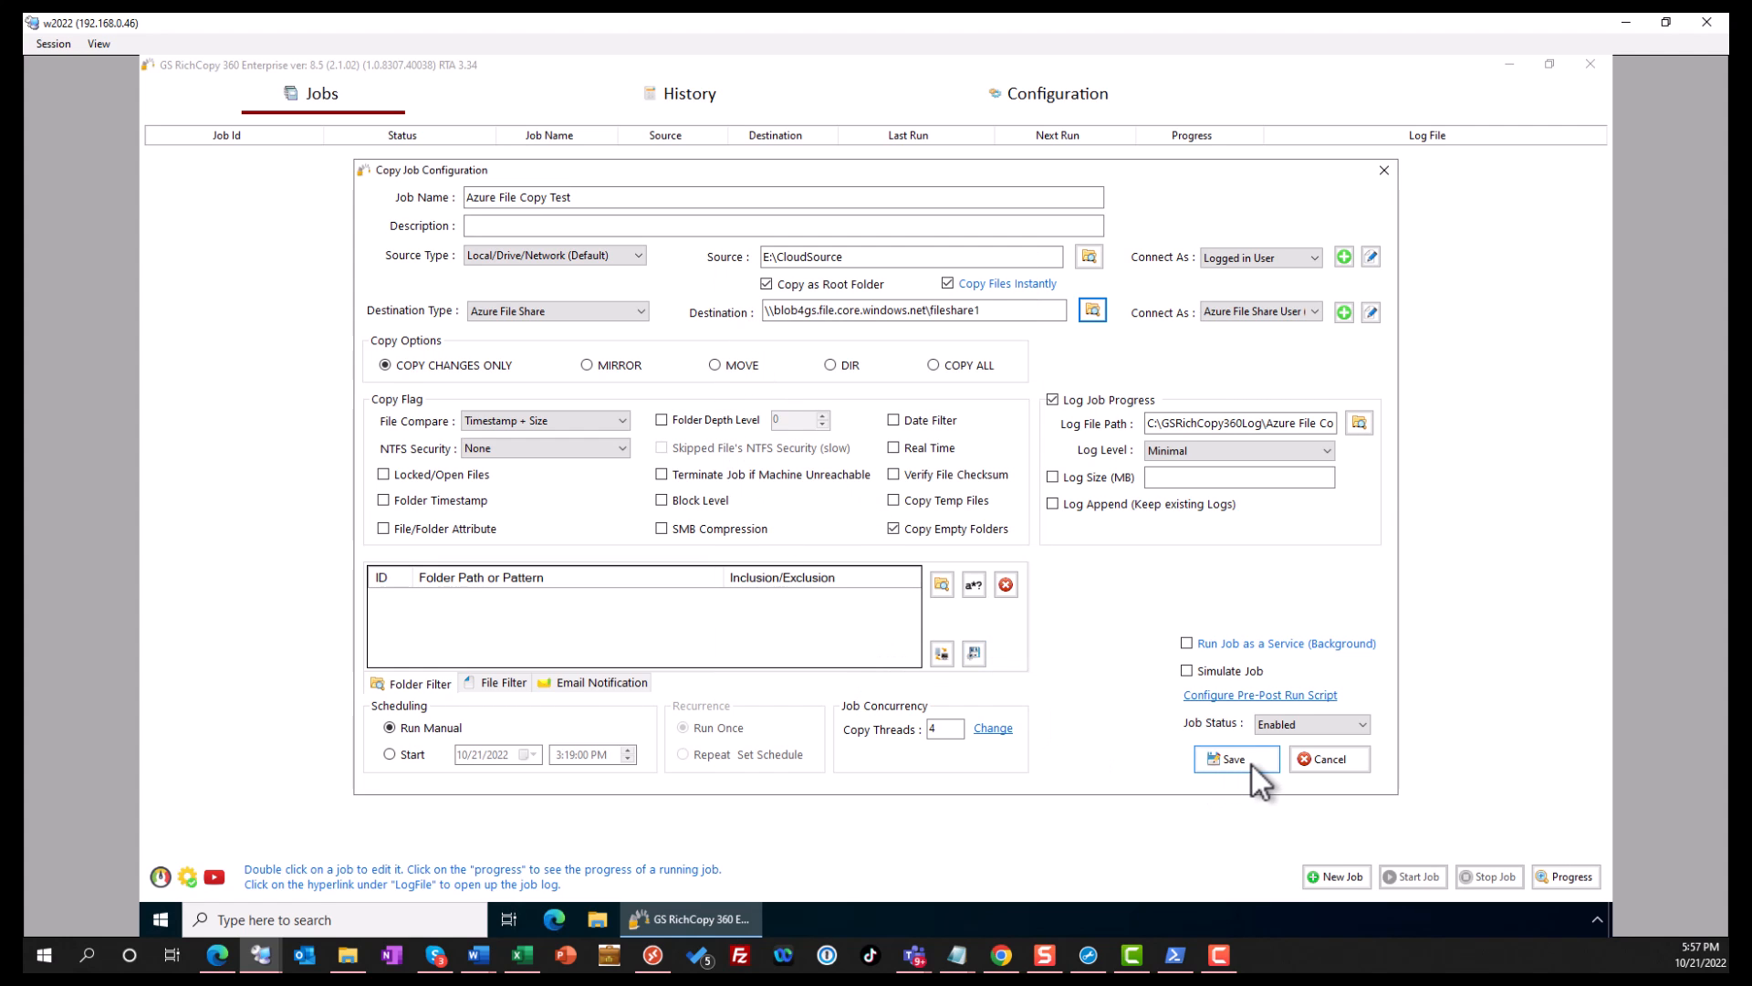
pyautogui.click(1230, 759)
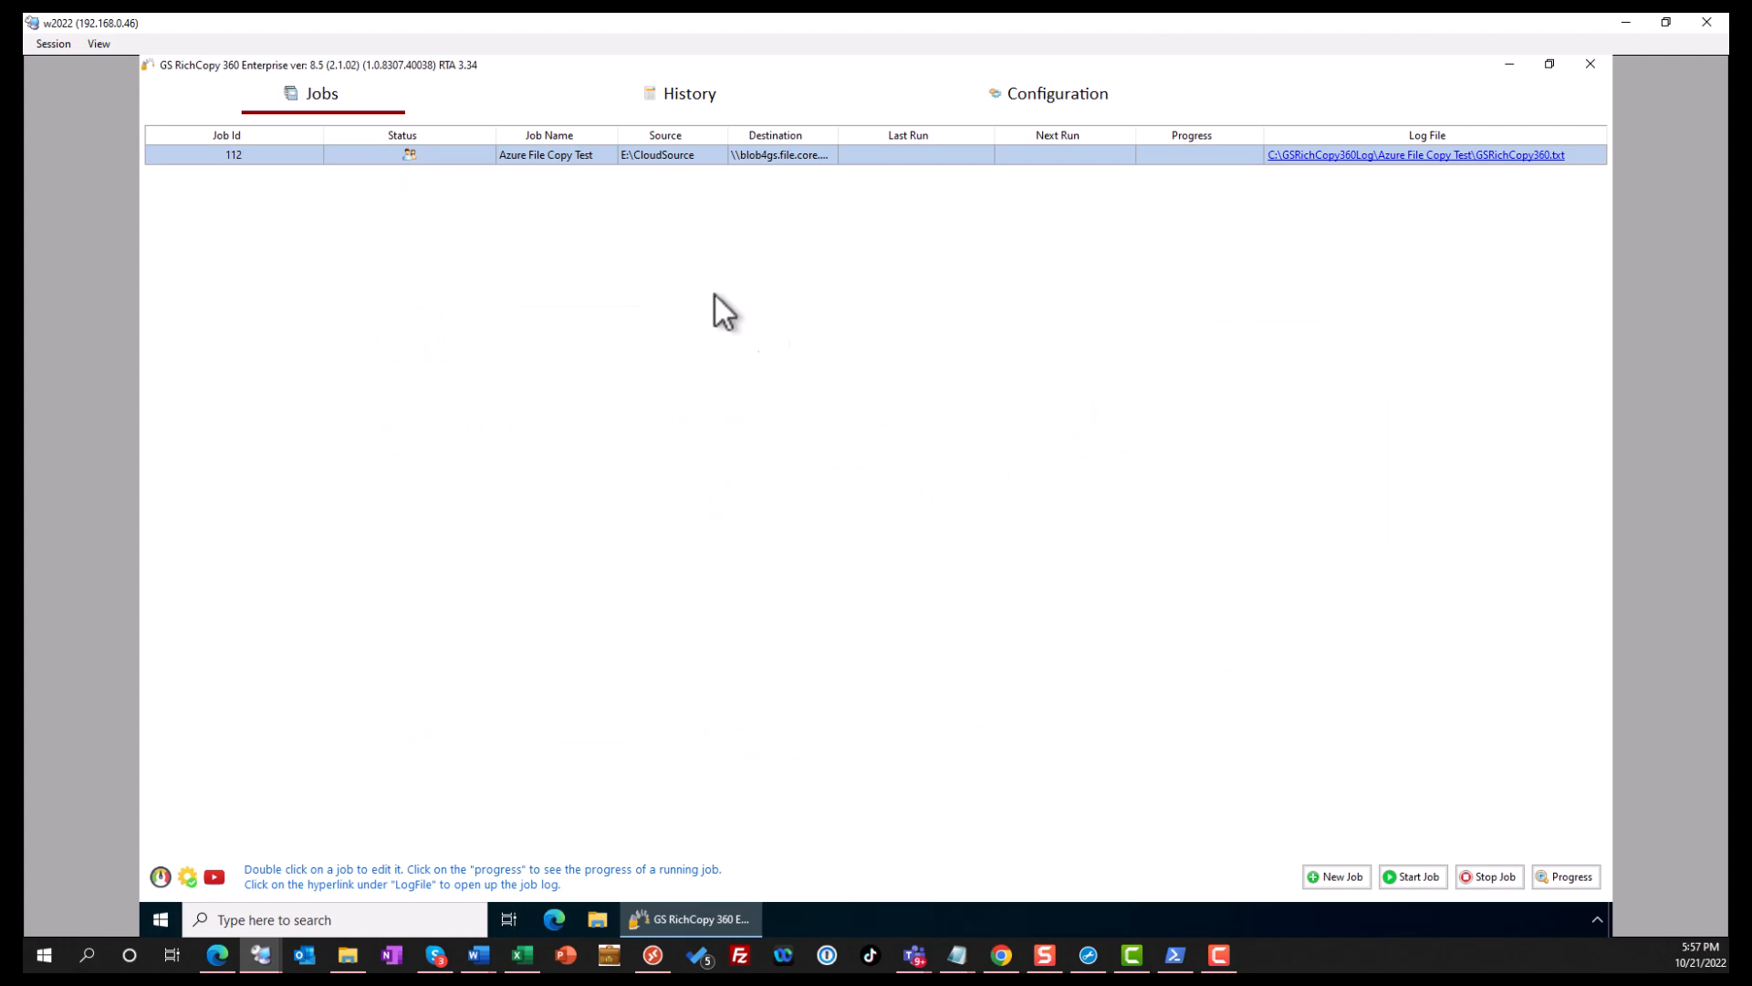
# Start the Azure File Copy Test job, watch Job Run Details until Successful, then close them
pyautogui.rightClick(715, 153)
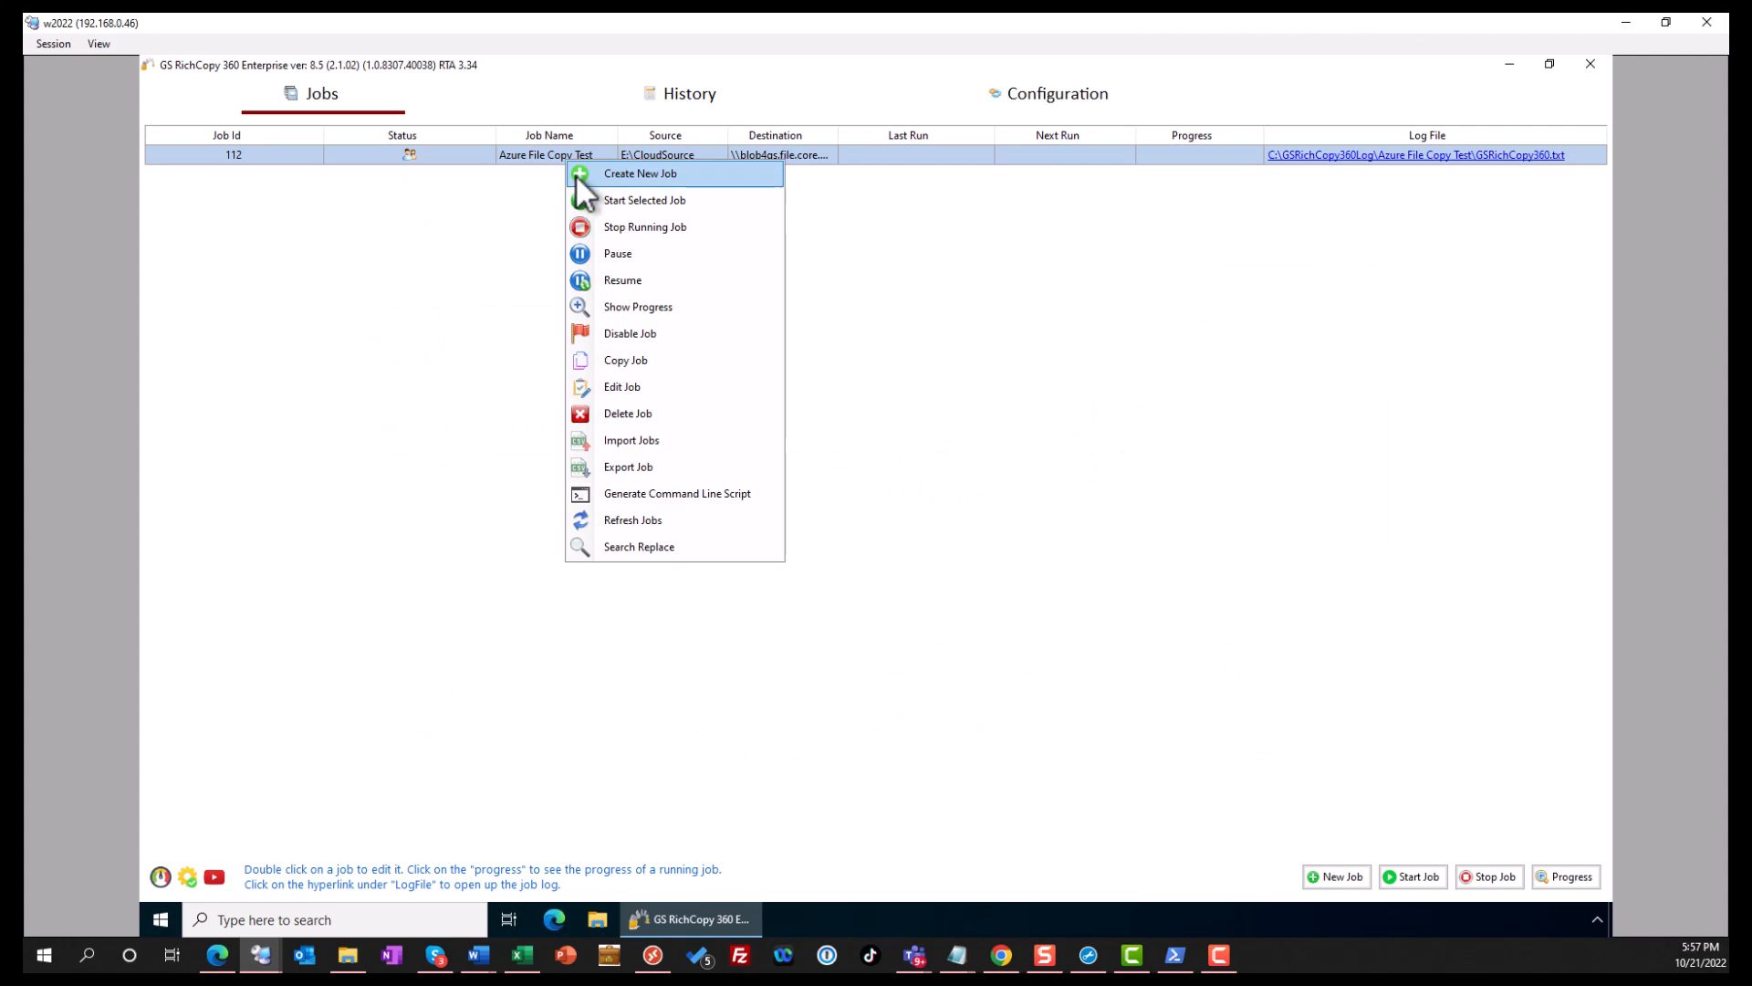
pyautogui.moveTo(644, 201)
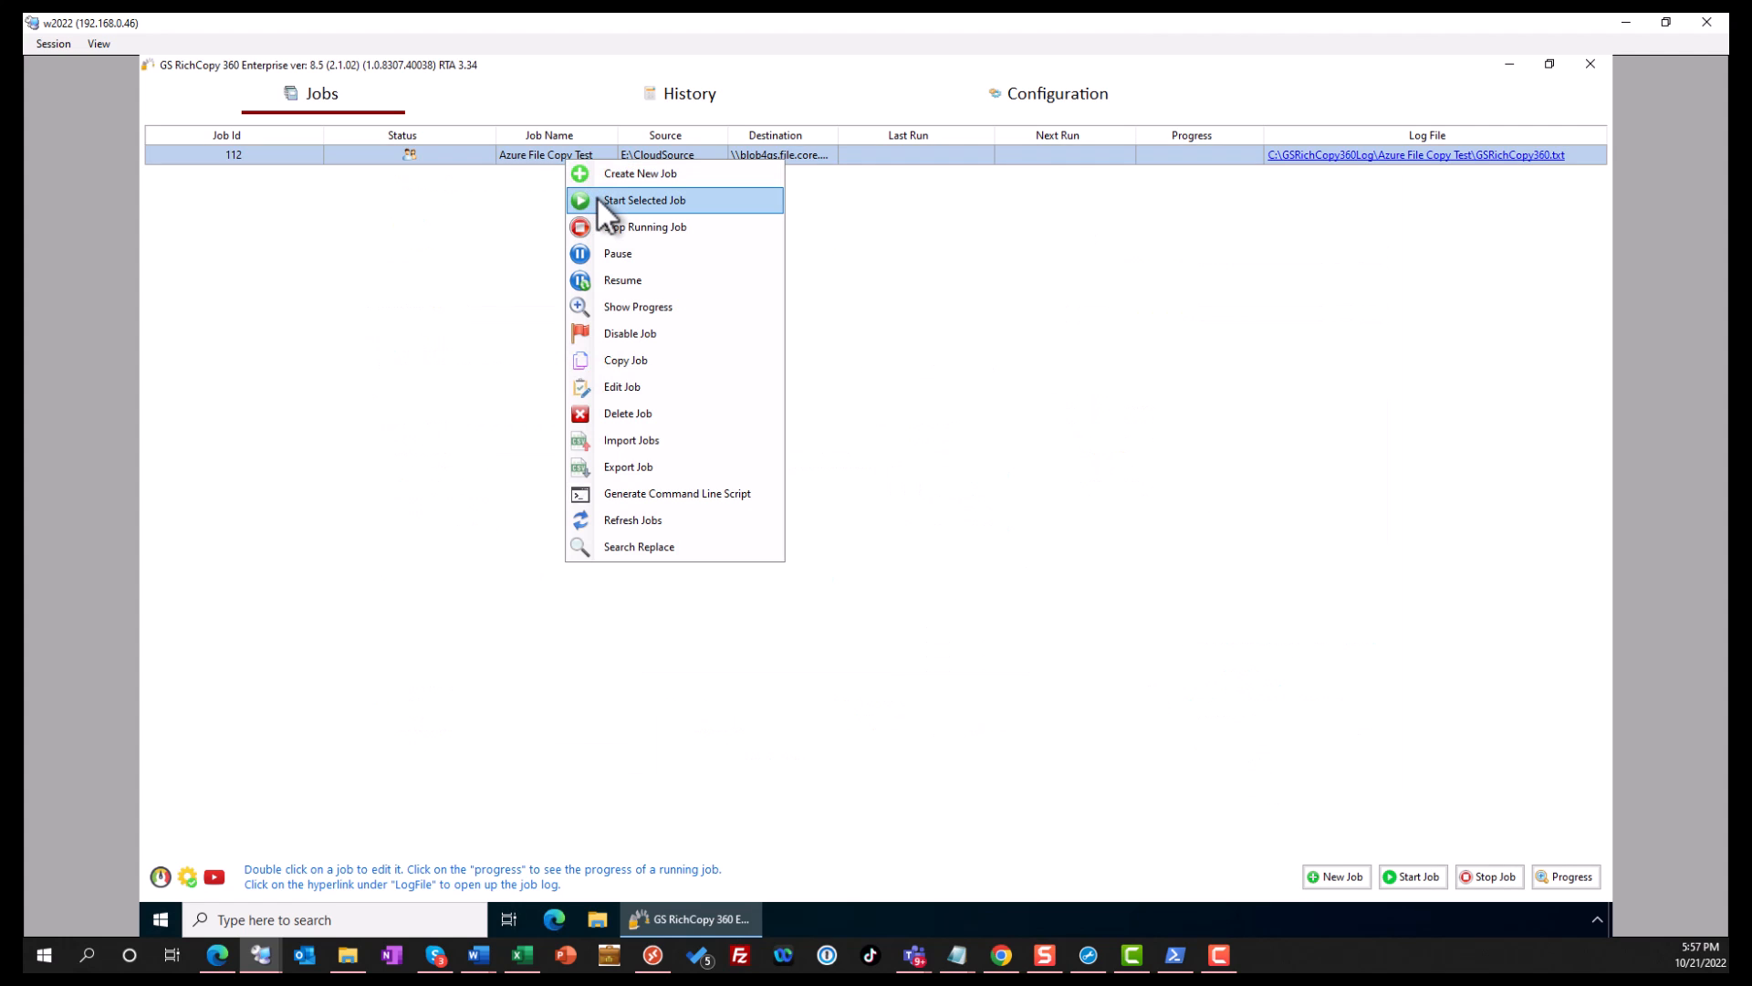
pyautogui.click(644, 201)
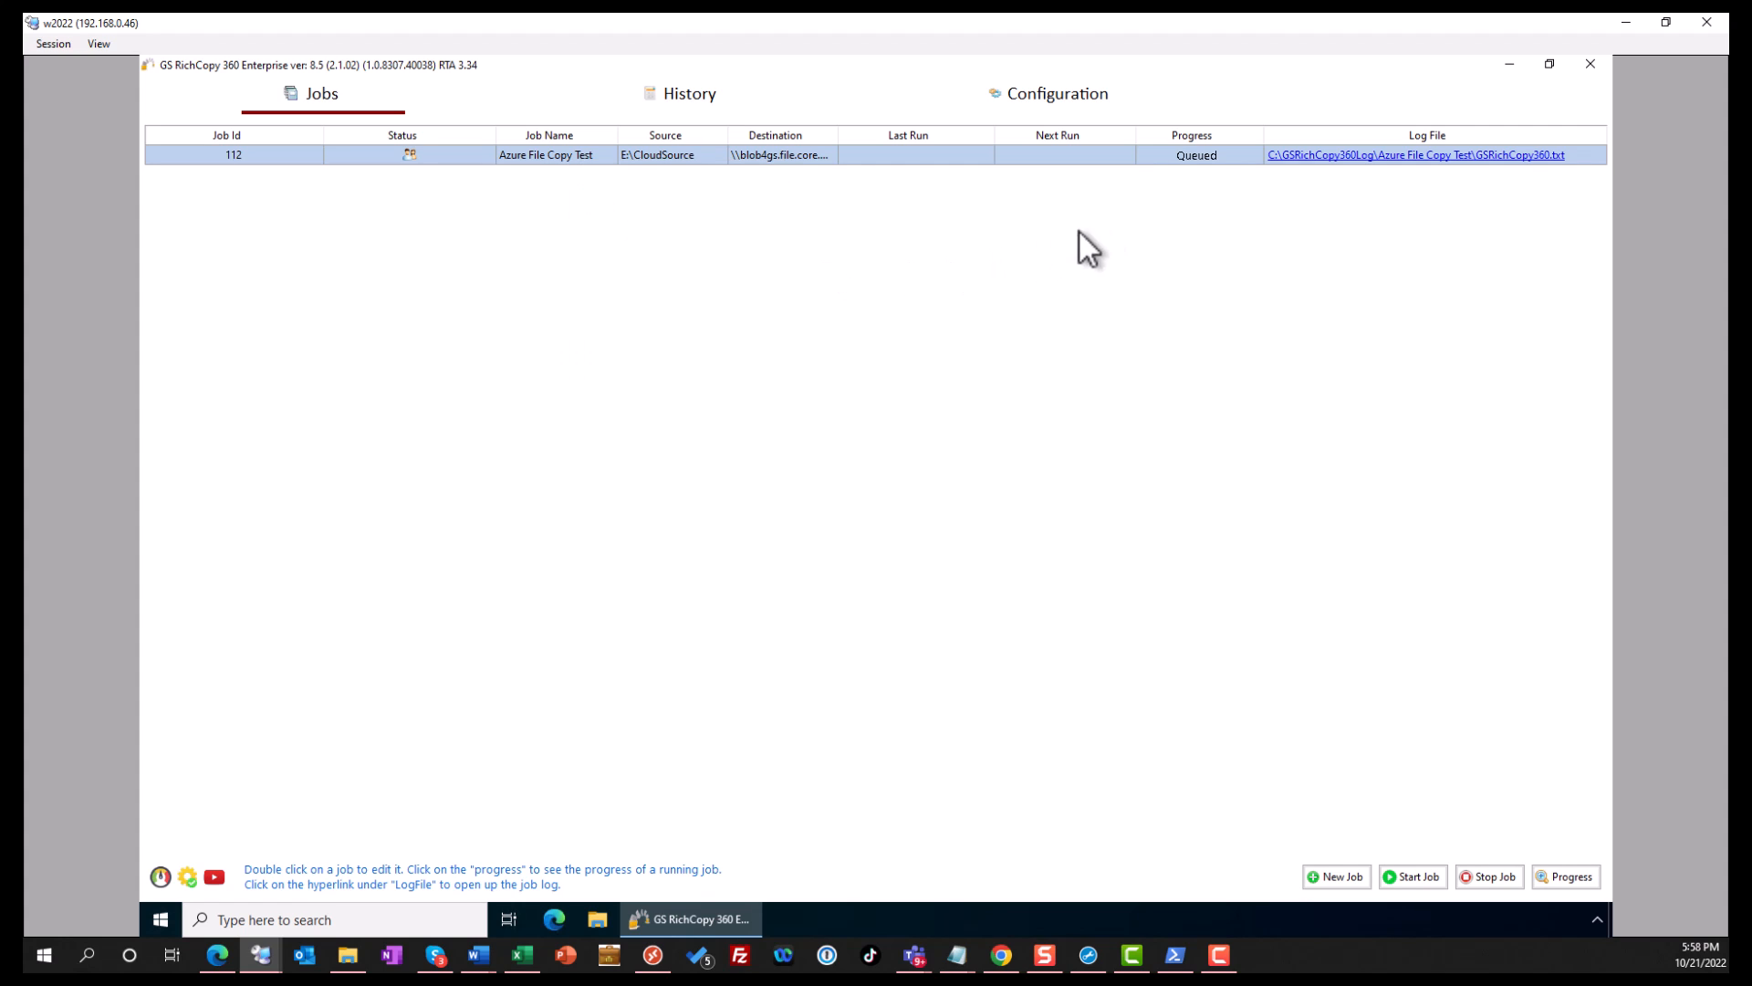
pyautogui.moveTo(1212, 177)
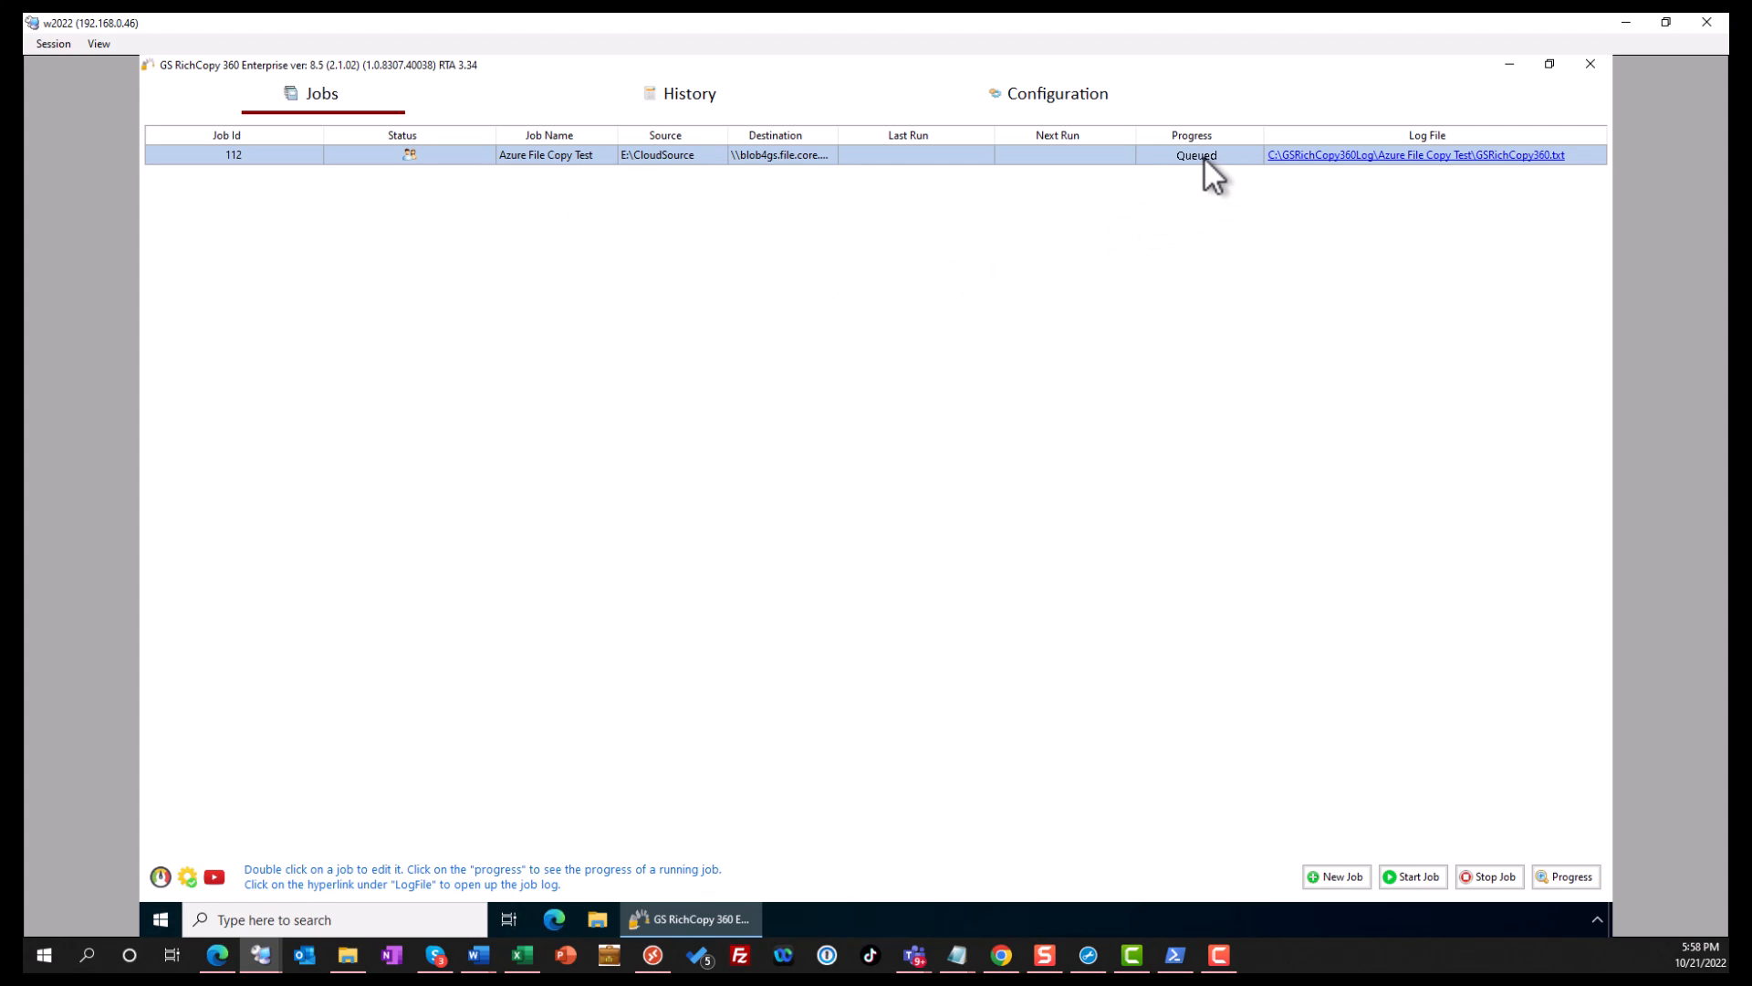
pyautogui.click(1194, 154)
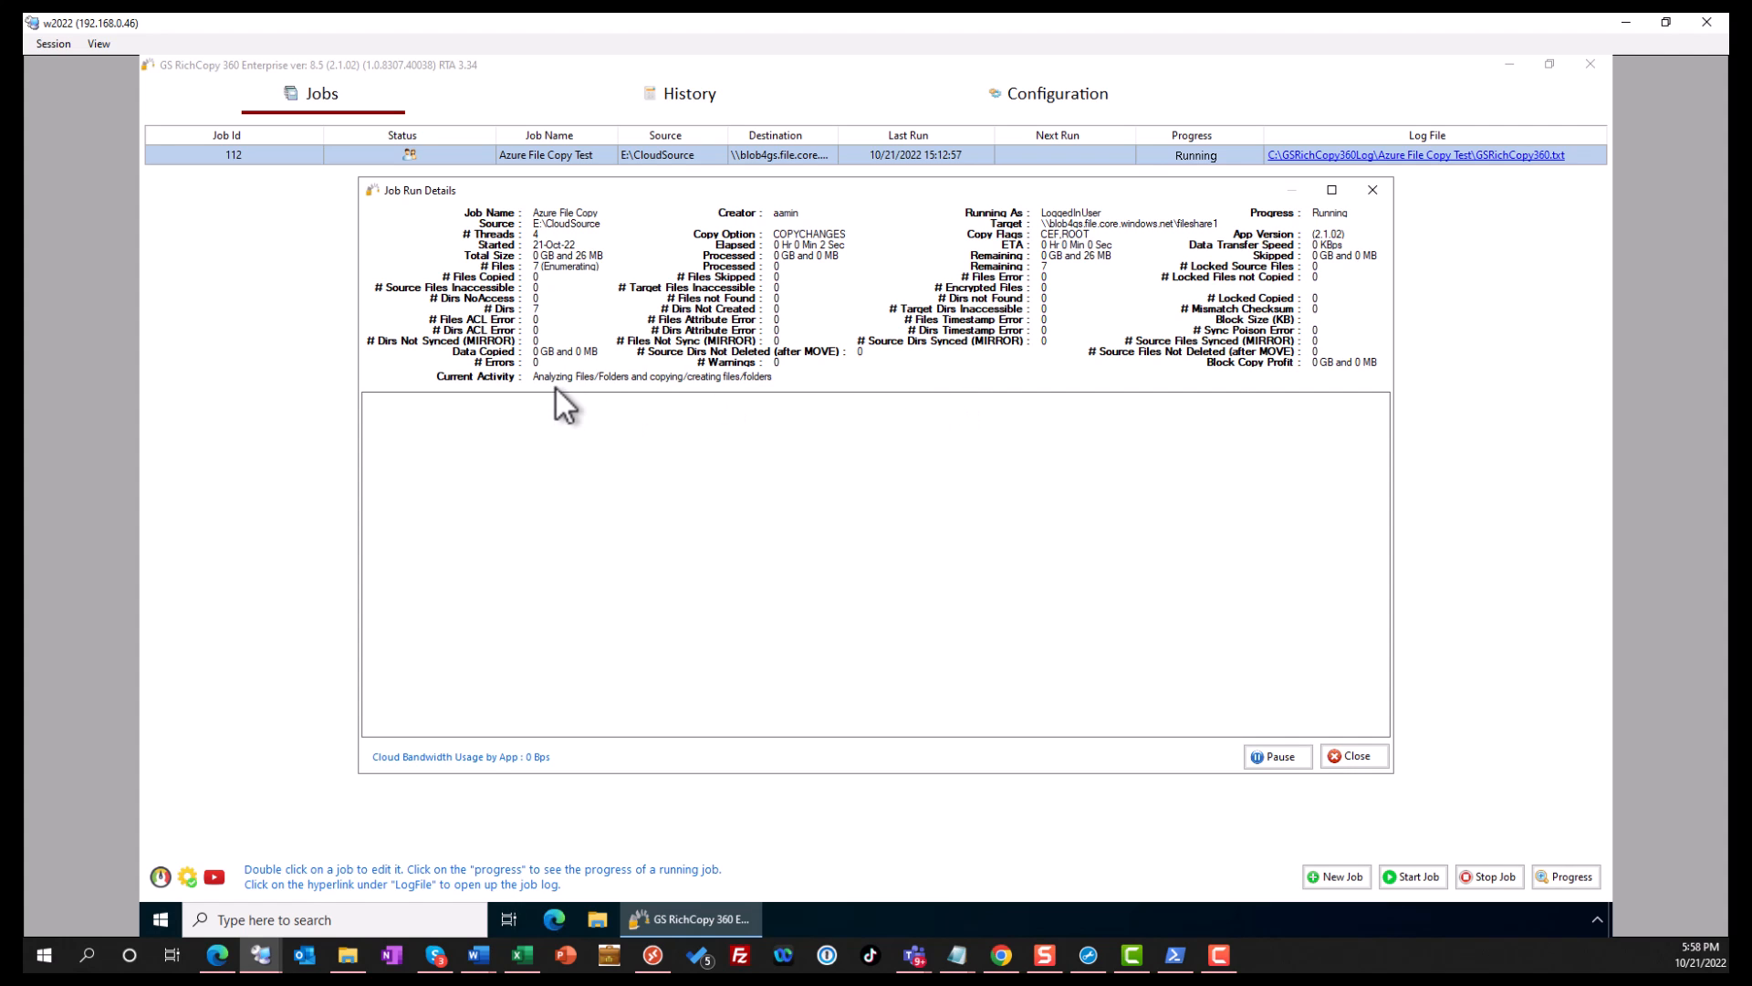
pyautogui.moveTo(708, 405)
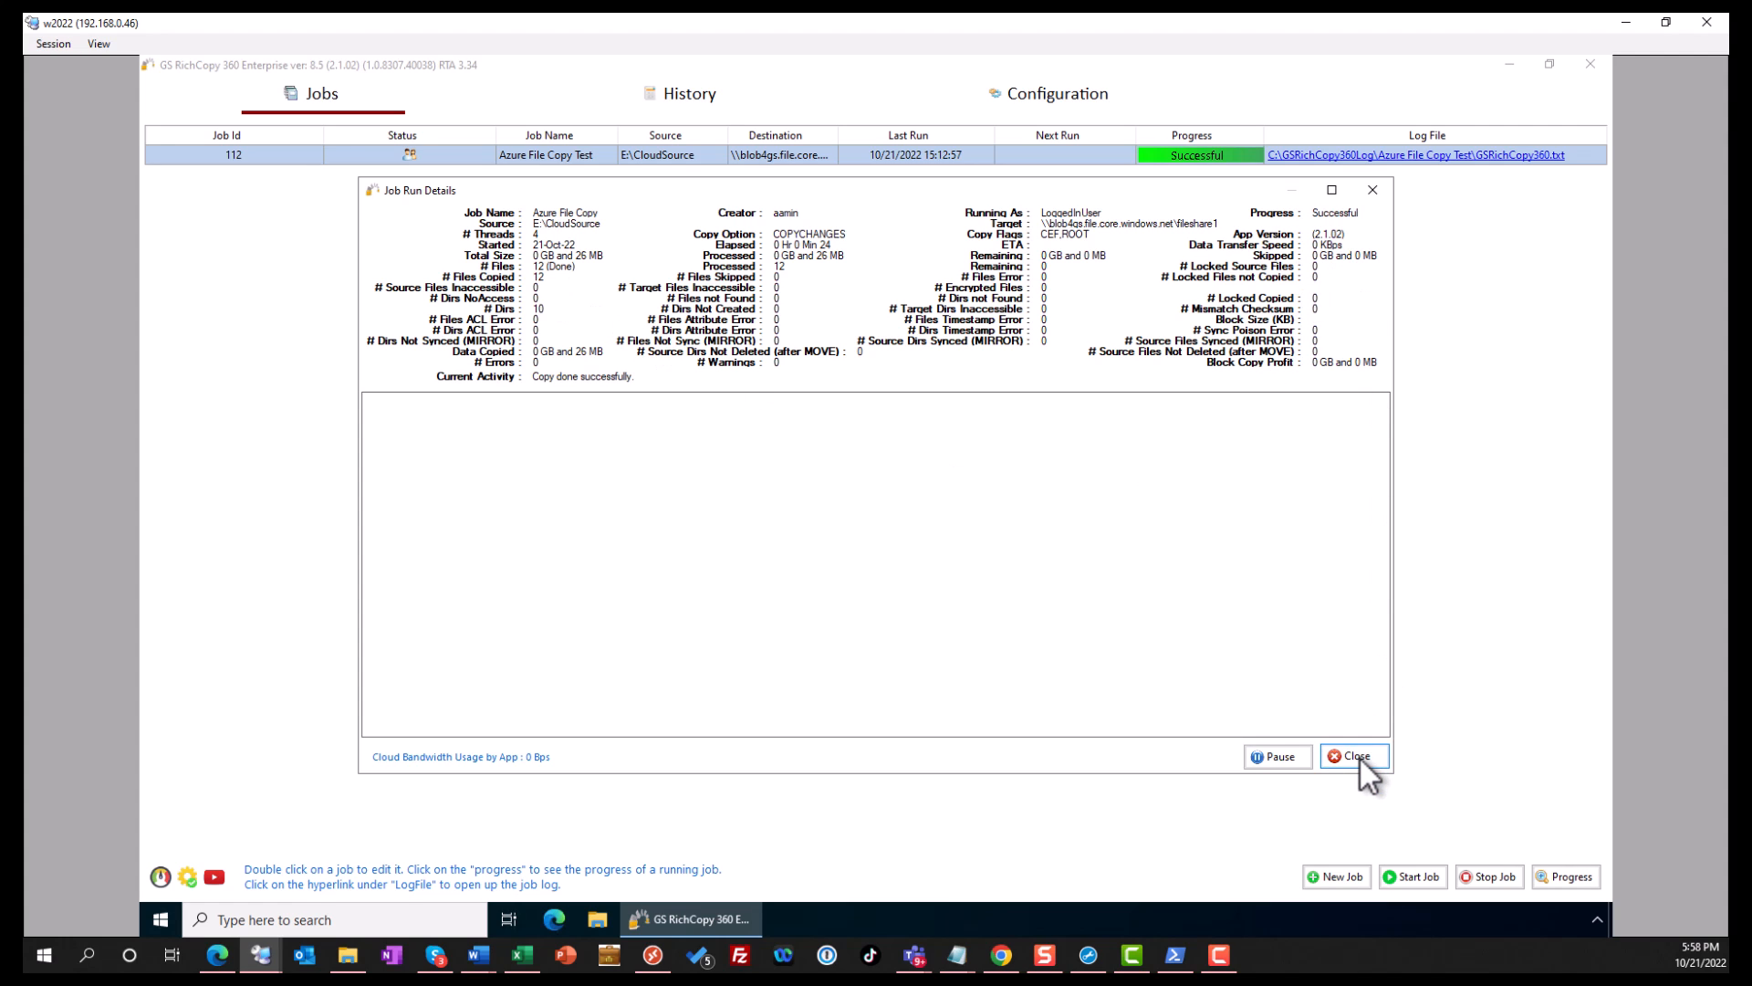
pyautogui.click(1352, 755)
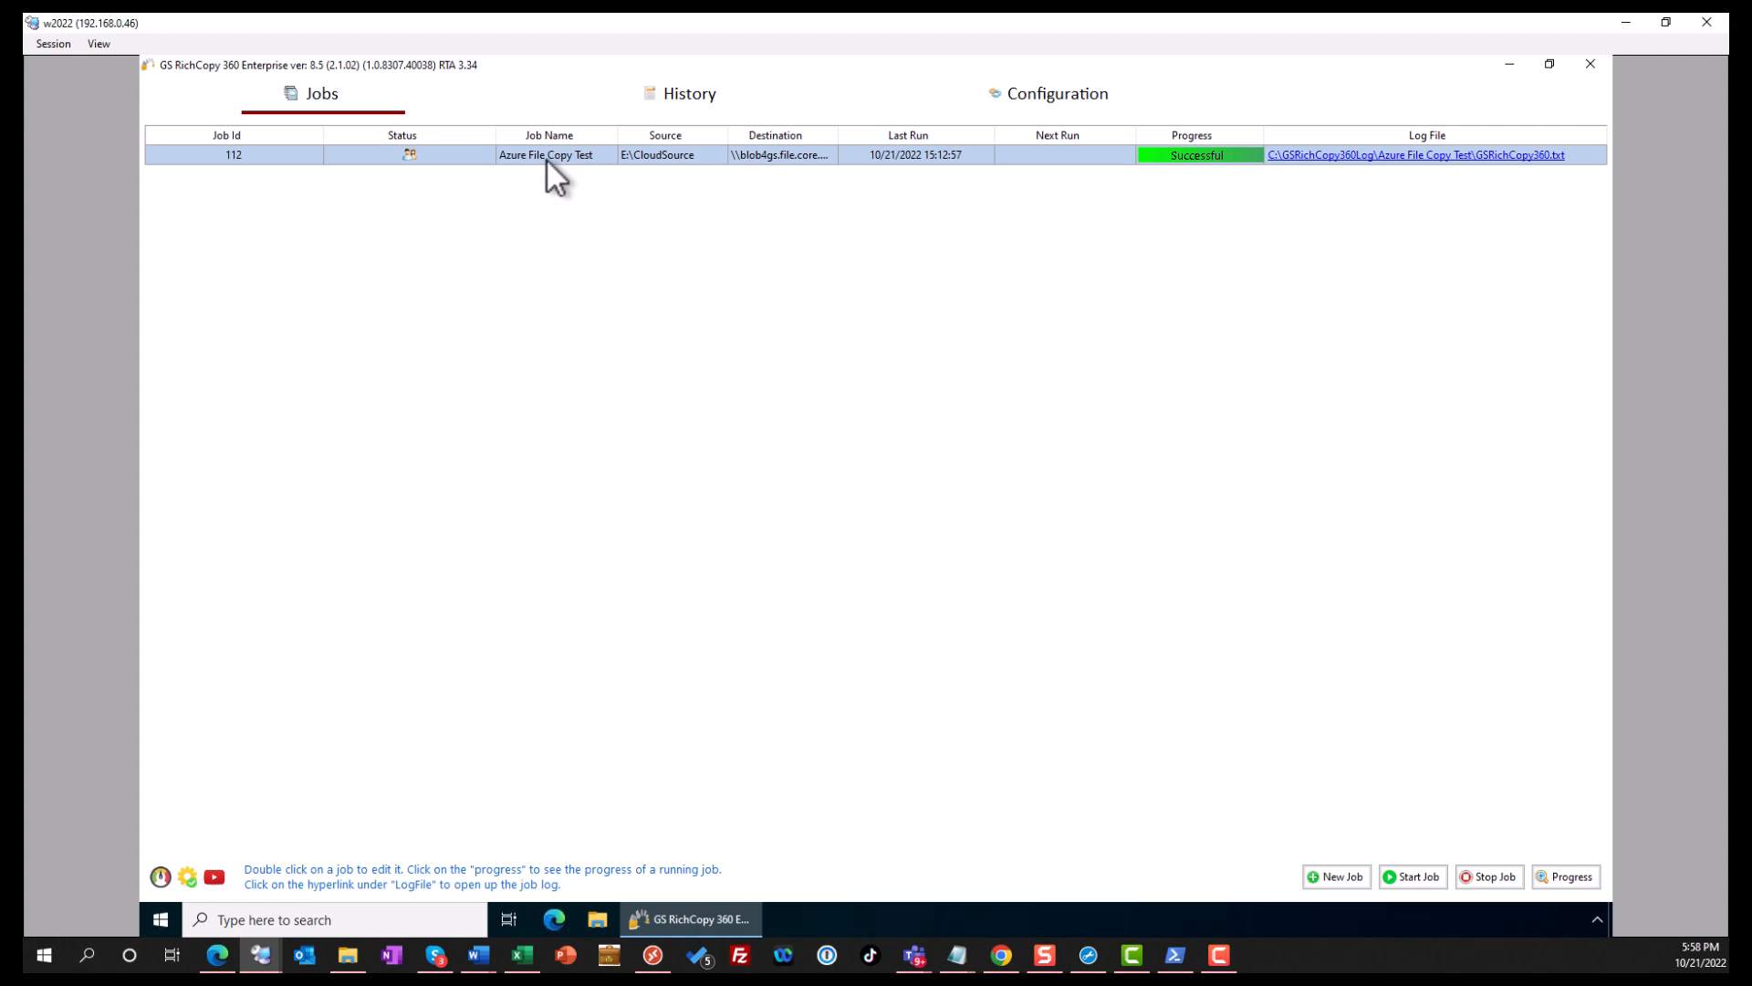
pyautogui.doubleClick(546, 154)
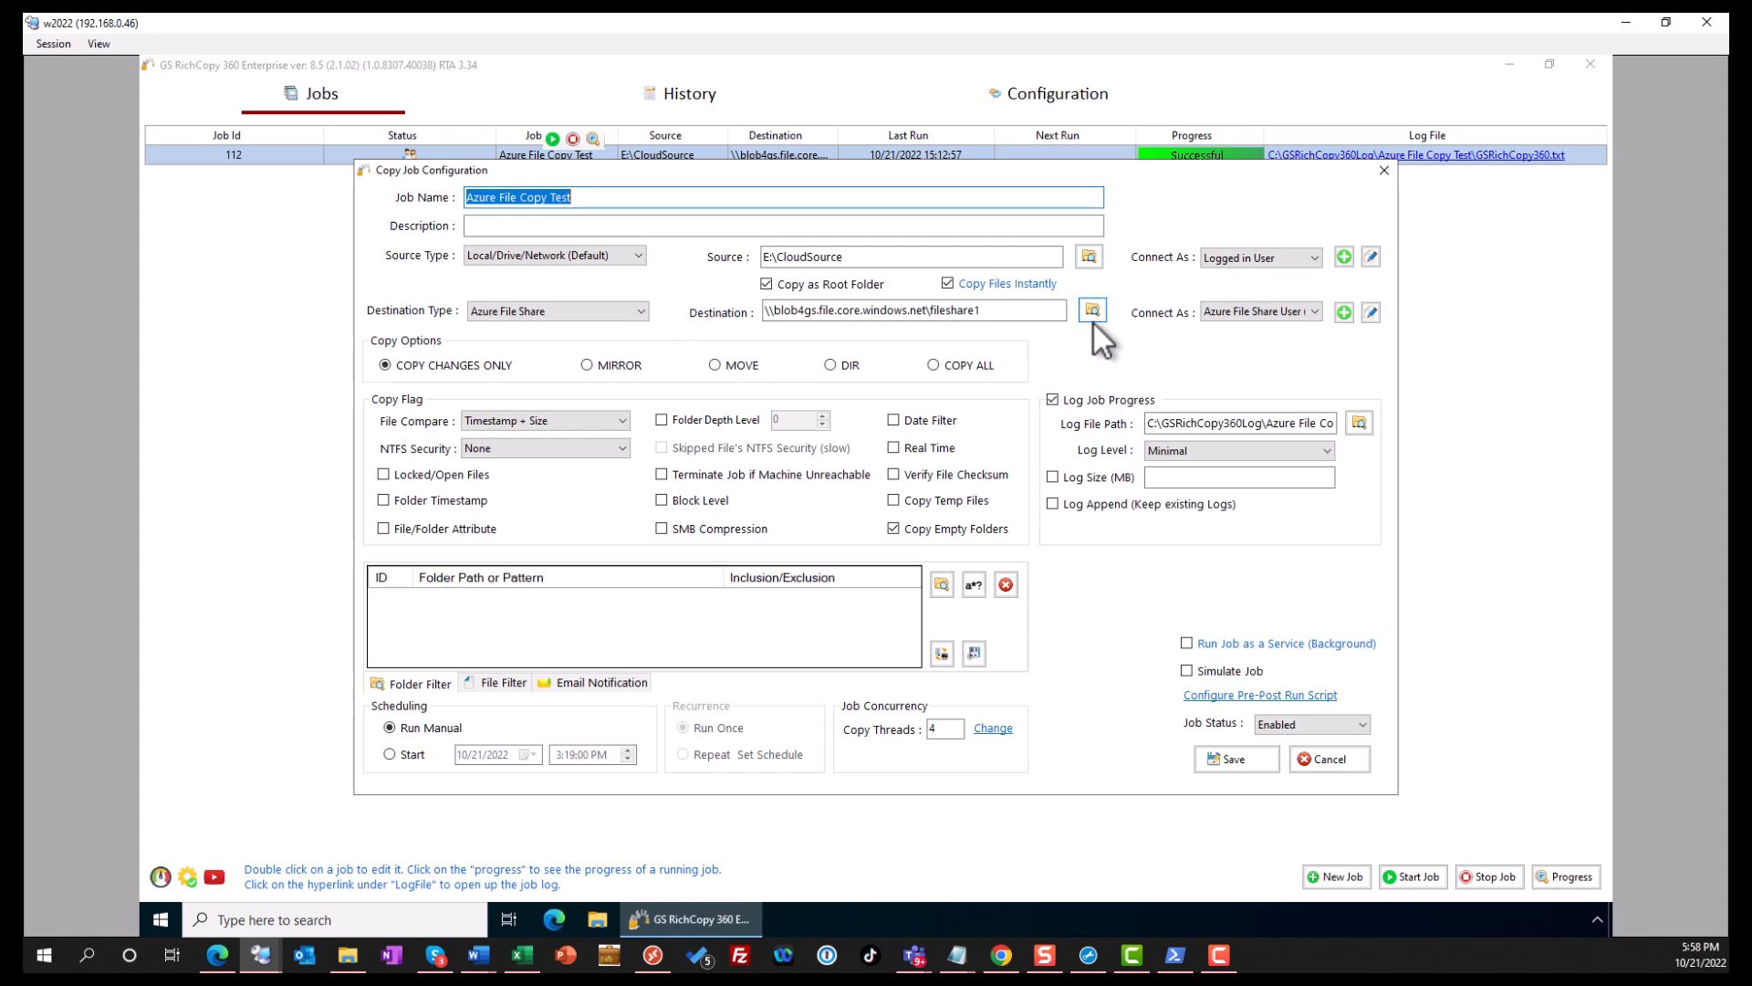
pyautogui.click(1091, 311)
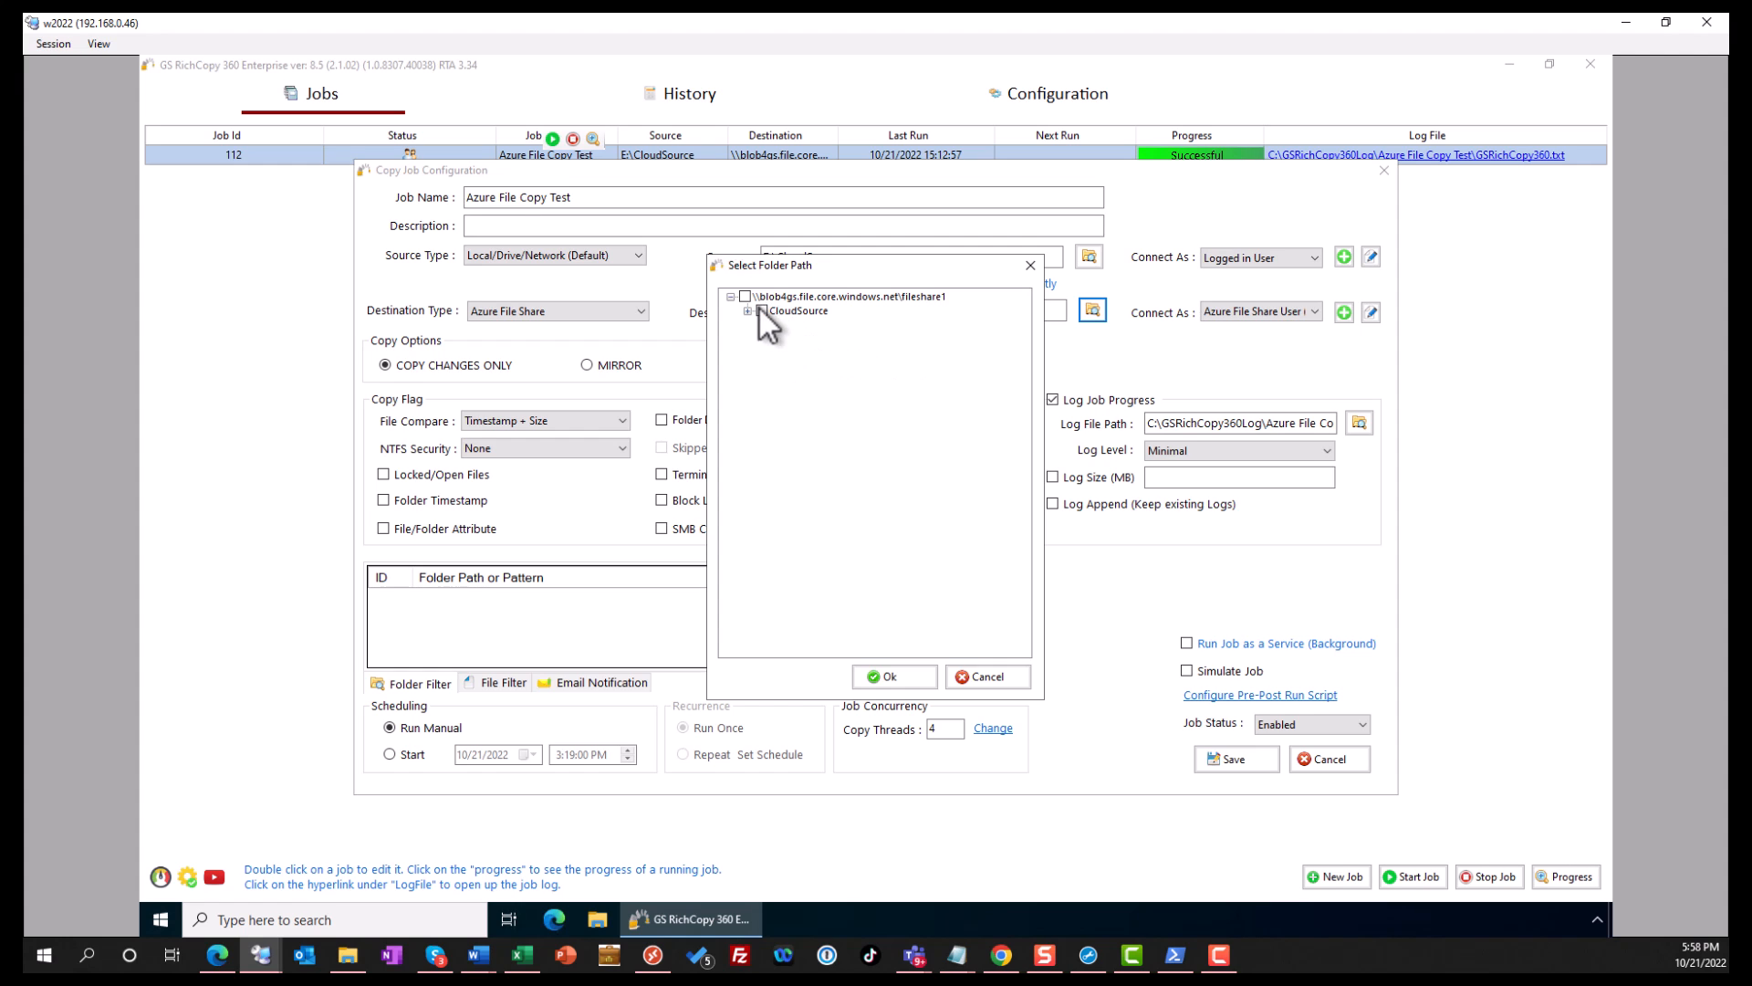
pyautogui.click(883, 676)
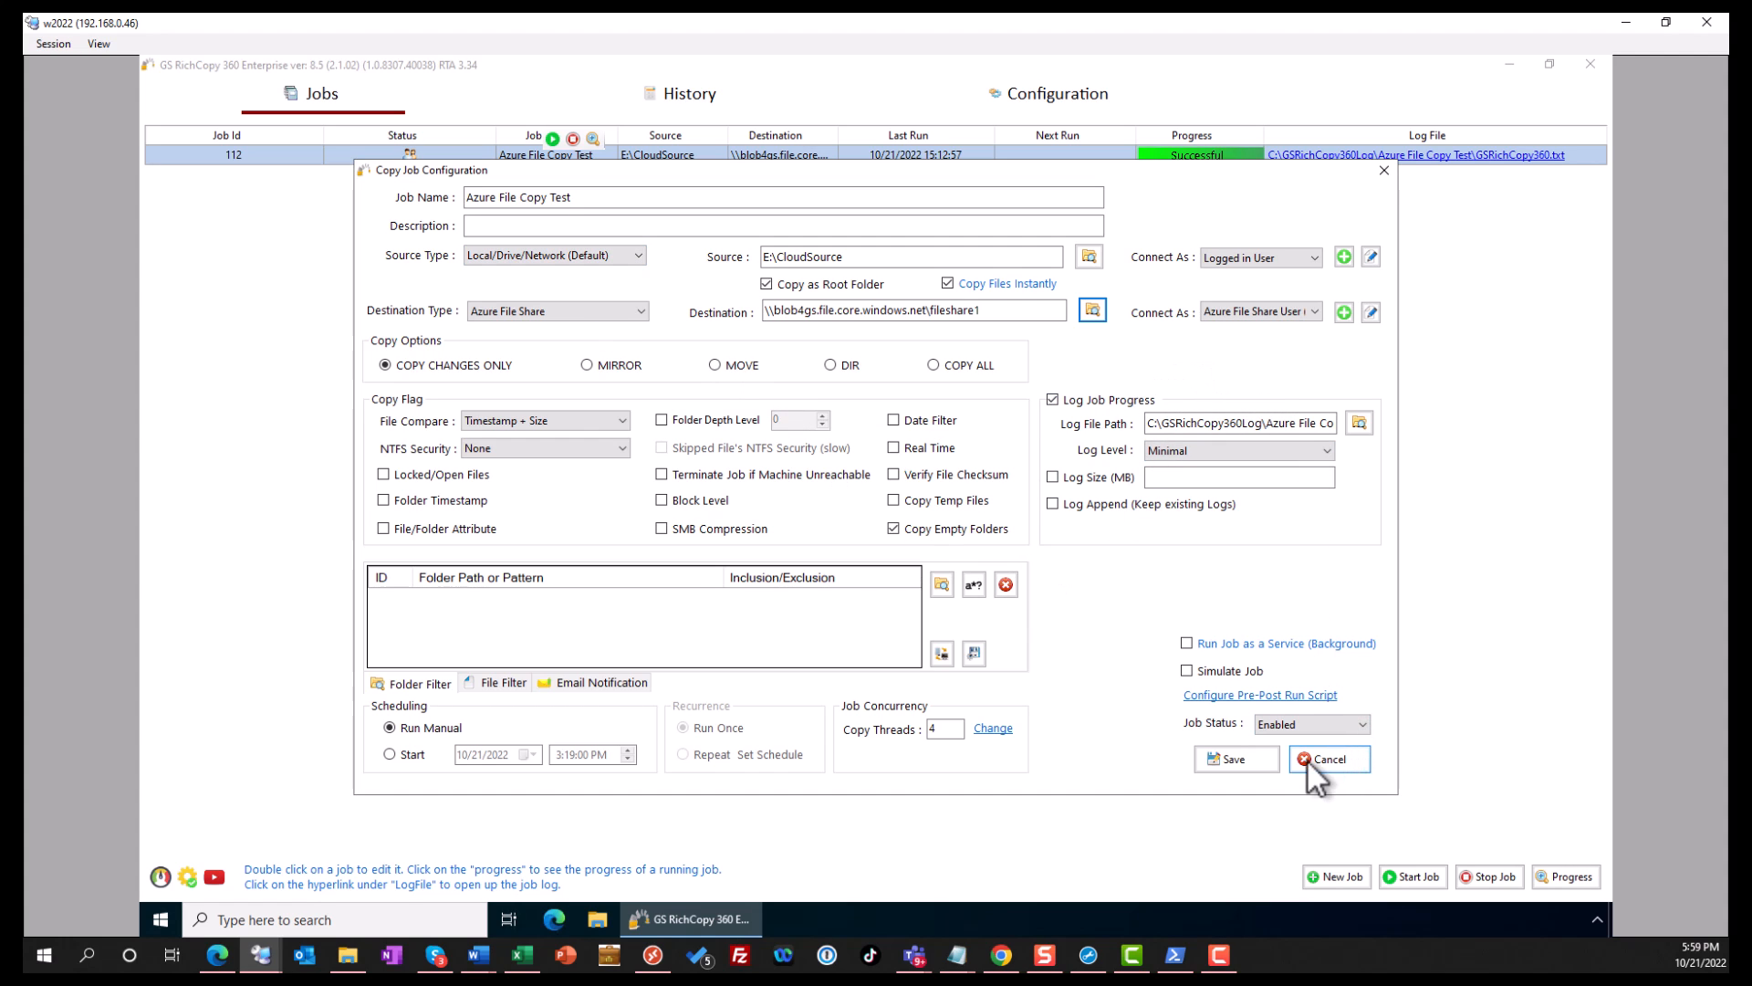
pyautogui.click(1329, 759)
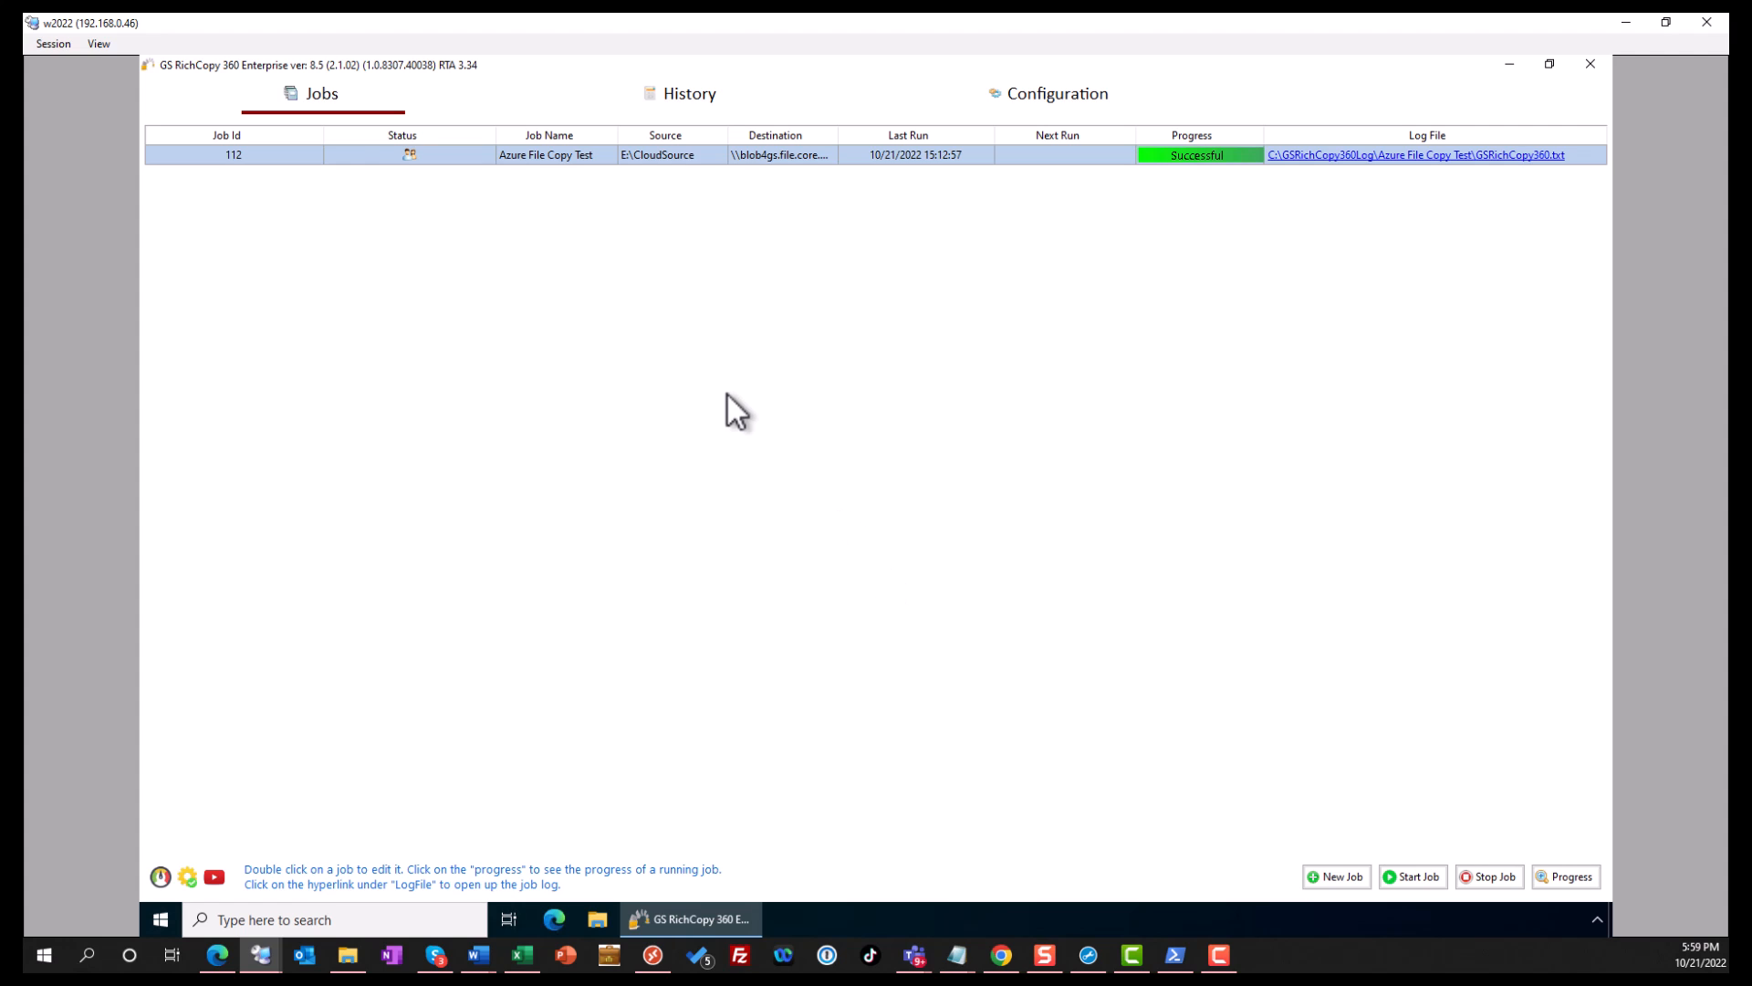